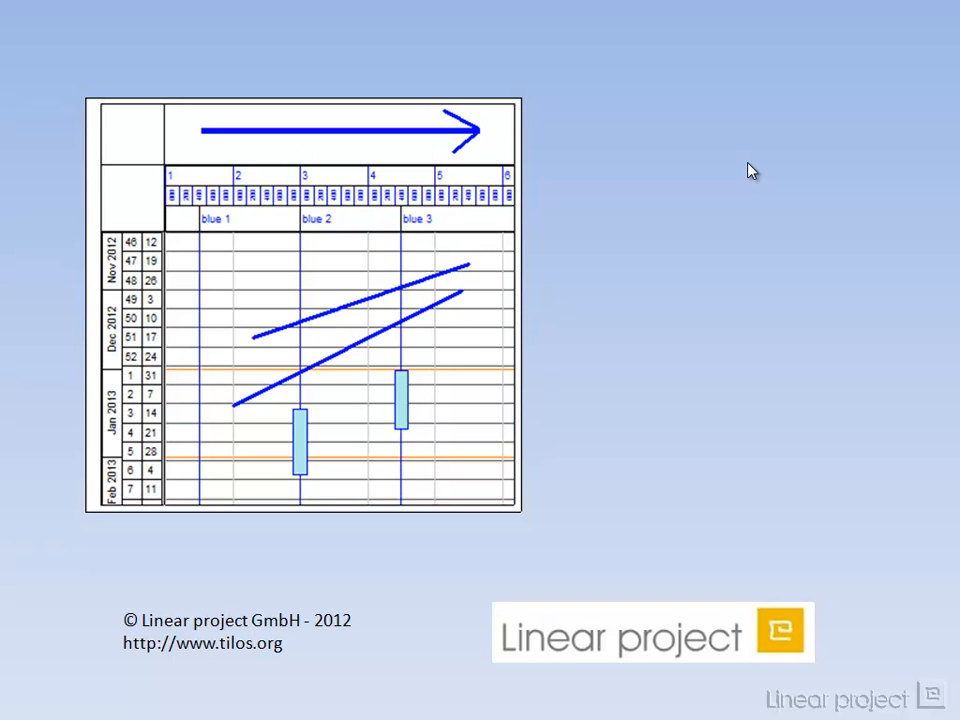
mouse_move(185, 223)
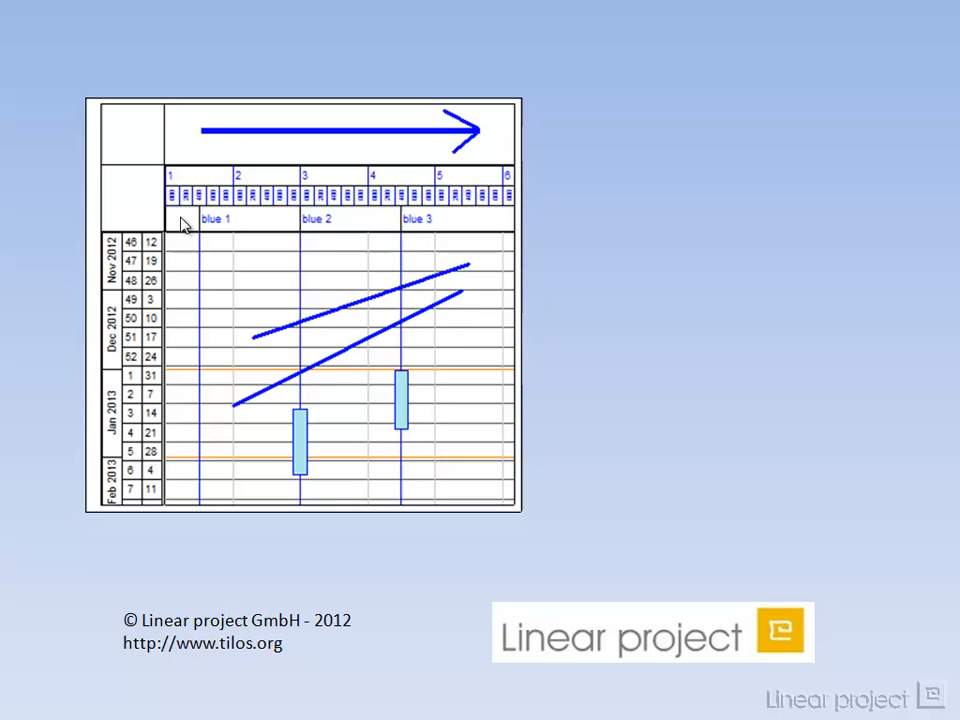
mouse_move(170, 212)
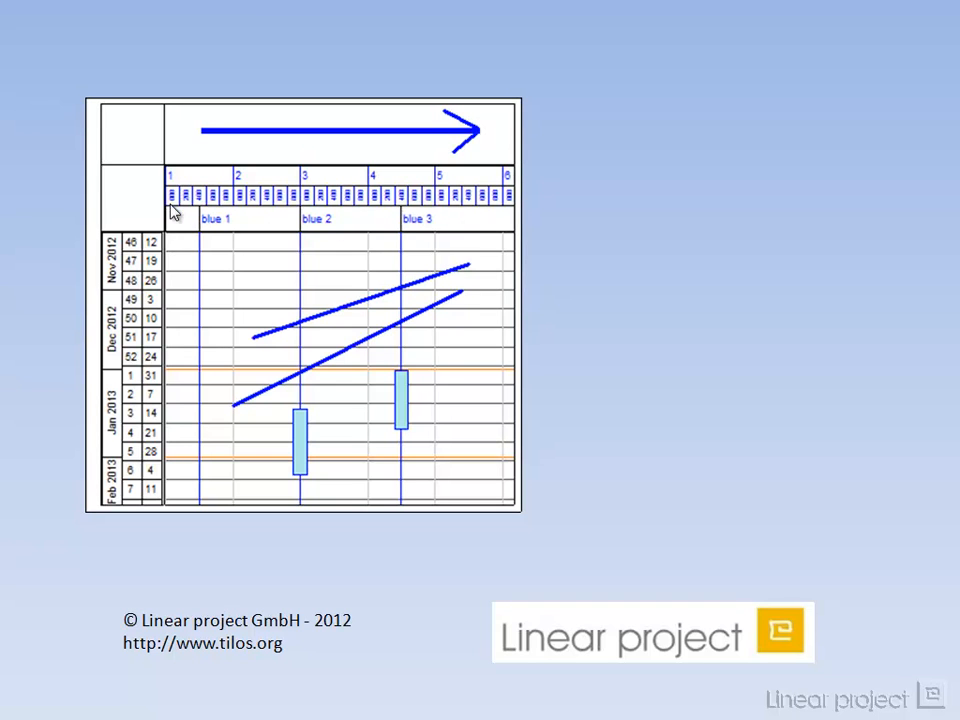
mouse_move(218, 365)
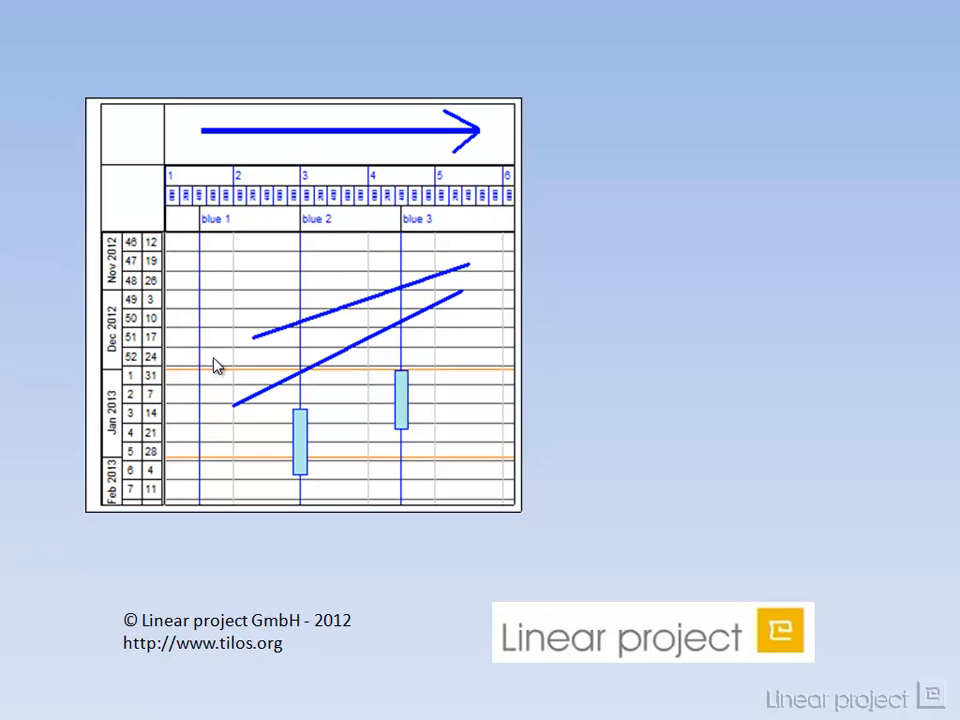
mouse_move(420, 443)
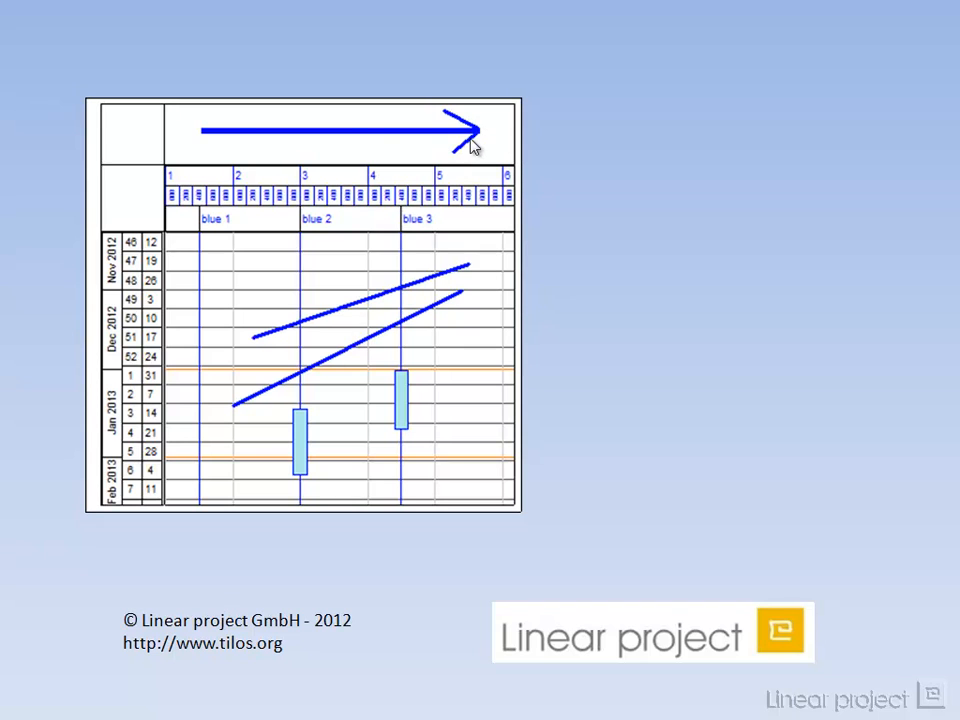
mouse_move(210, 146)
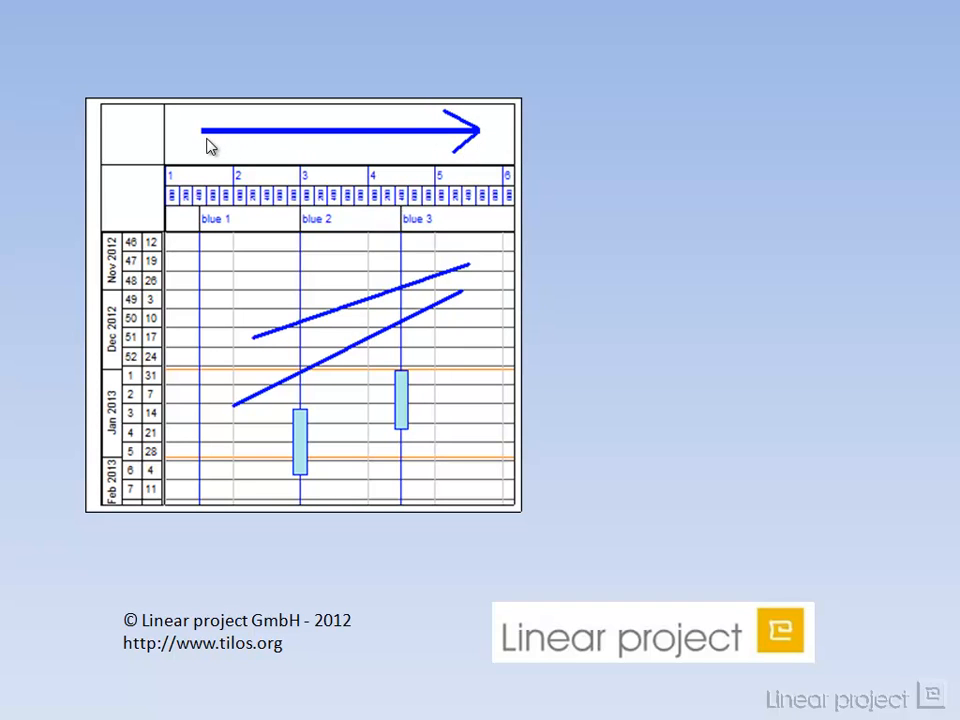
mouse_move(482, 150)
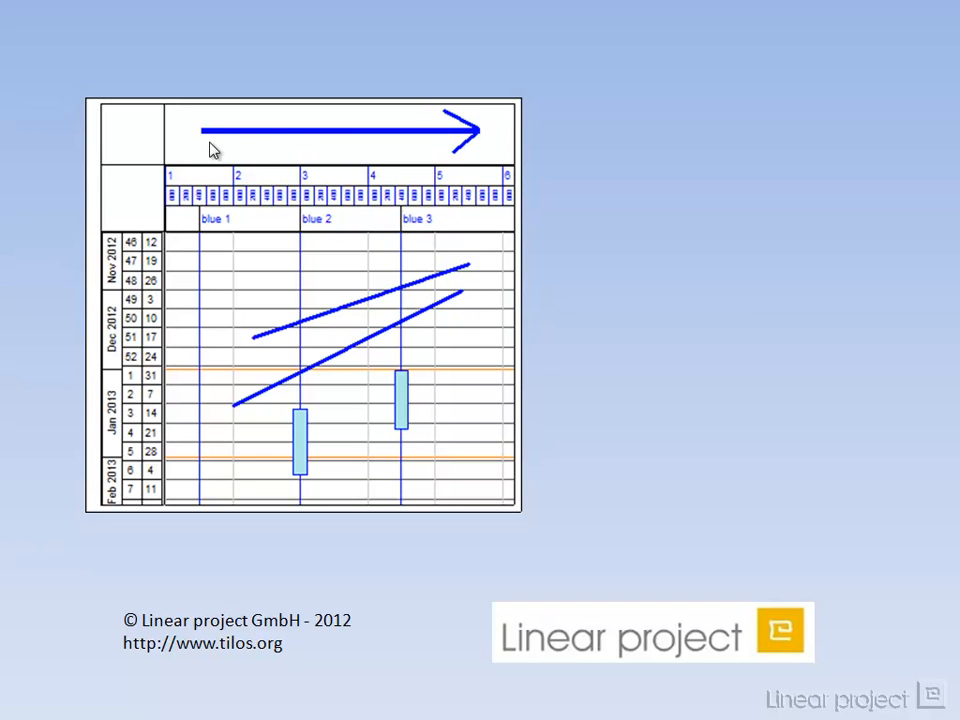
mouse_move(213, 149)
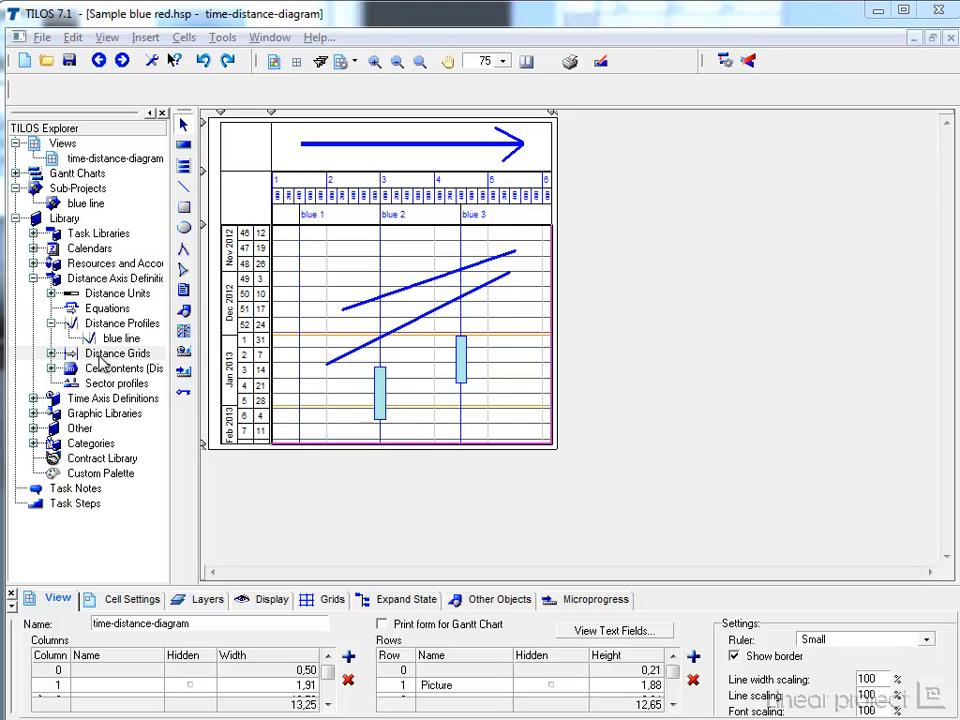
mouse_move(100, 360)
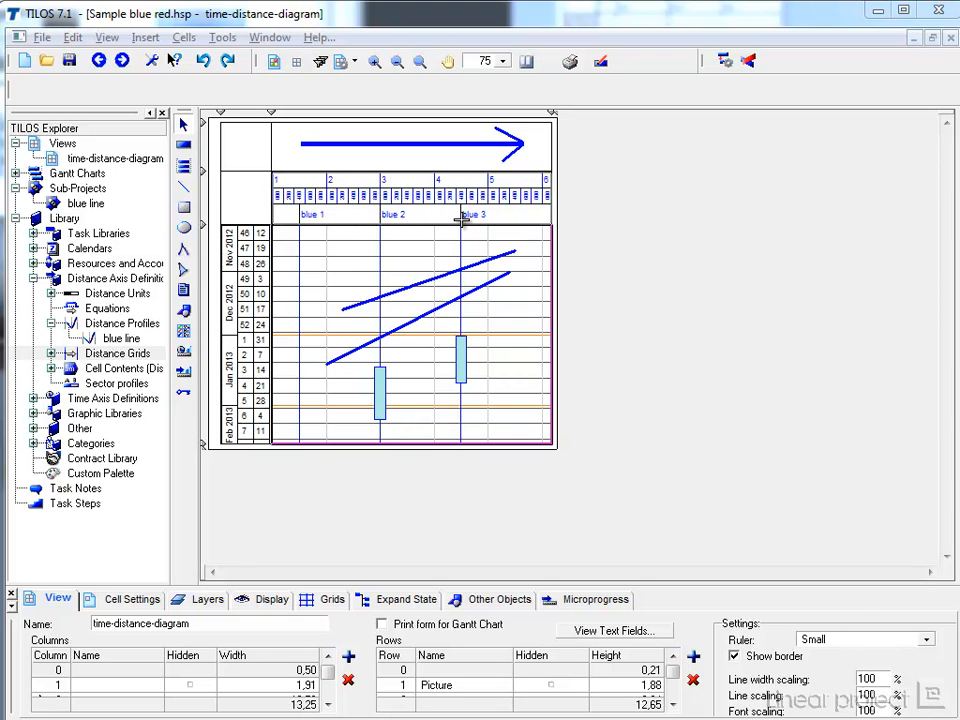
mouse_move(455, 222)
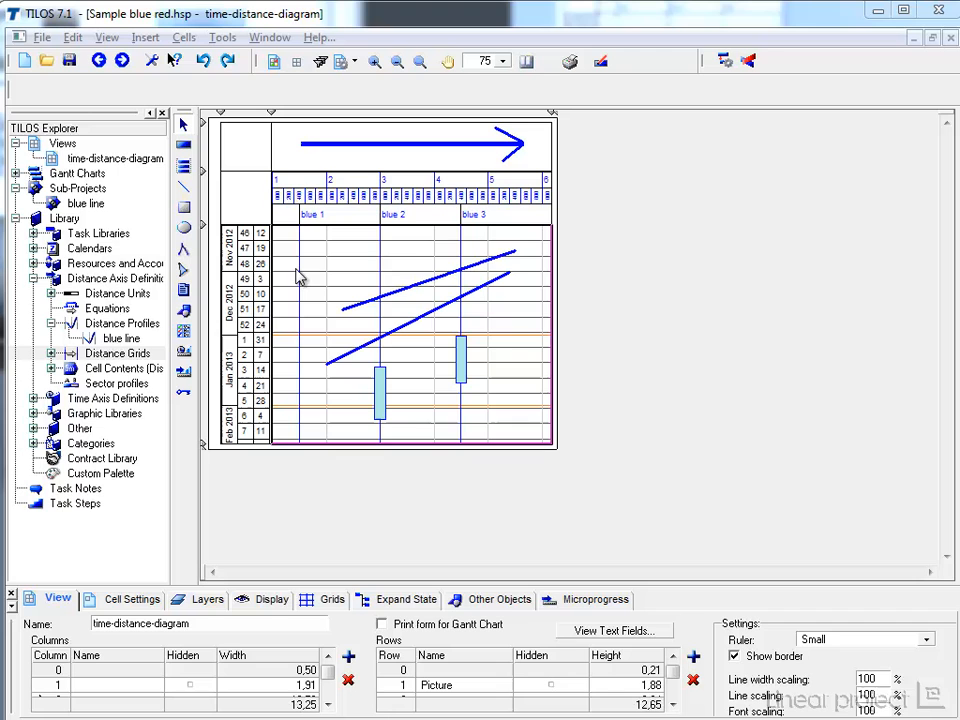
mouse_move(465, 260)
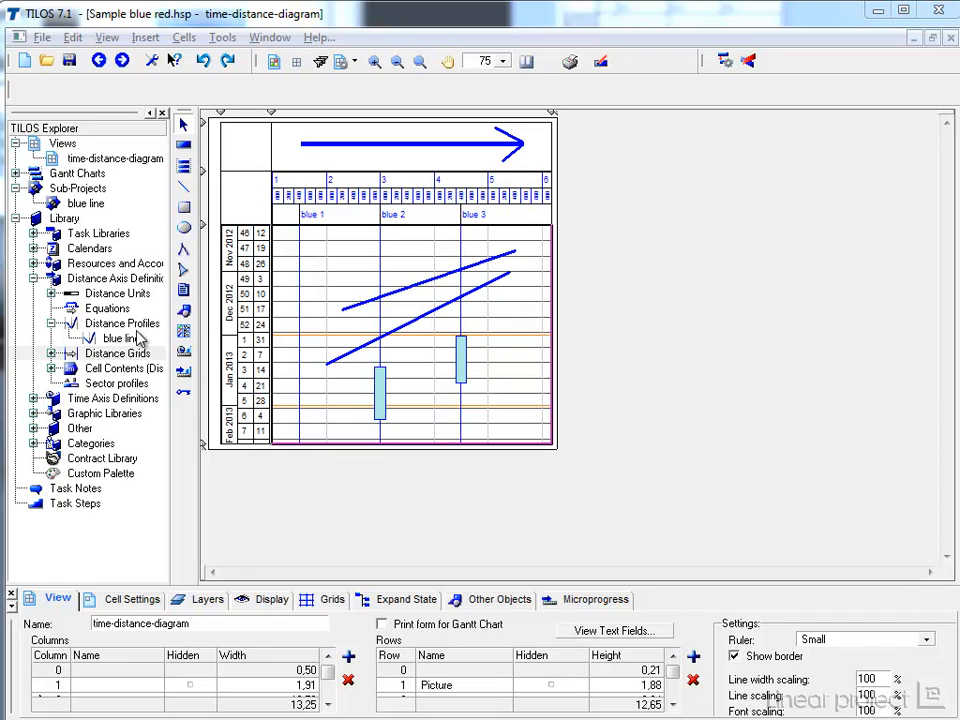
Inspect the blue line distance profile's station entries and close it unchanged.
double_click(119, 338)
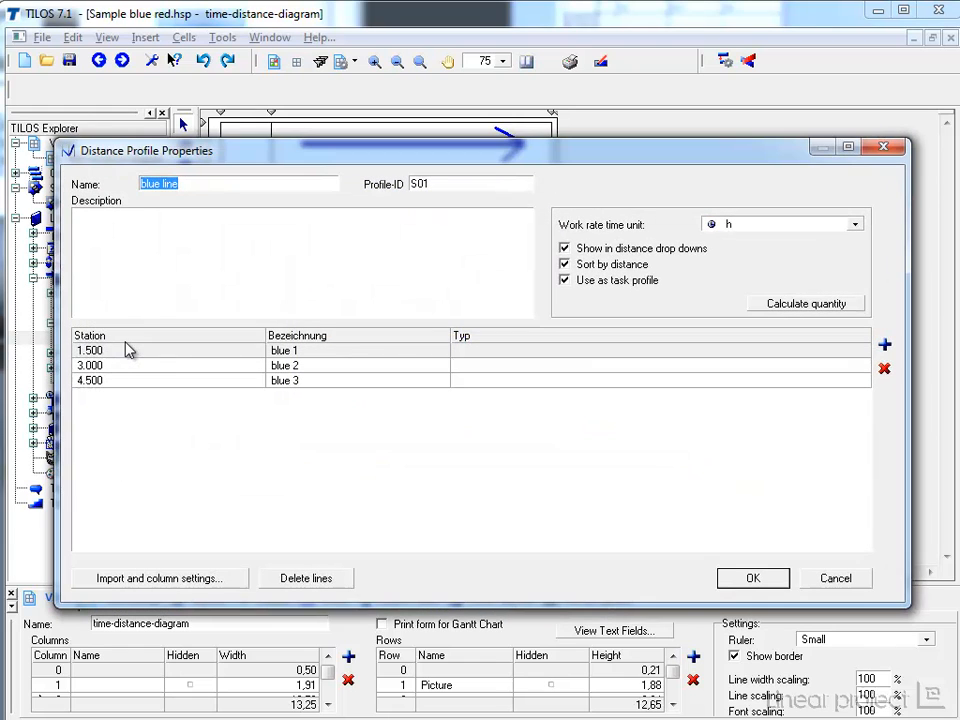
click(90, 350)
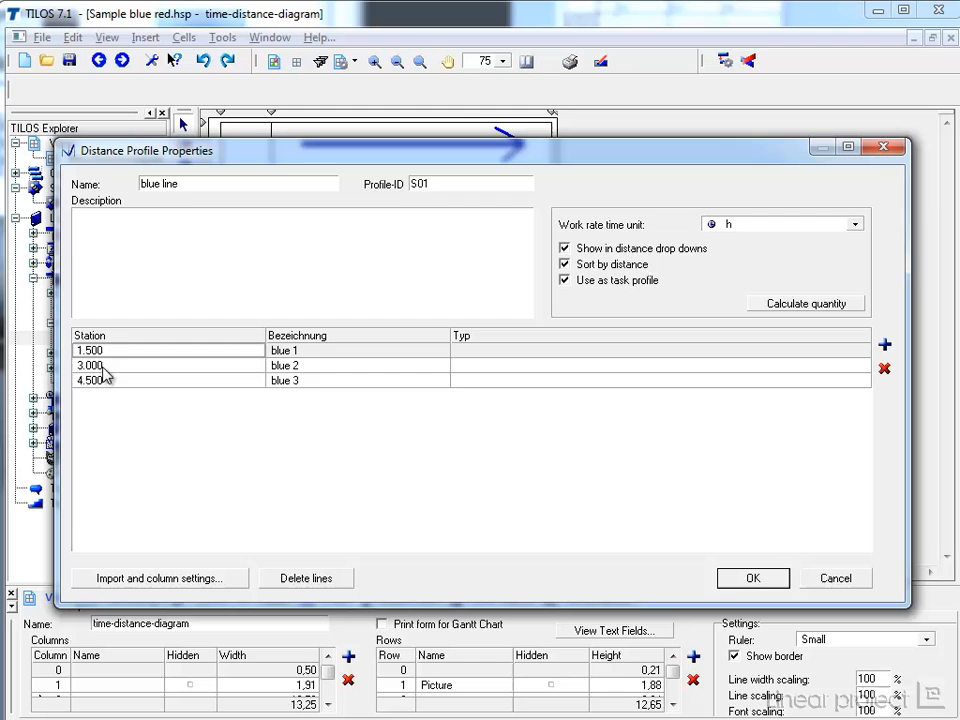
mouse_move(865, 585)
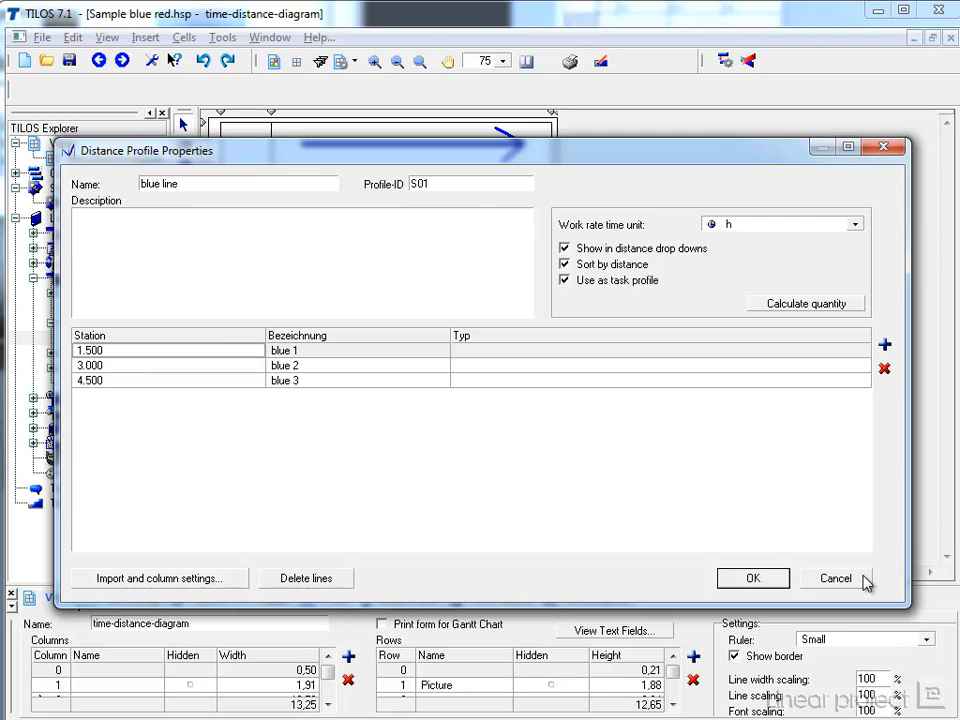
click(834, 578)
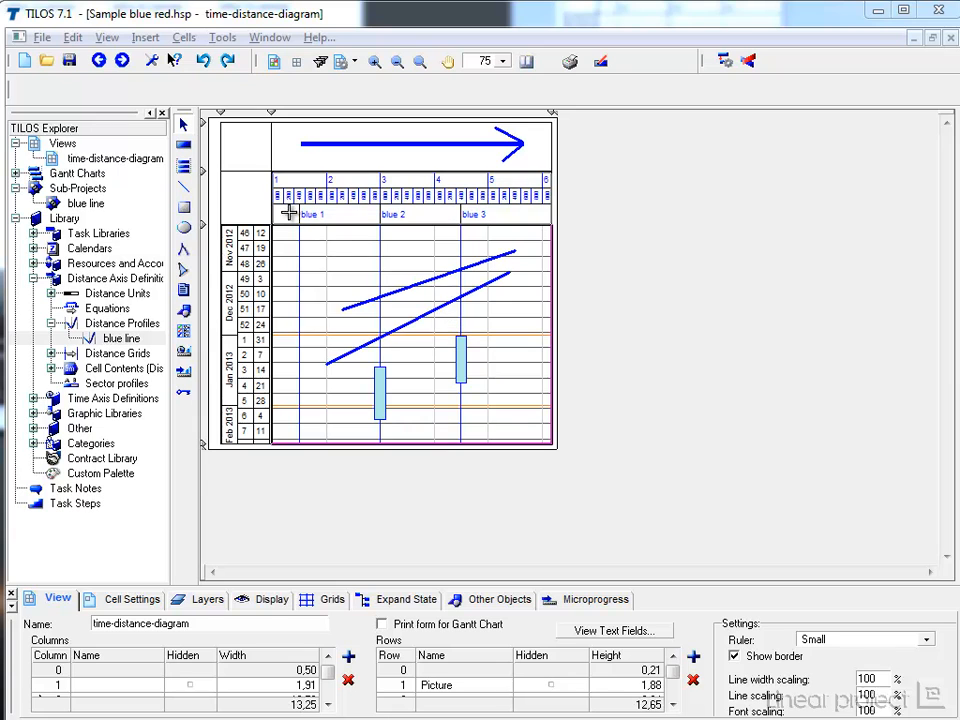
mouse_move(352, 211)
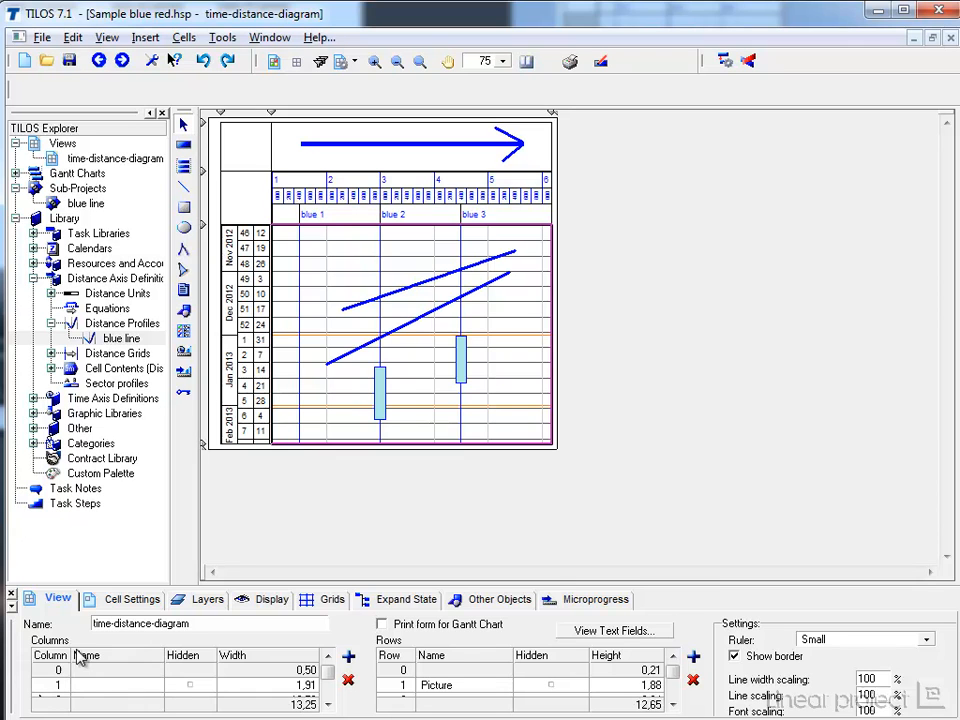
Make the blue line cell's distance axis descending, toggling it off and on once.
click(132, 599)
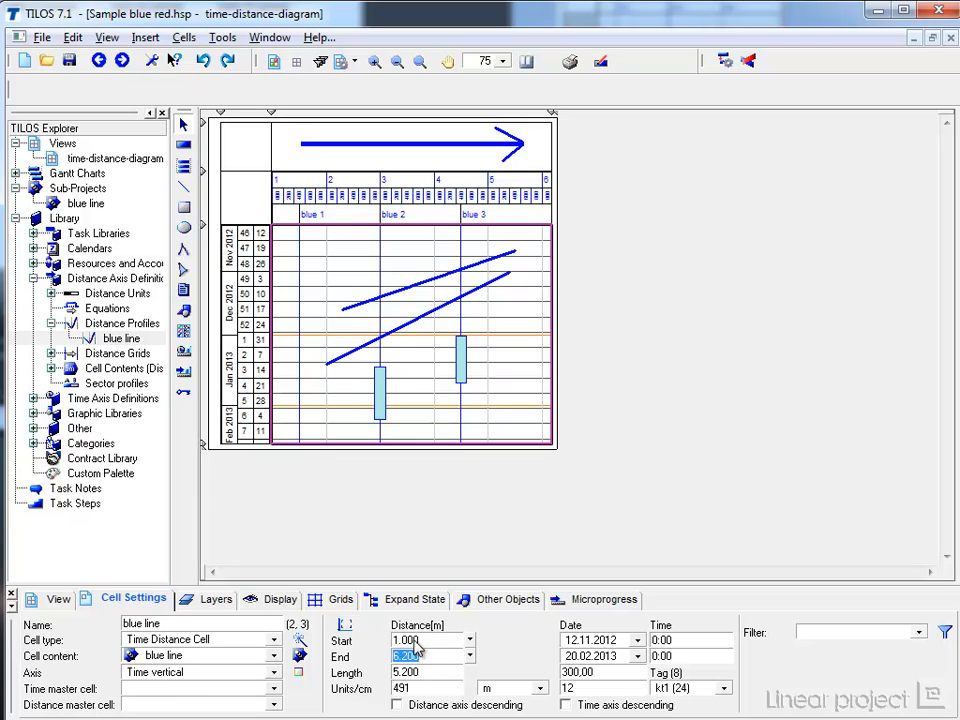
mouse_move(388, 698)
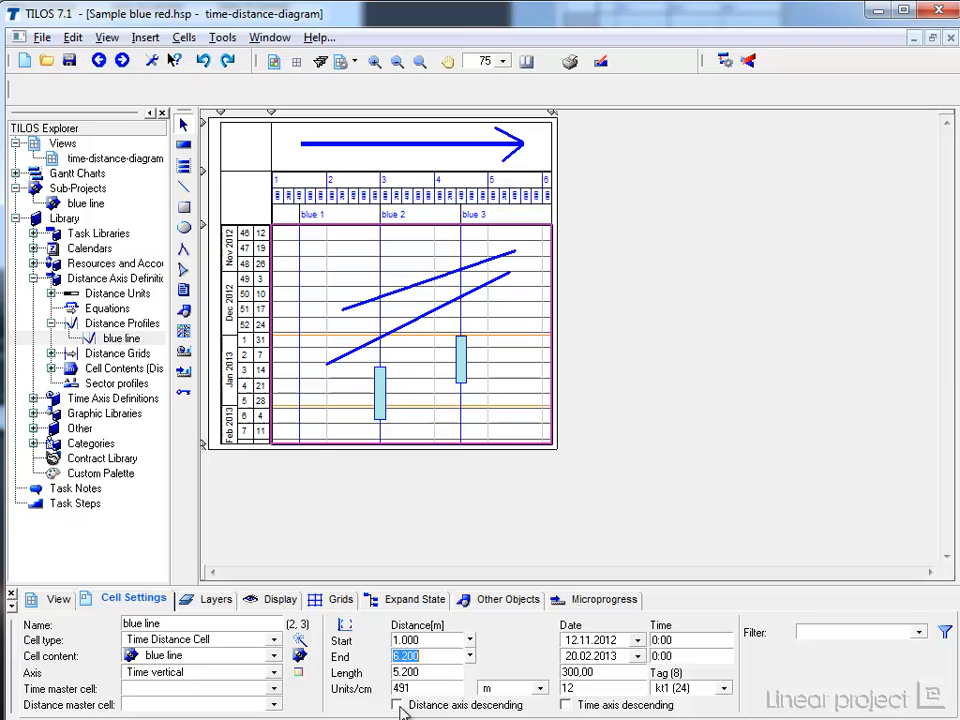
click(397, 705)
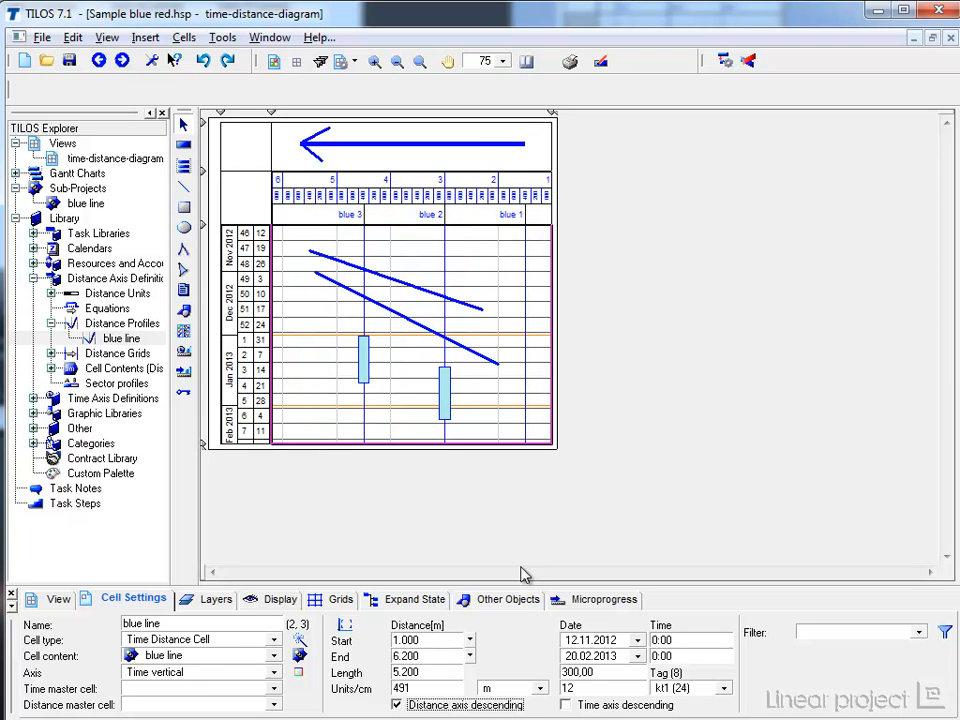
mouse_move(350, 173)
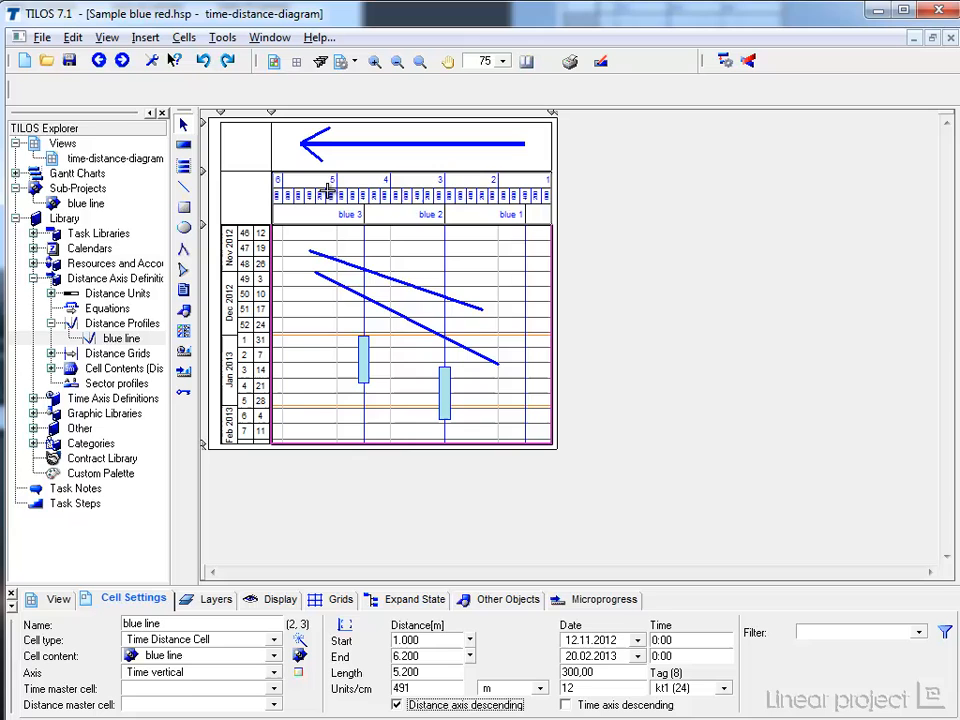
mouse_move(535, 192)
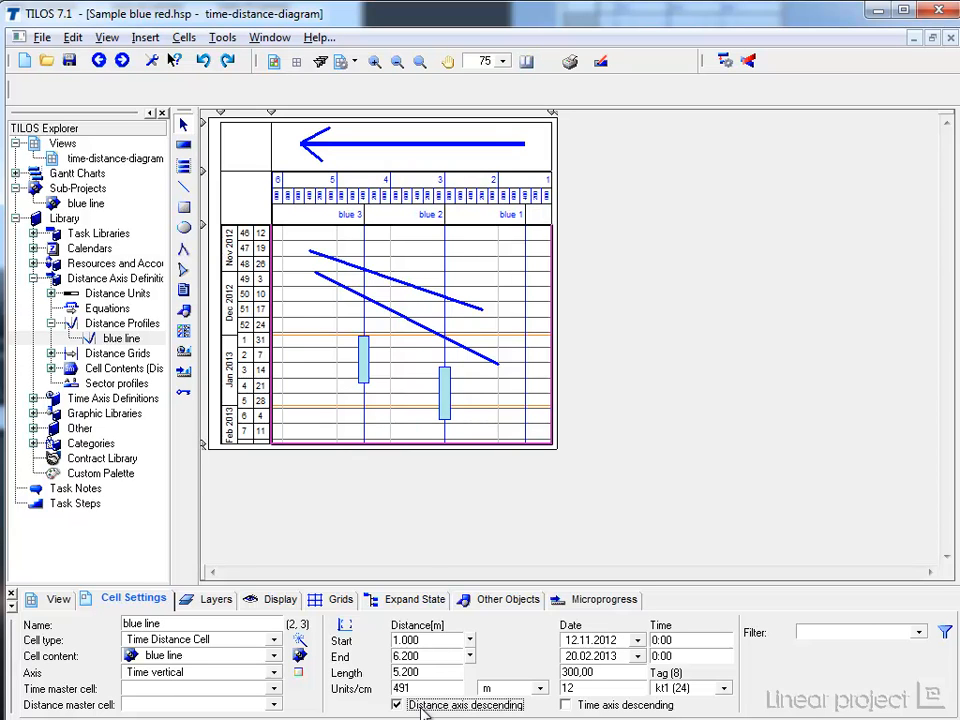
click(397, 705)
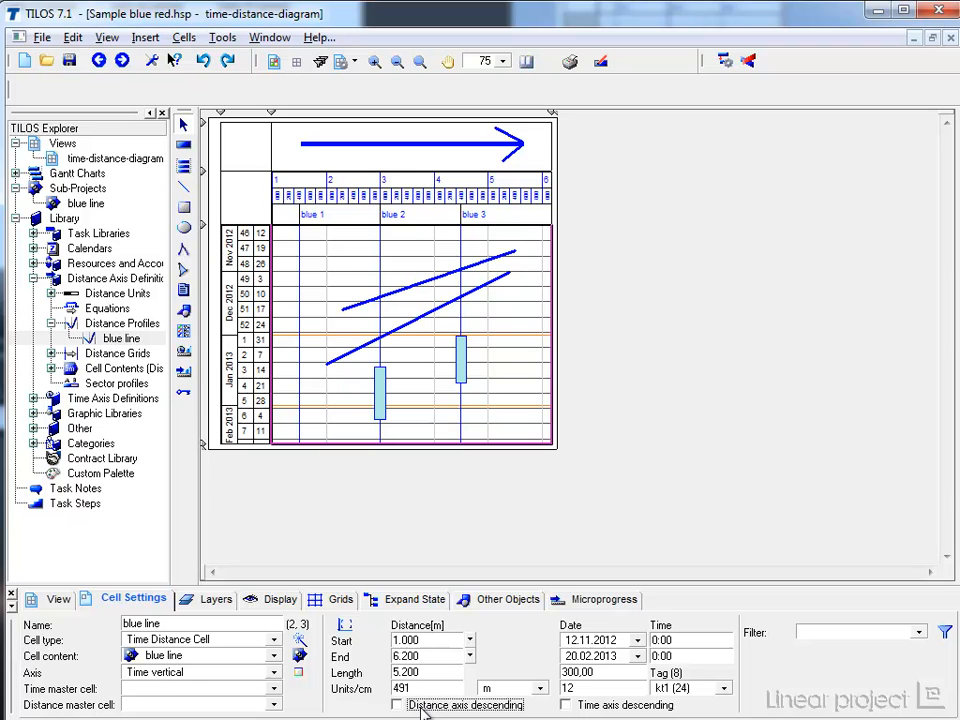
click(397, 705)
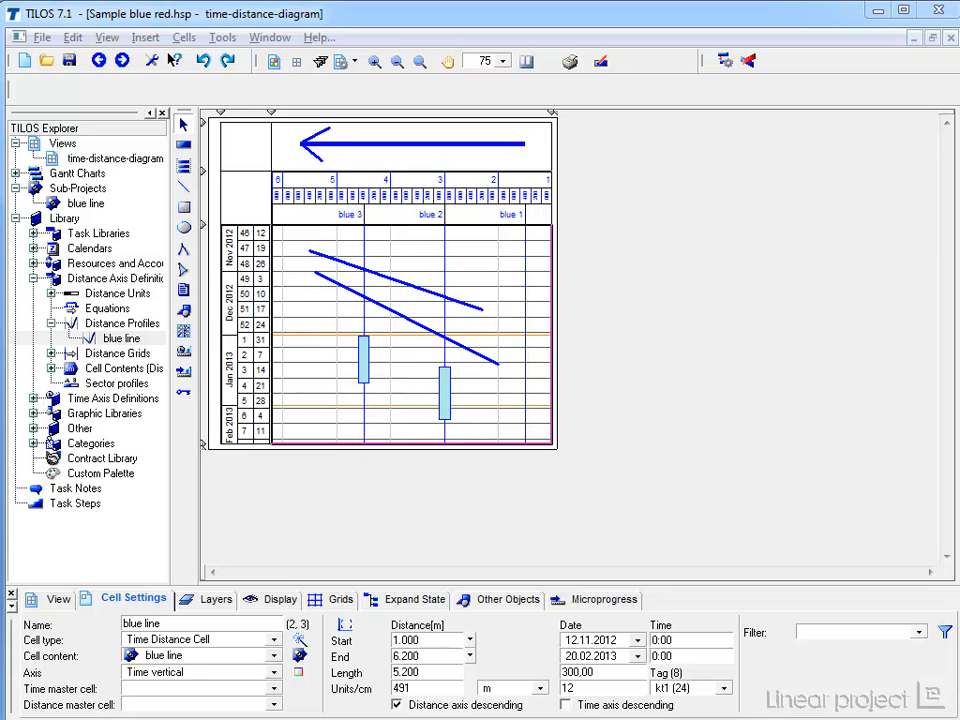
mouse_move(90, 215)
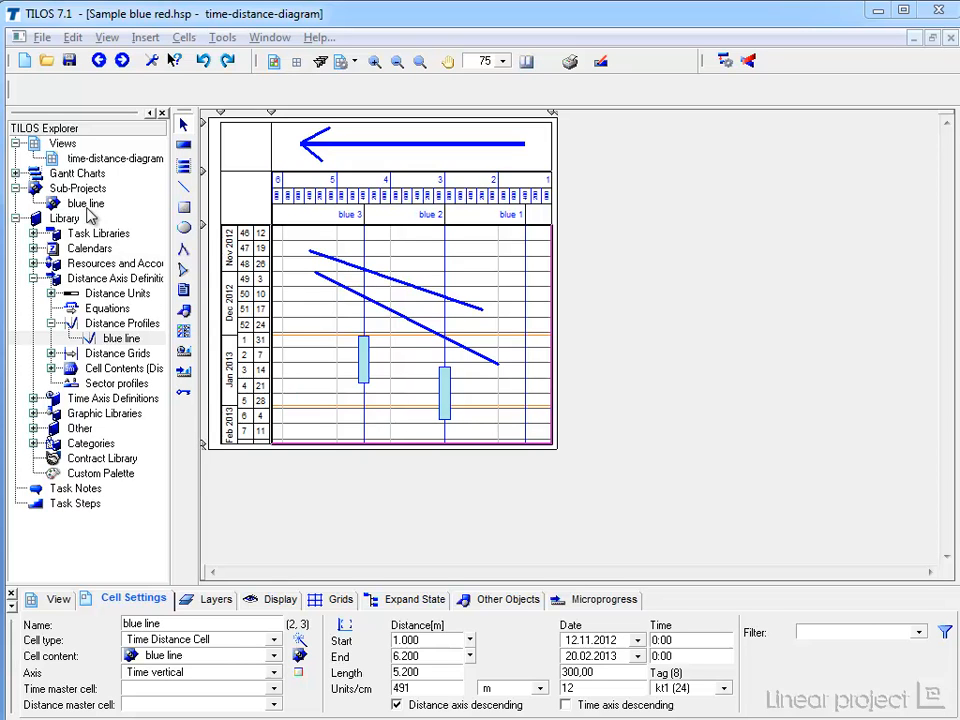
Add a new sub-project named 'red line' under Sub-Projects.
click(78, 188)
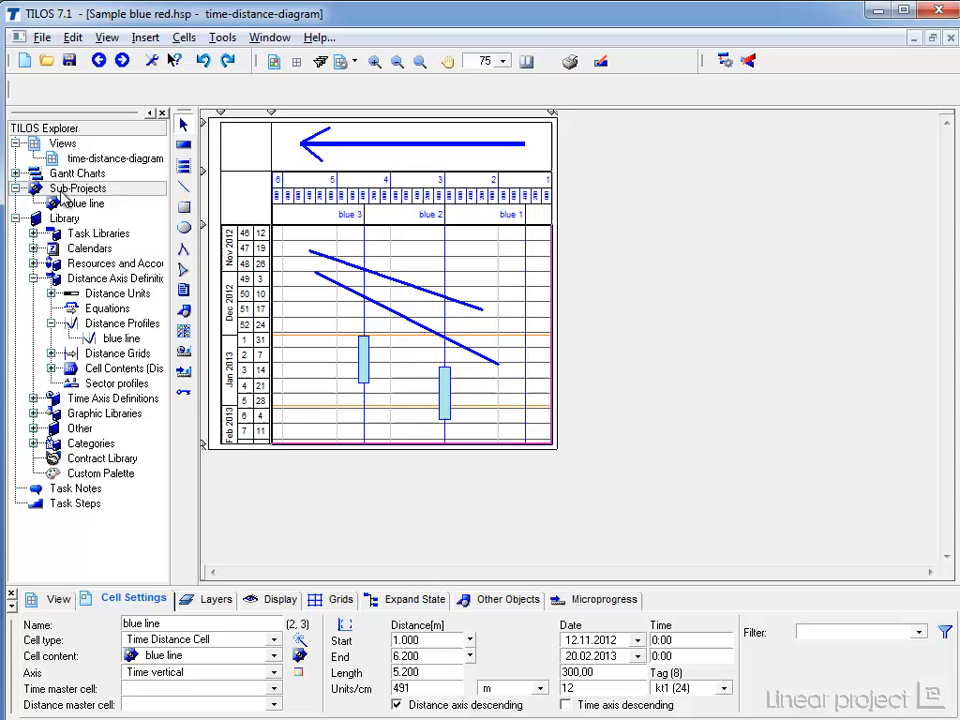
right_click(78, 188)
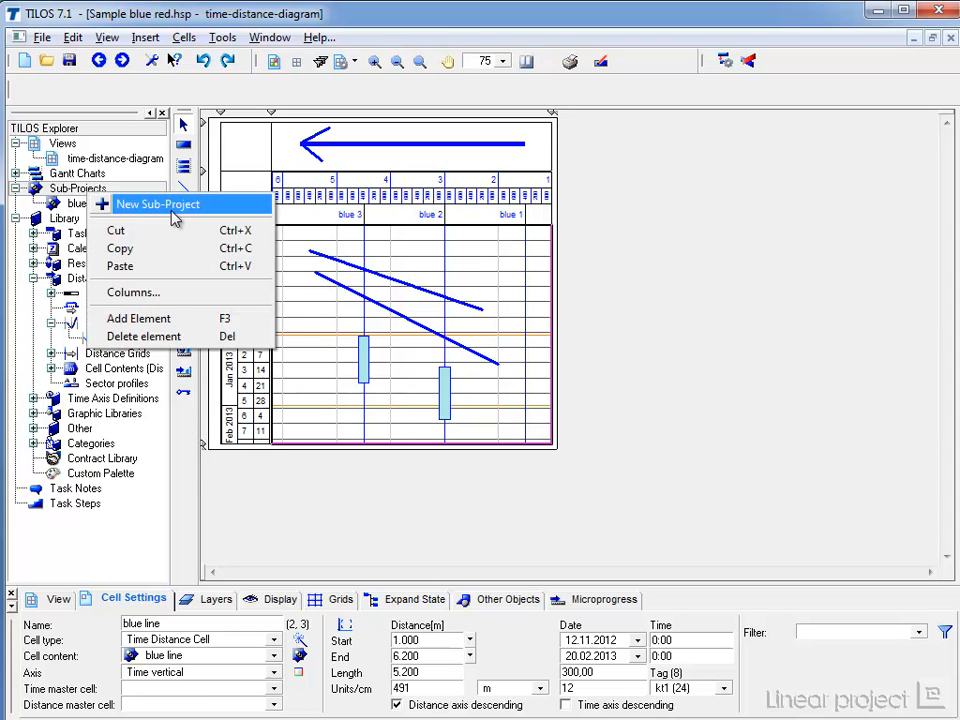
click(157, 204)
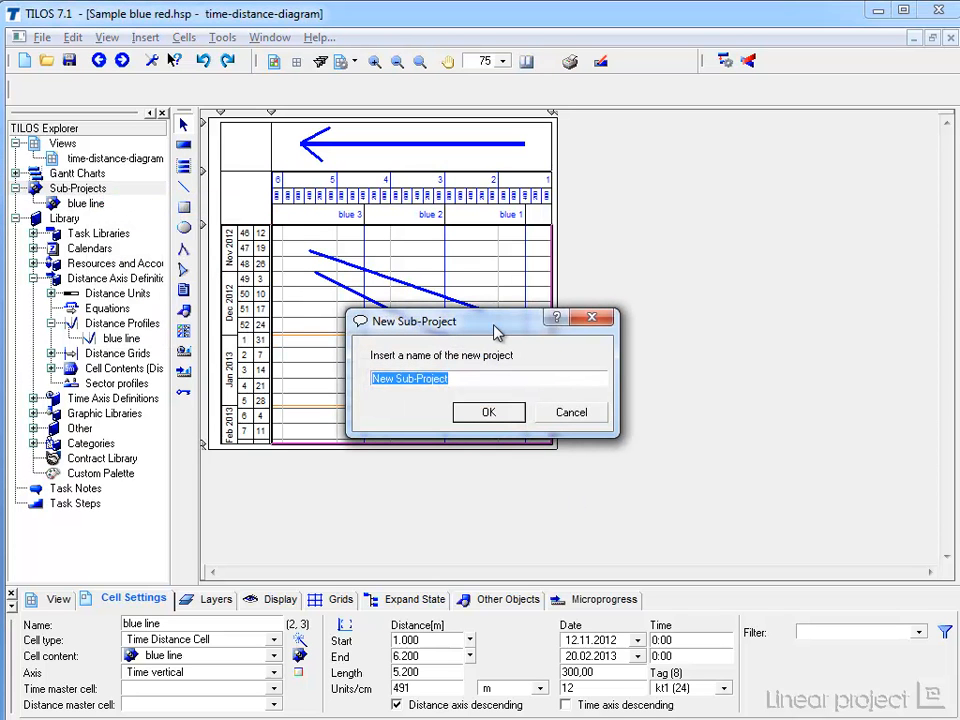
text(red line)
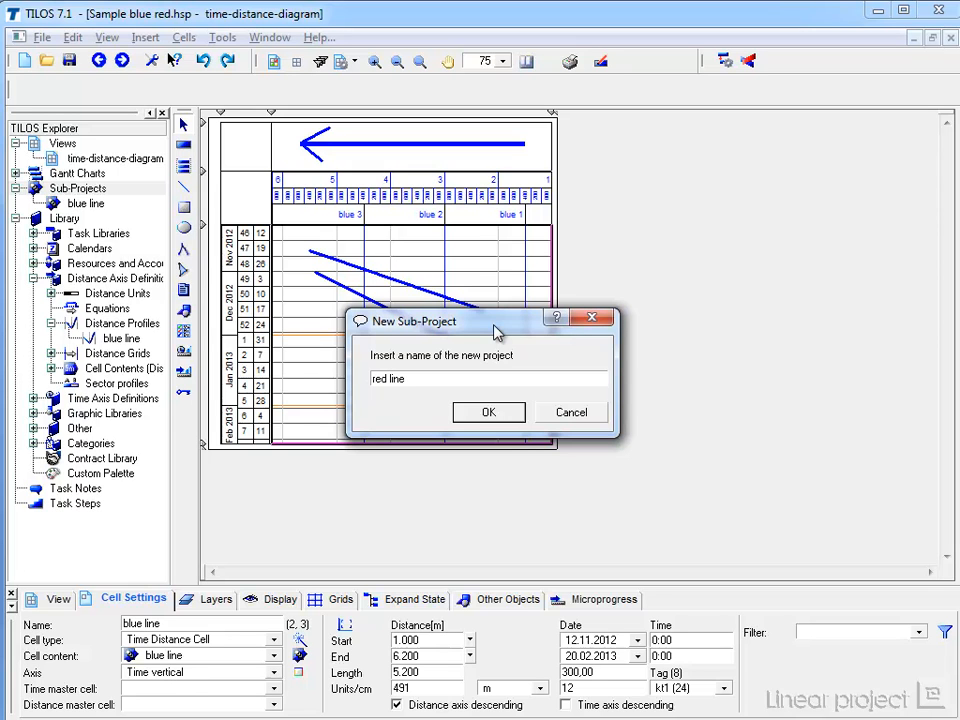
click(488, 412)
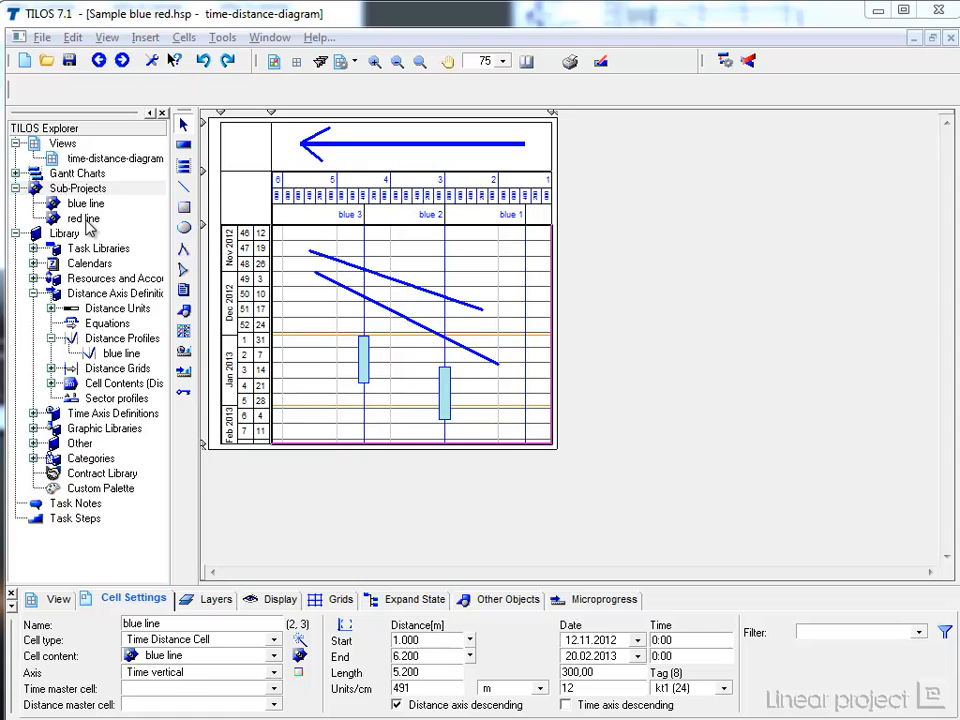
Give the red line sub-project start distance 2.000 and end distance 8.000.
double_click(83, 218)
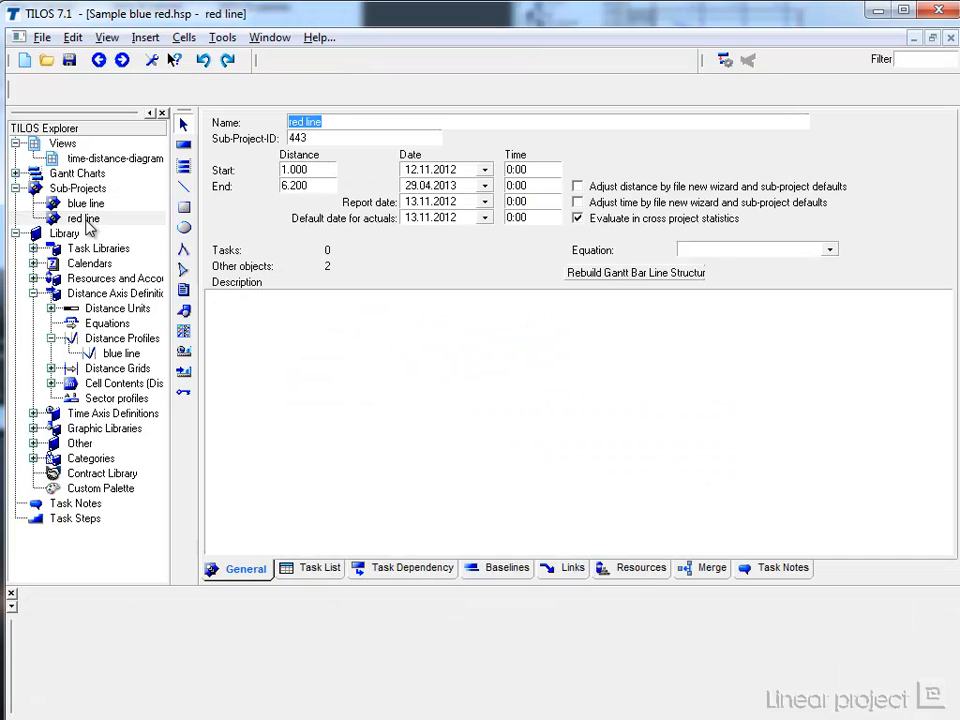
mouse_move(256, 201)
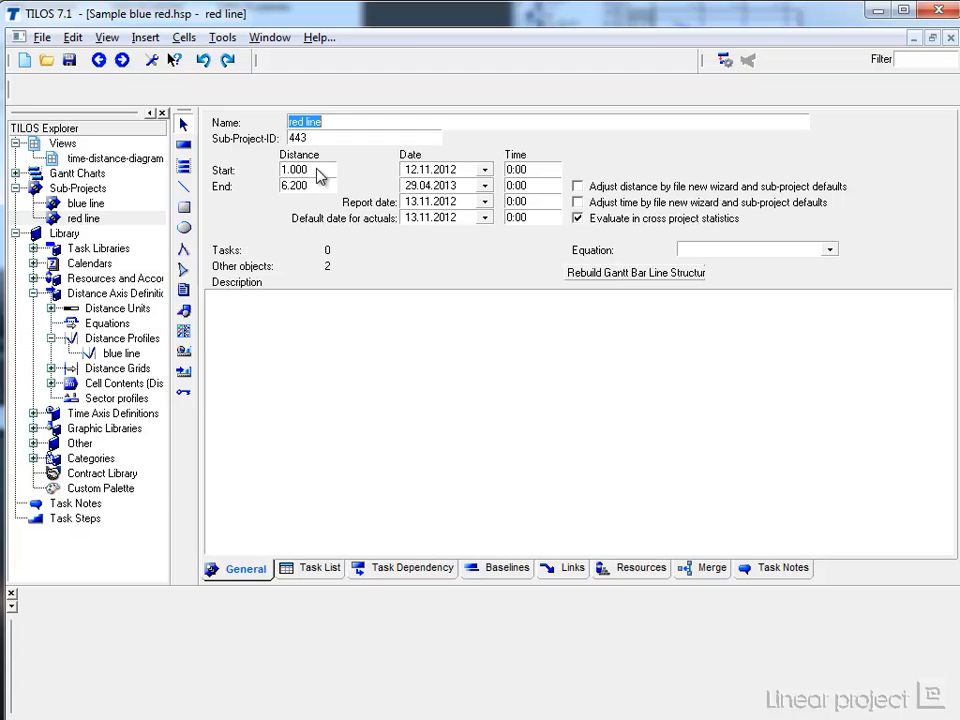
click(300, 169)
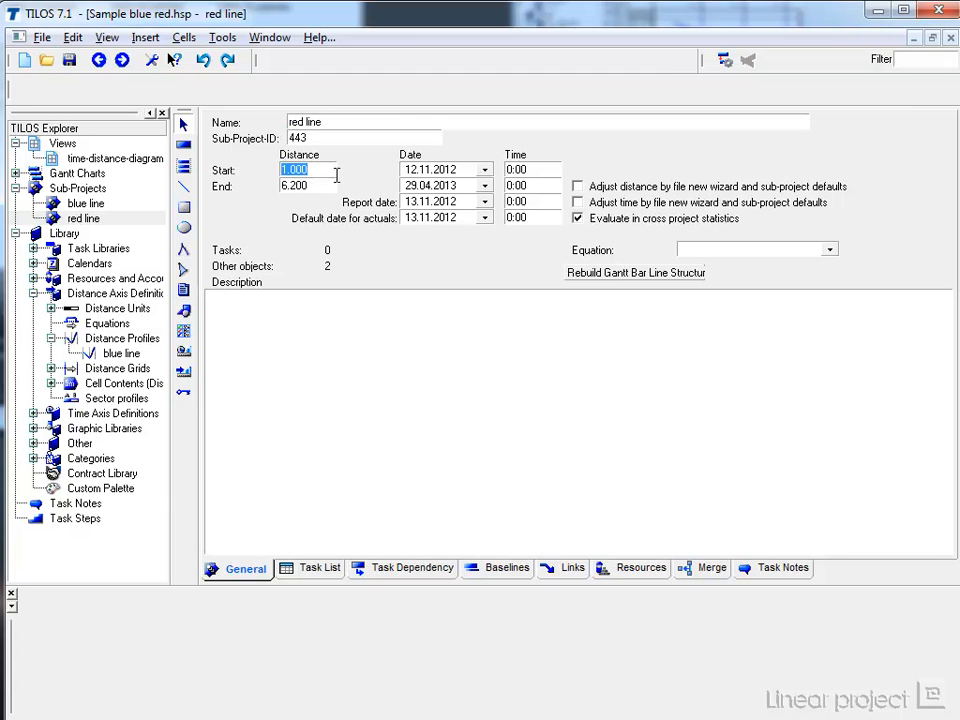
text(200)
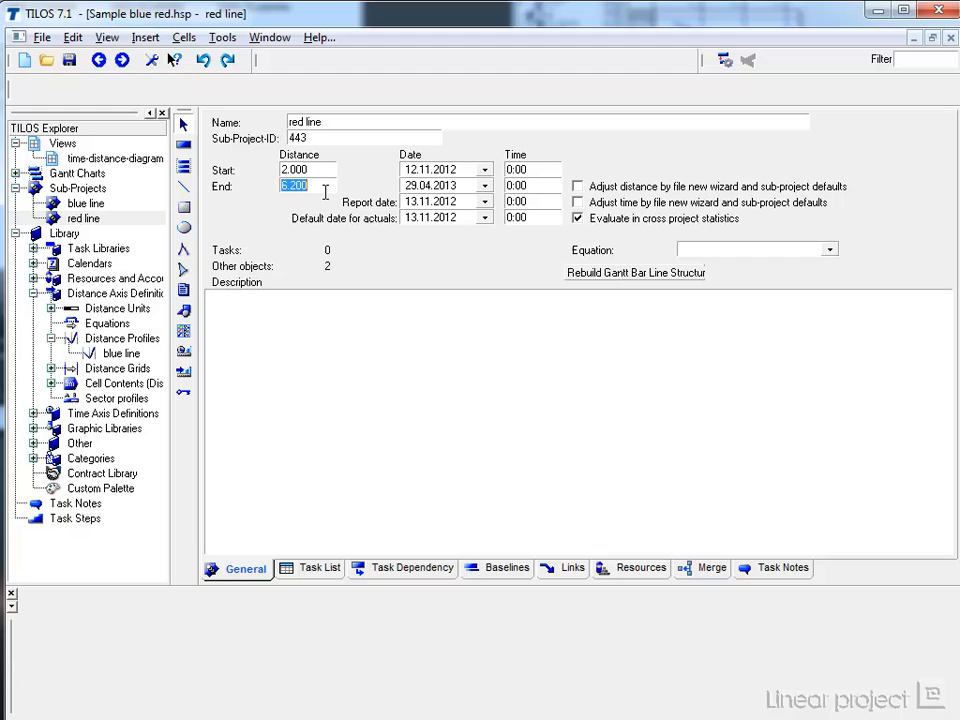
text(8000)
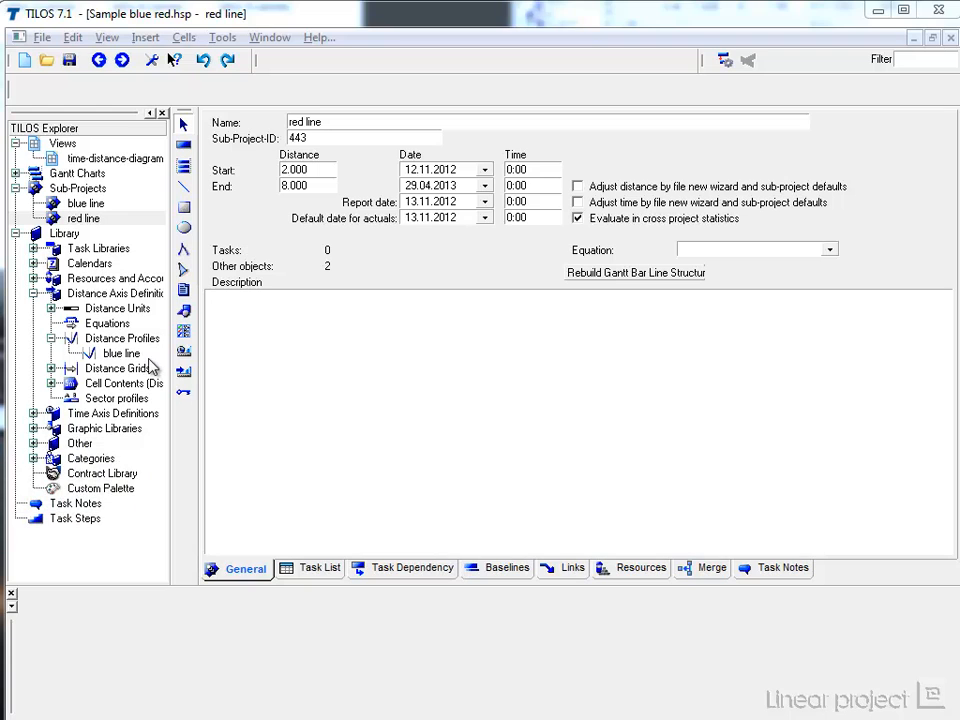
click(122, 338)
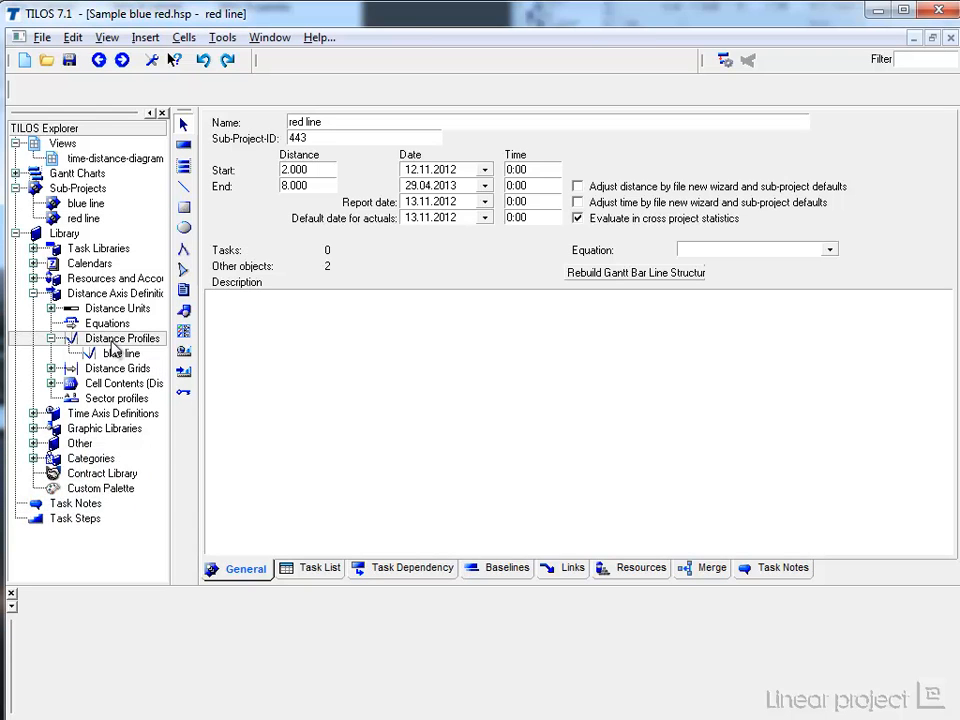
Create a new distance profile named 'red line'.
right_click(120, 338)
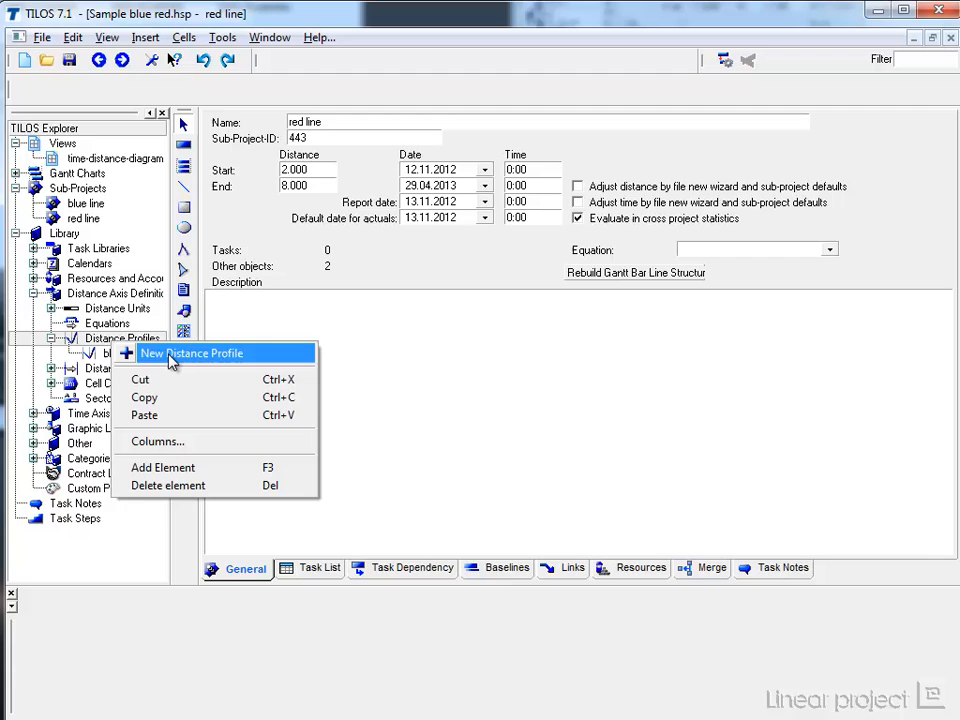
click(192, 353)
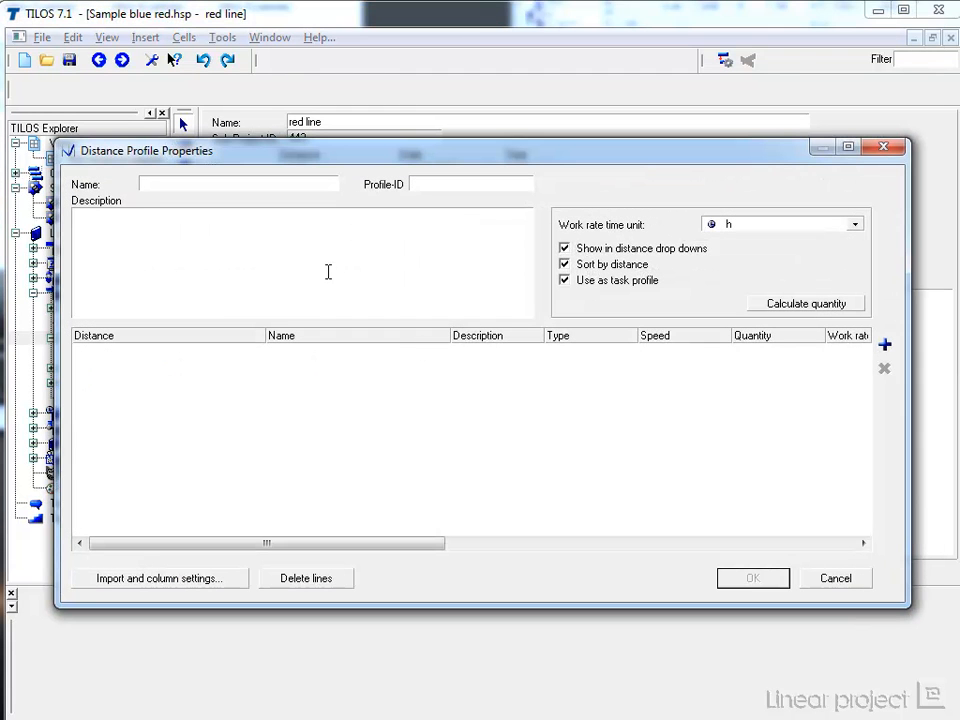
text(red li)
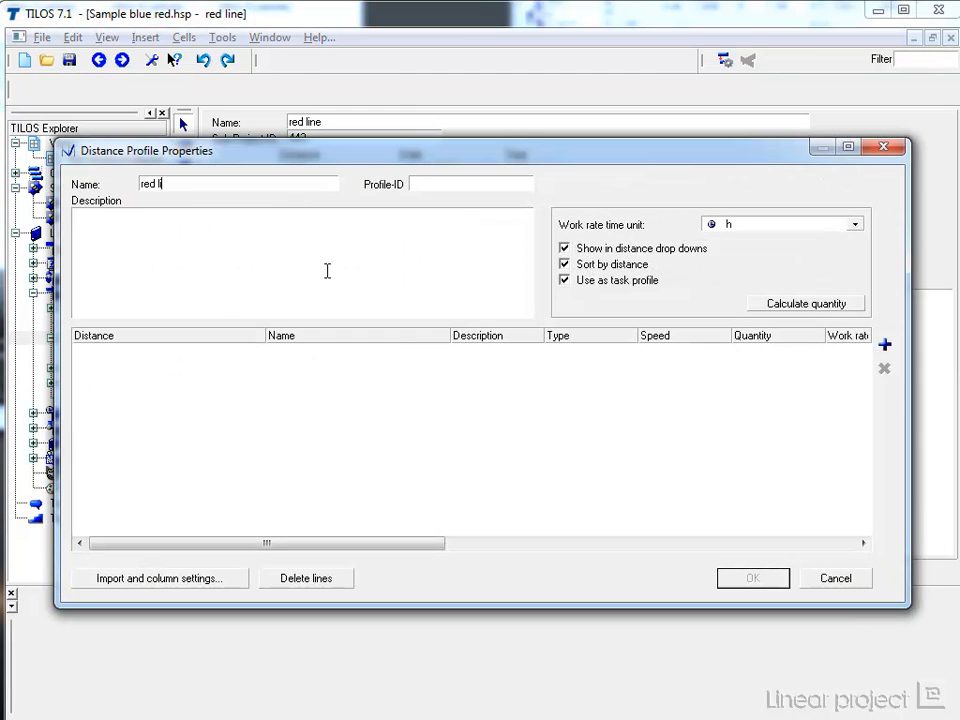
Add stations red-1 at 3.000, red-2 at 4.500 and red-3 at 5.123.
click(884, 344)
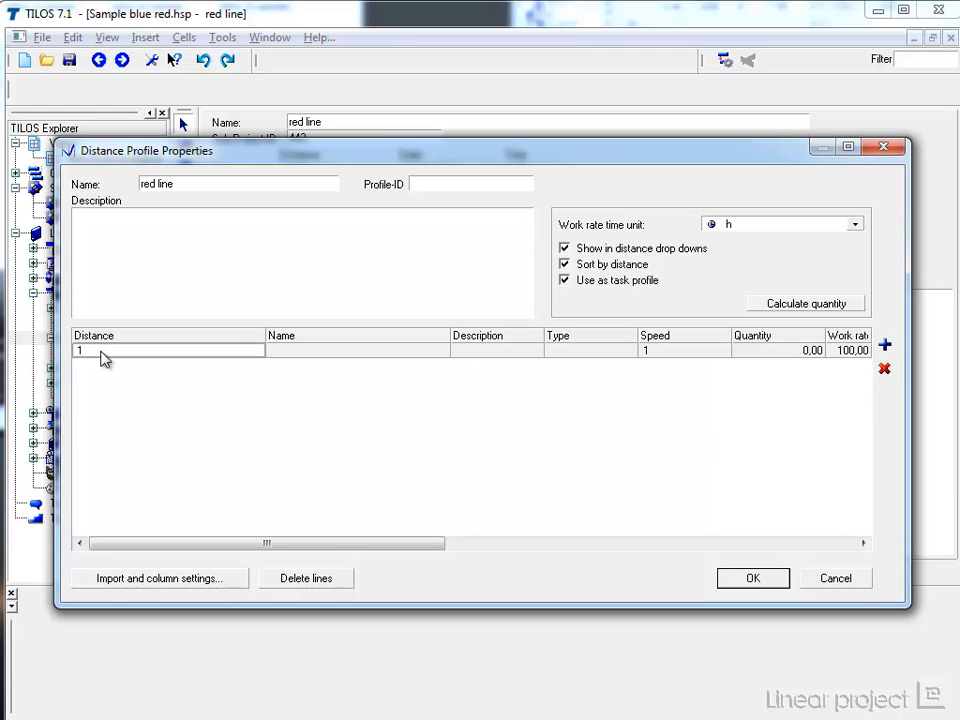
text(3000)
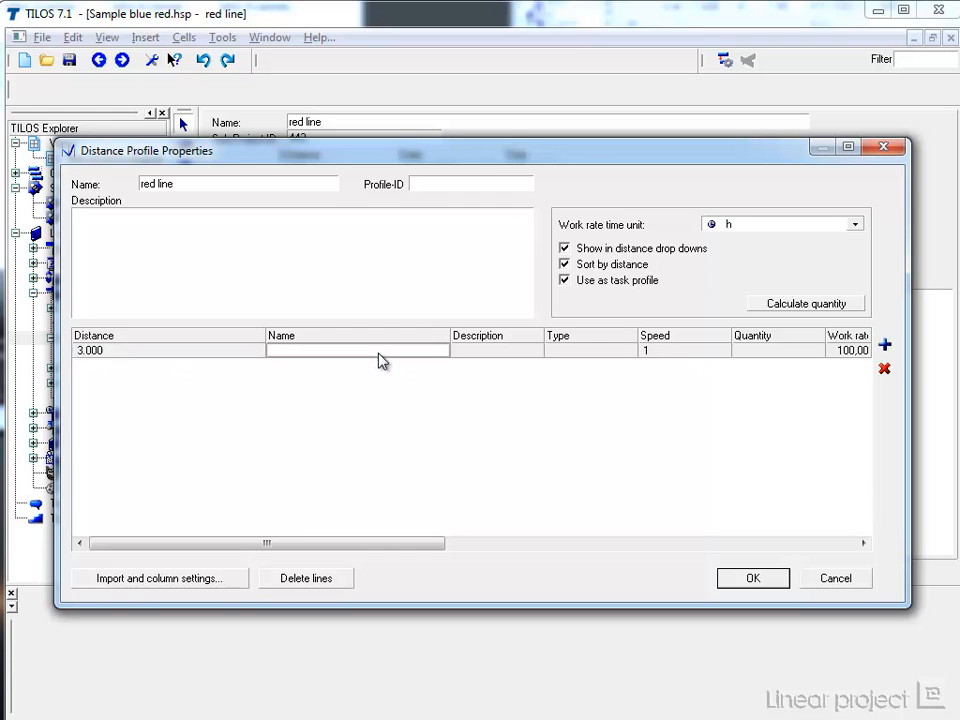
text(red -1)
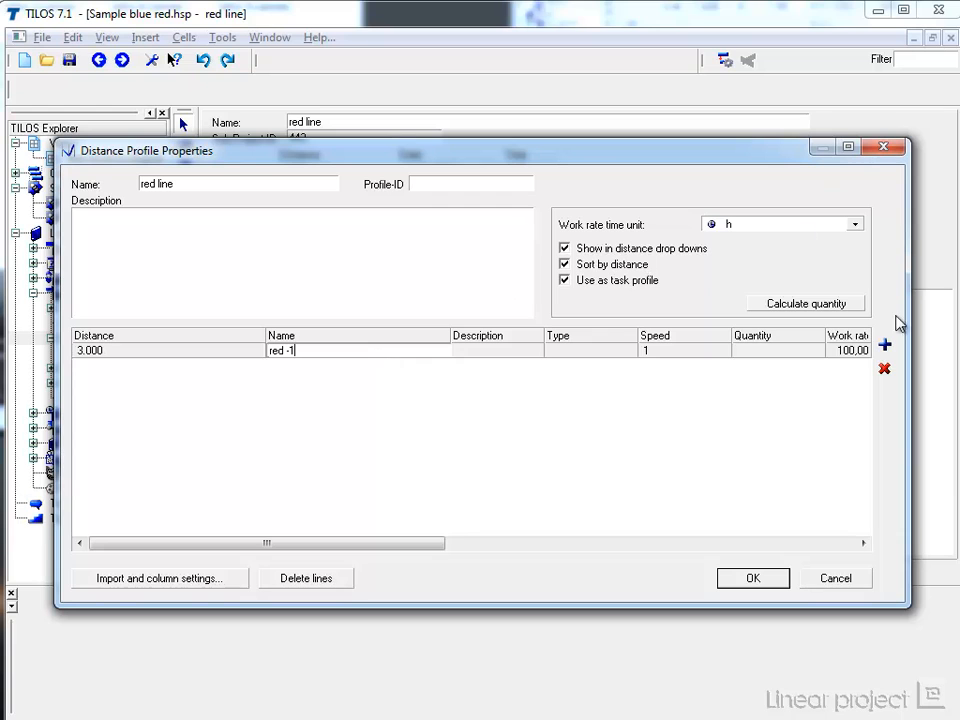
click(884, 344)
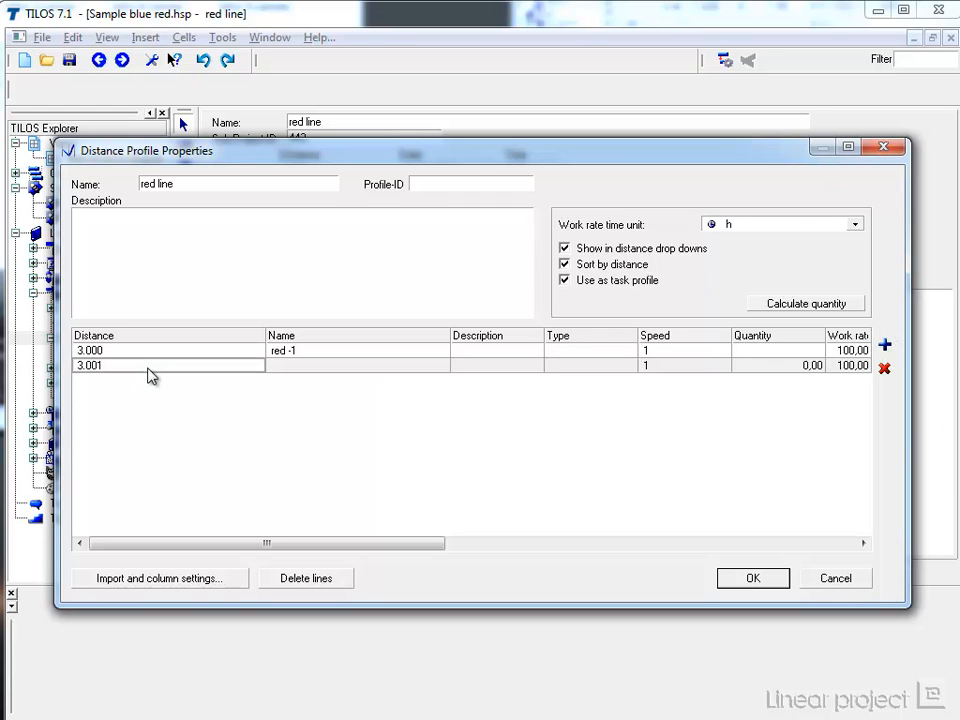
text(4500)
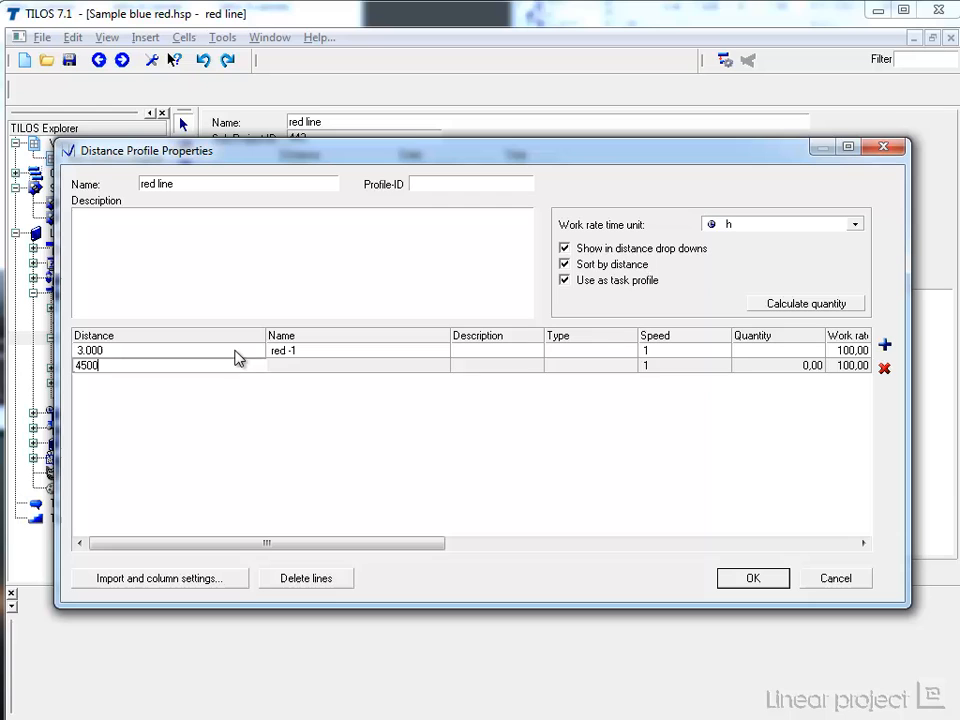
text(red-2)
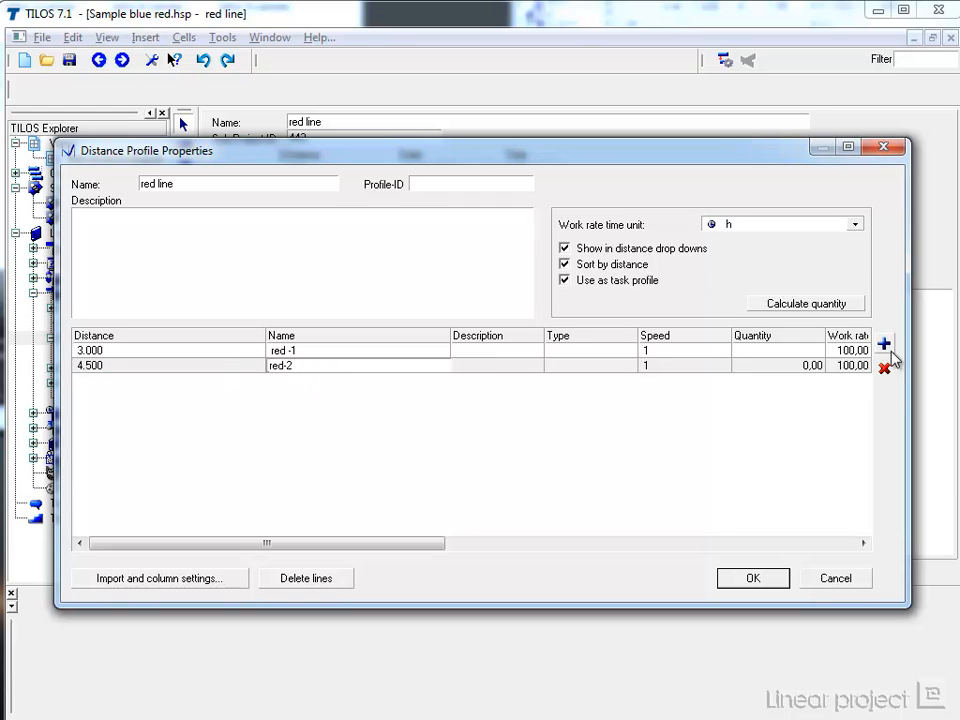
click(884, 344)
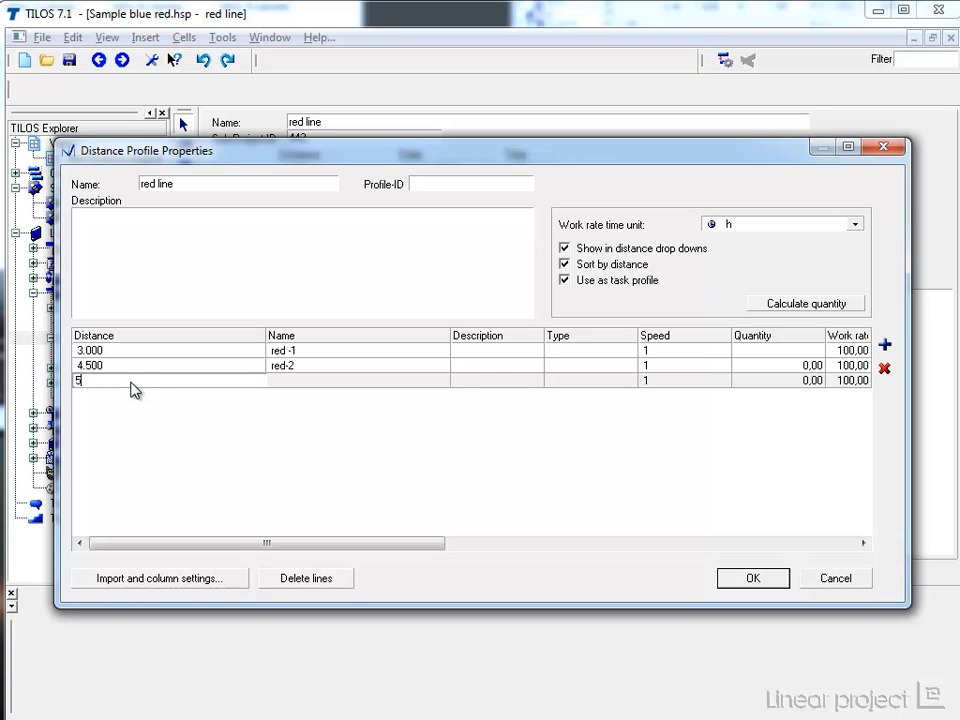
text(123)
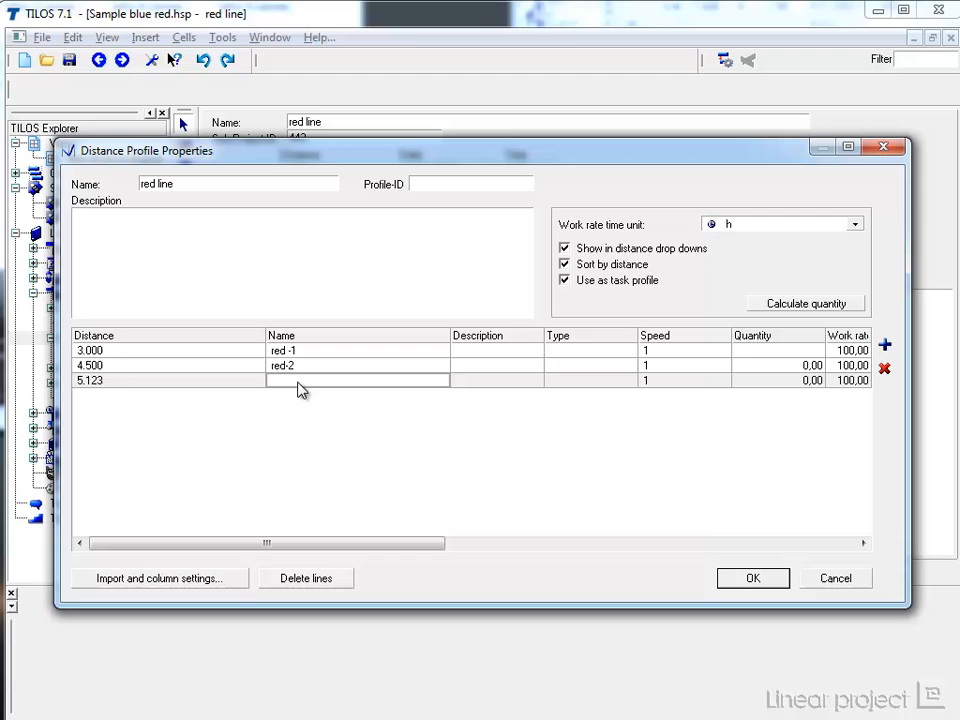
text(red-3)
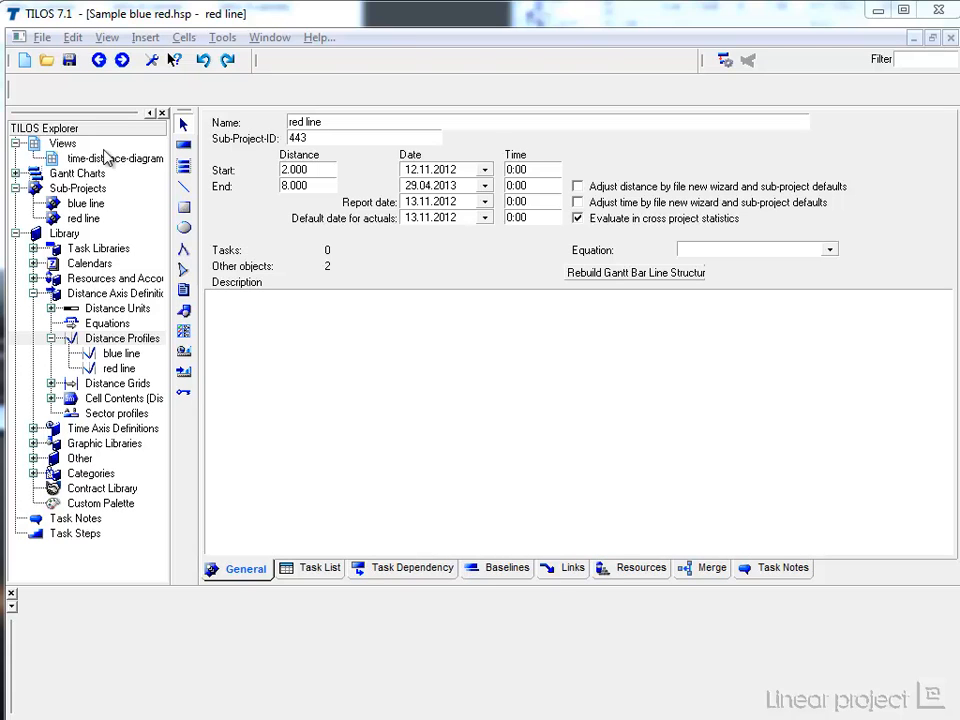
Open the time-distance diagram and add an empty column beside the blue line cell.
double_click(115, 158)
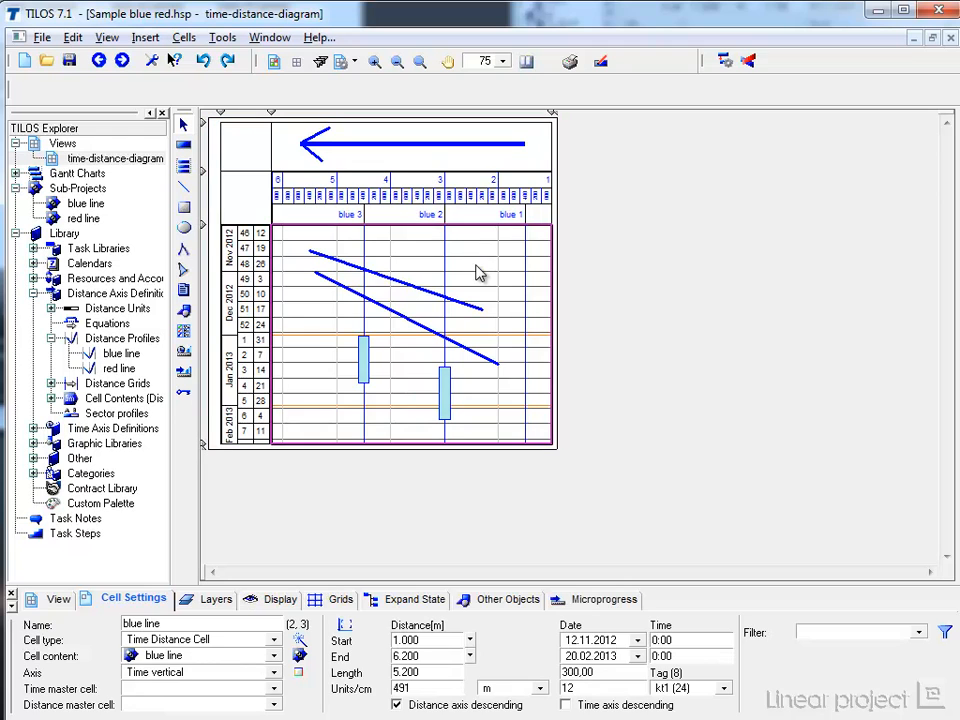
mouse_move(342, 61)
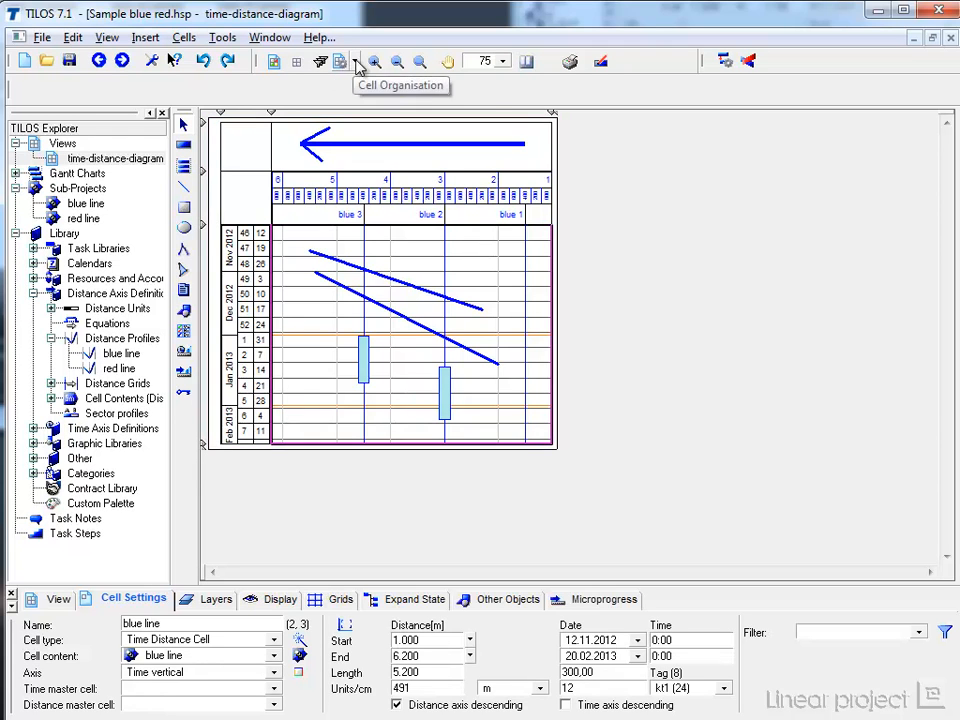
click(340, 61)
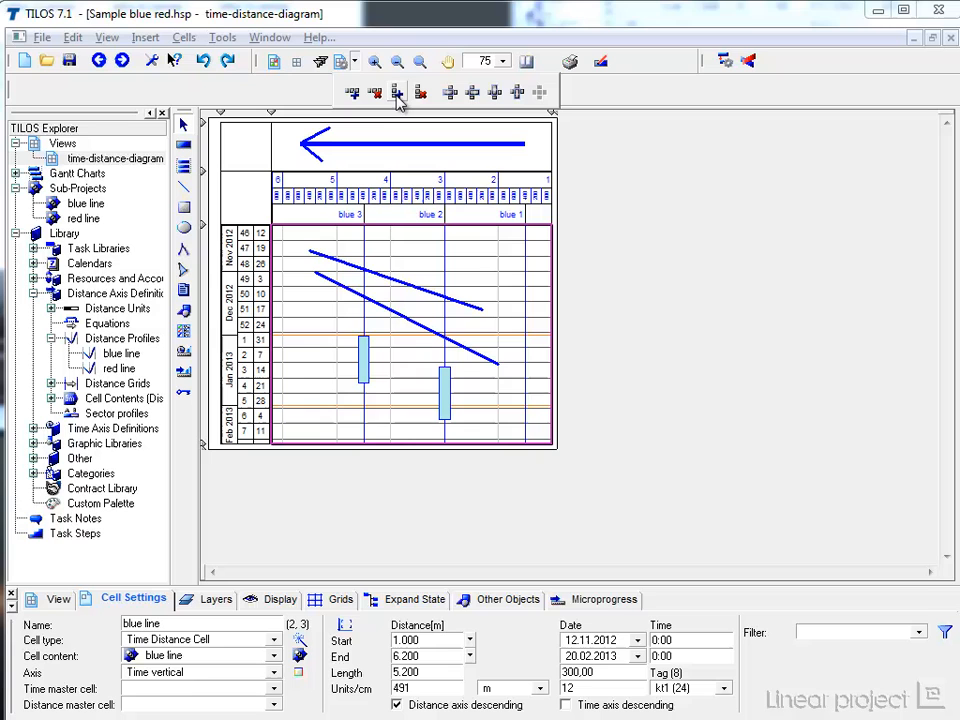
mouse_move(397, 92)
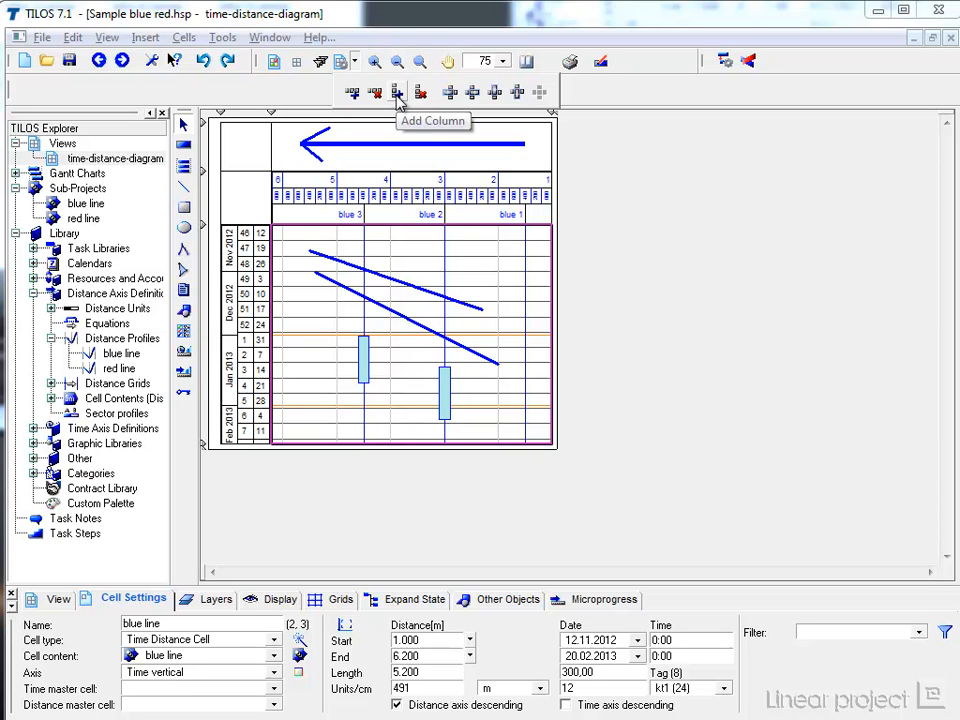
click(57, 599)
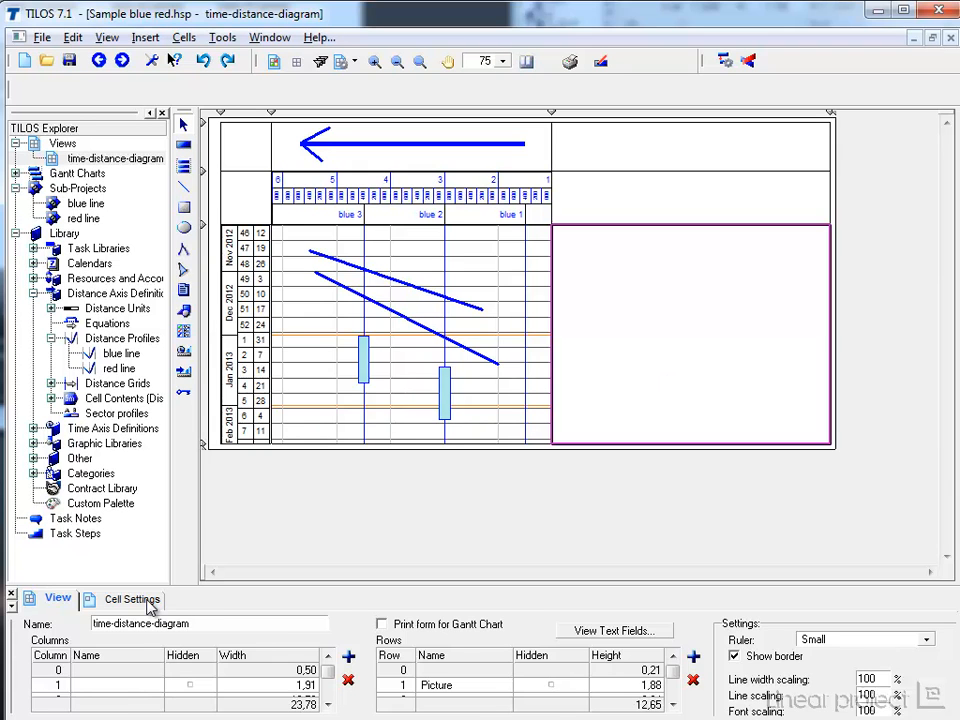
Set the new cell's content to red line, spanning distance 2.000 to 8.000.
click(132, 598)
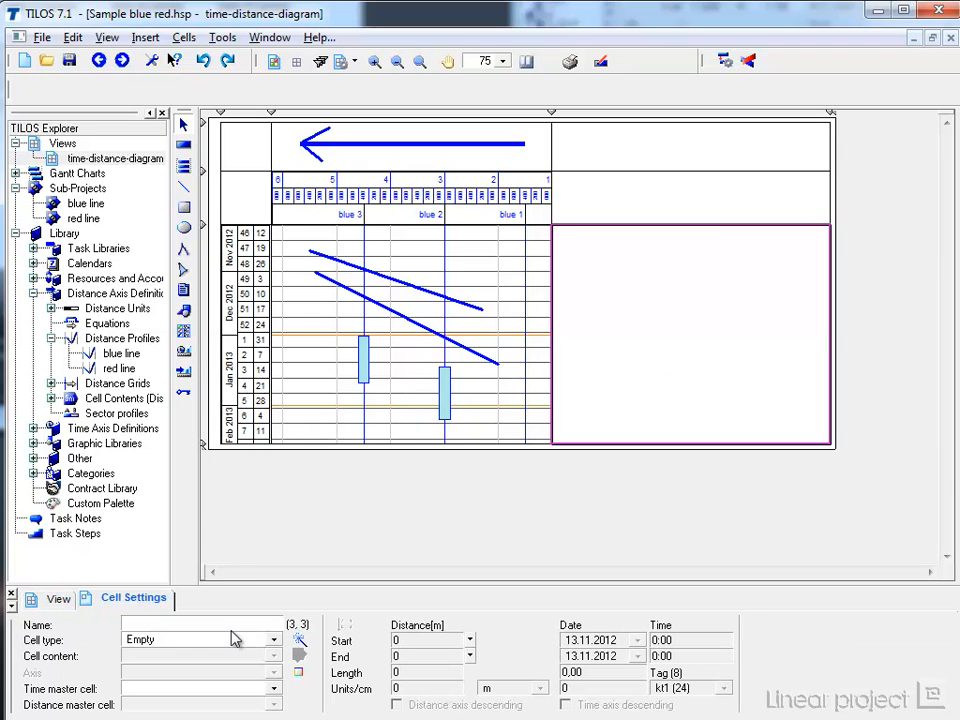
click(274, 639)
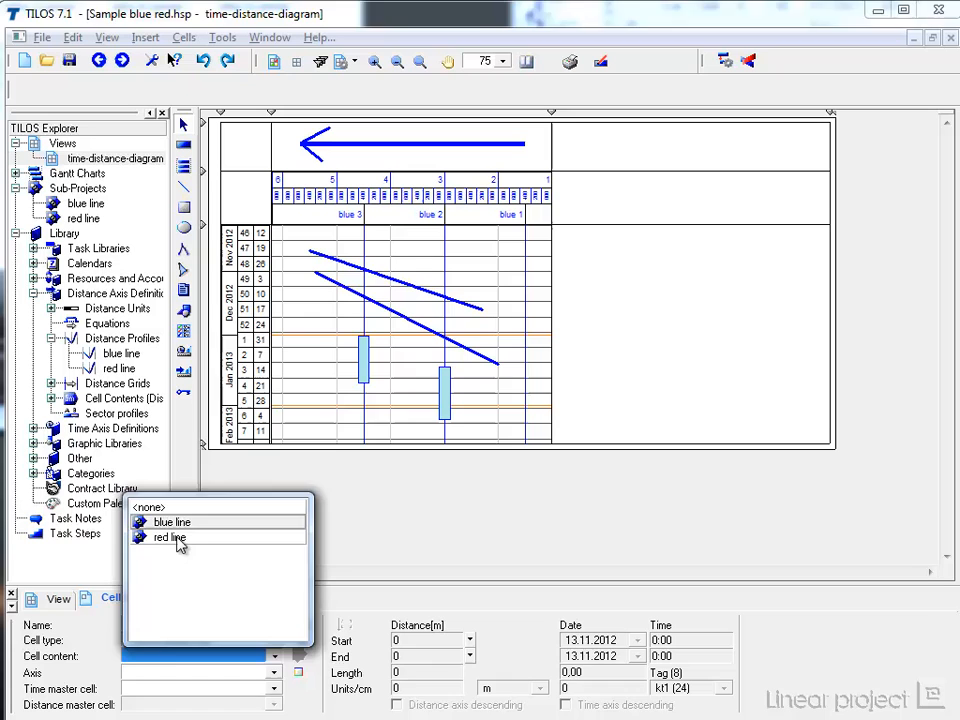
click(167, 537)
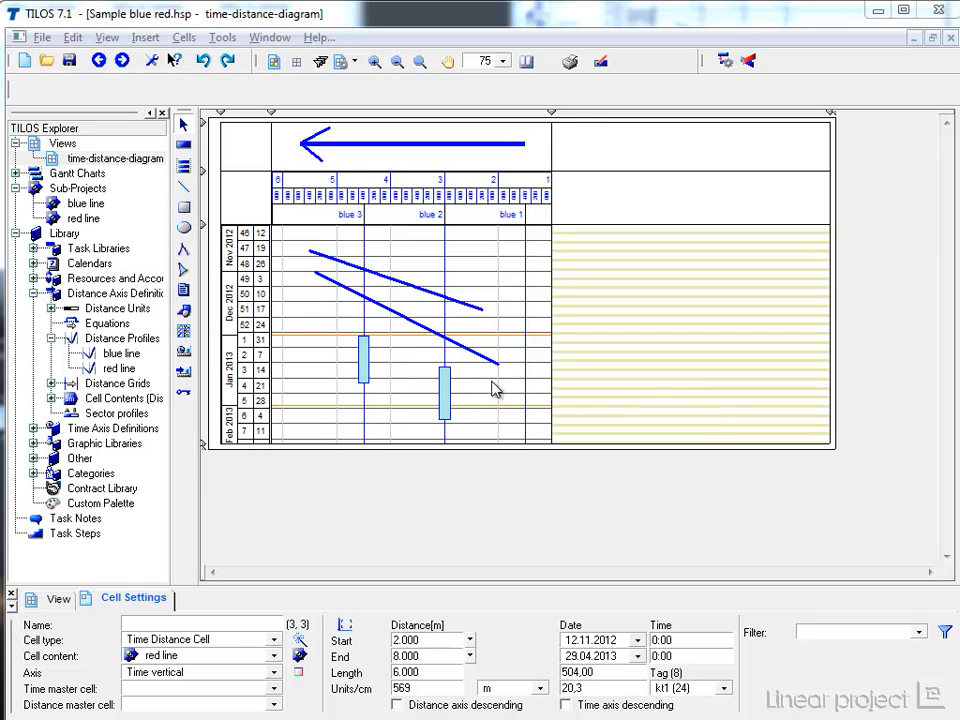
mouse_move(483, 353)
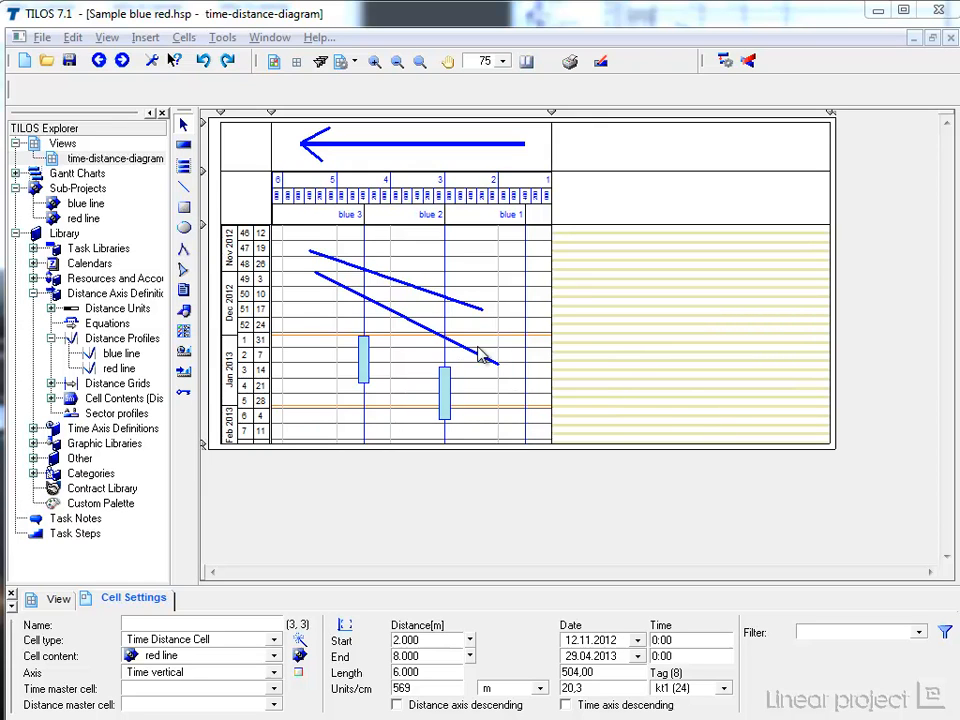
mouse_move(638, 352)
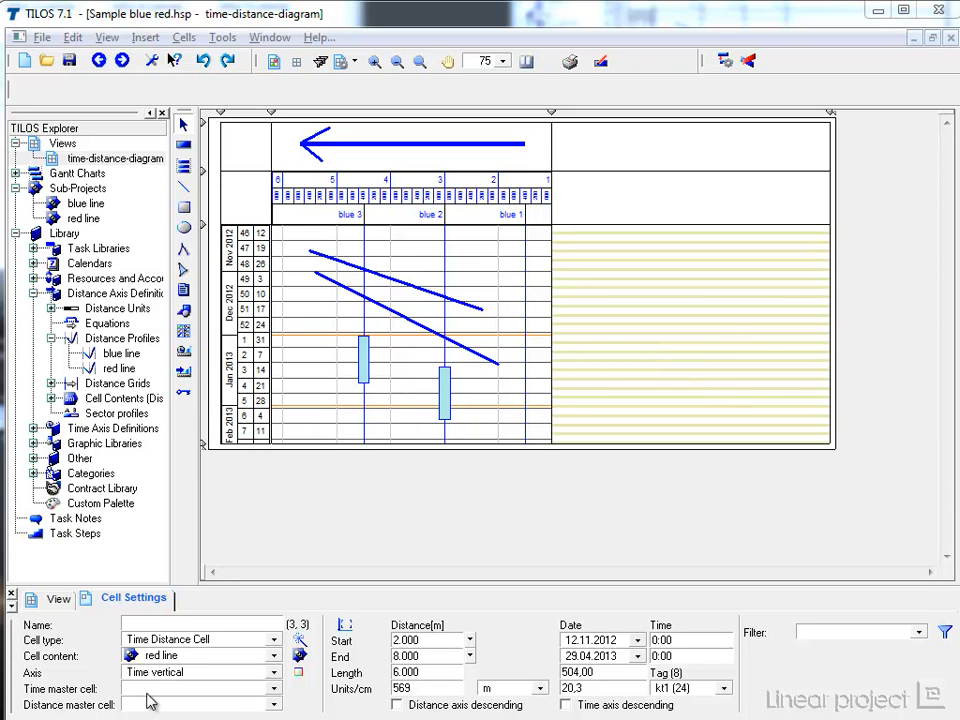
Set the red line cell's time master to blue line (2,3).
click(277, 689)
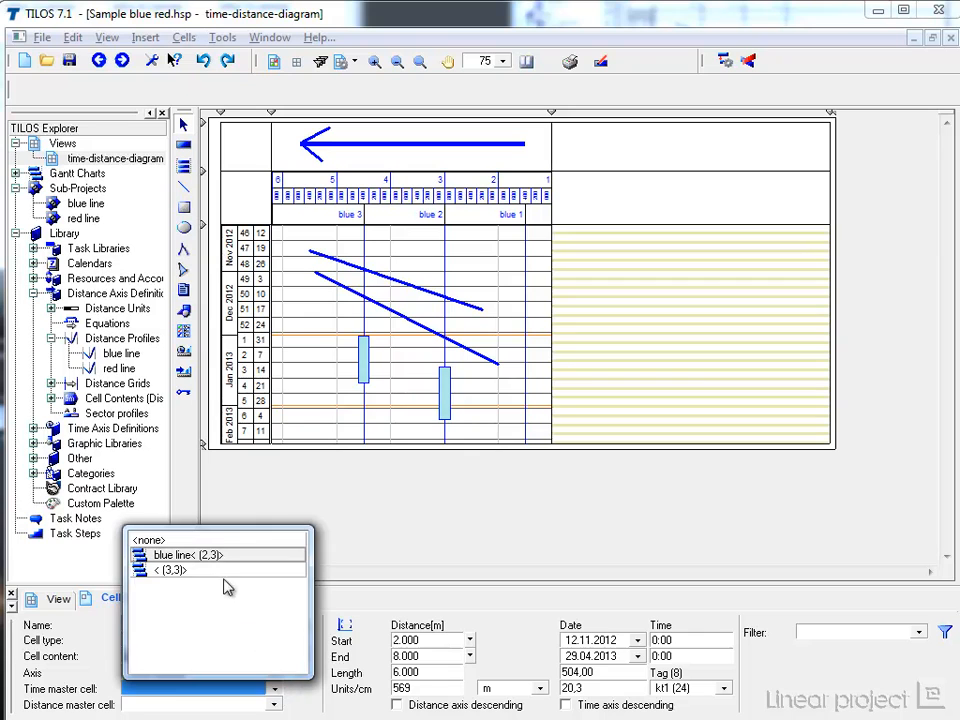
mouse_move(210, 562)
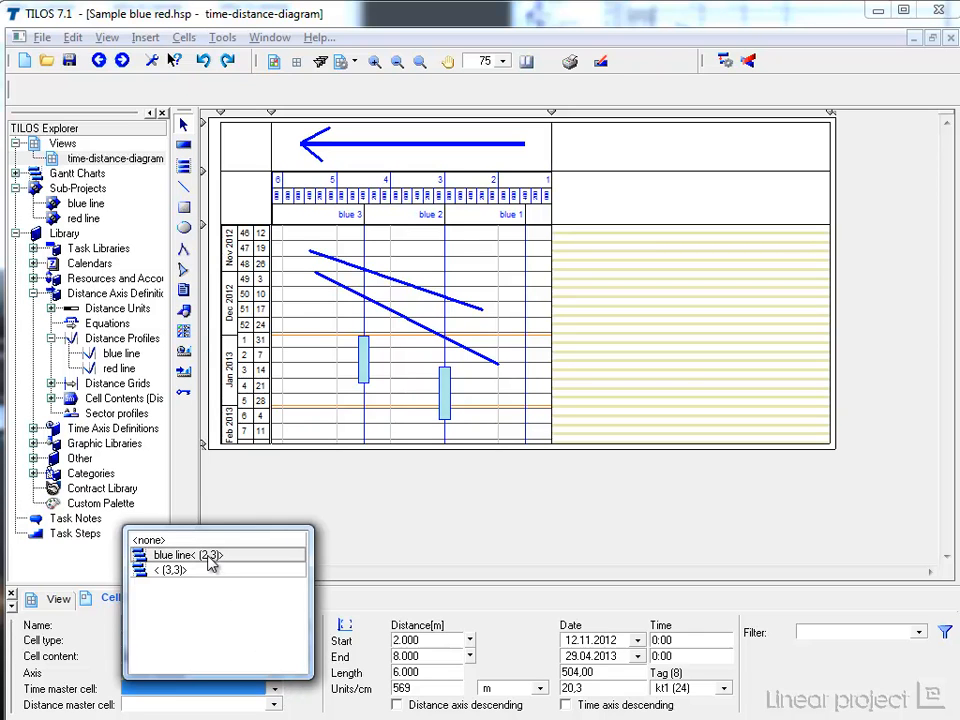
click(180, 555)
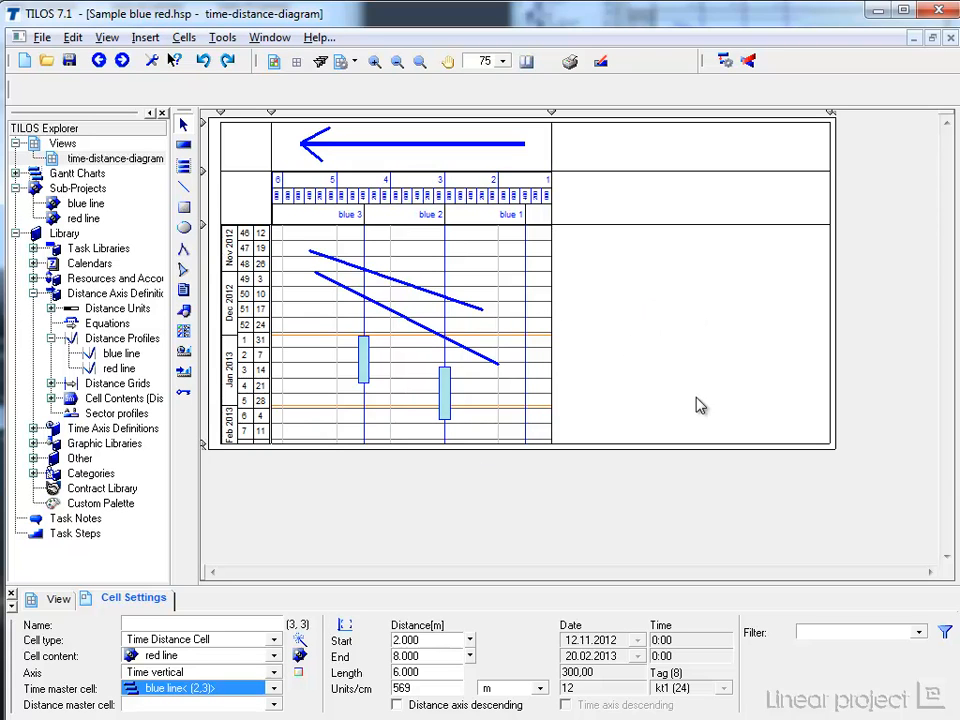
mouse_move(530, 377)
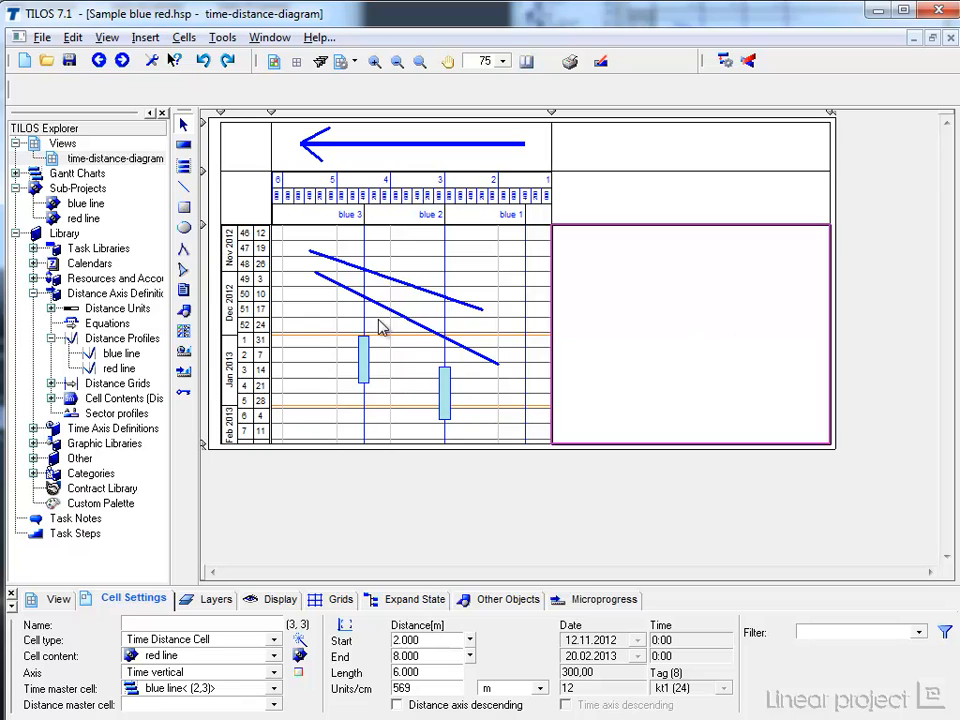
mouse_move(335, 610)
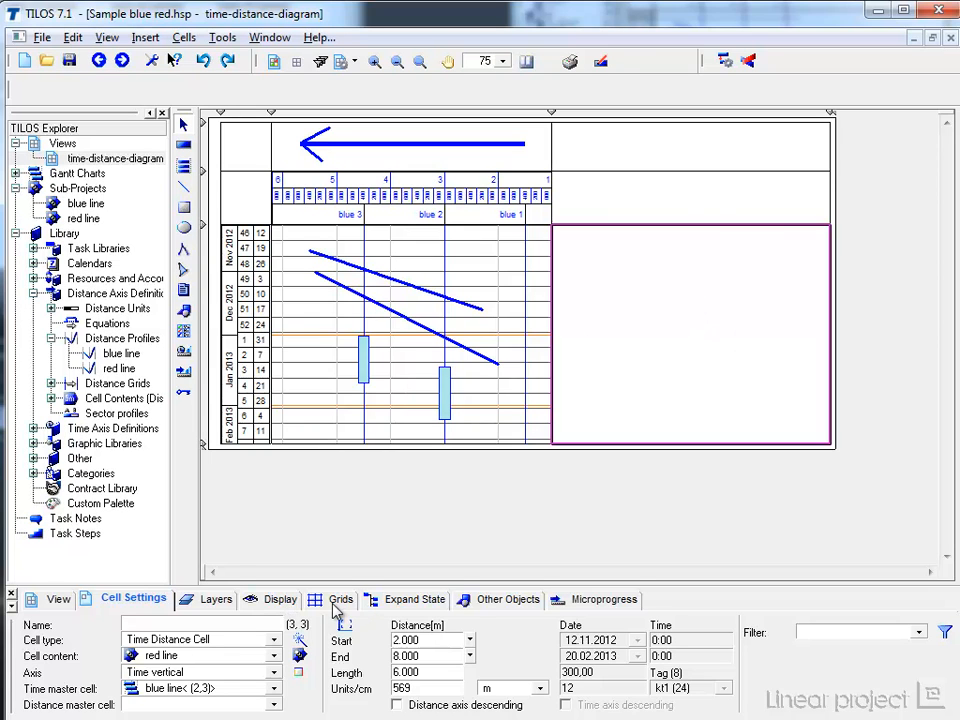
Show a Monat / Woche time grid and turn on the distance grid for the red cell.
click(341, 599)
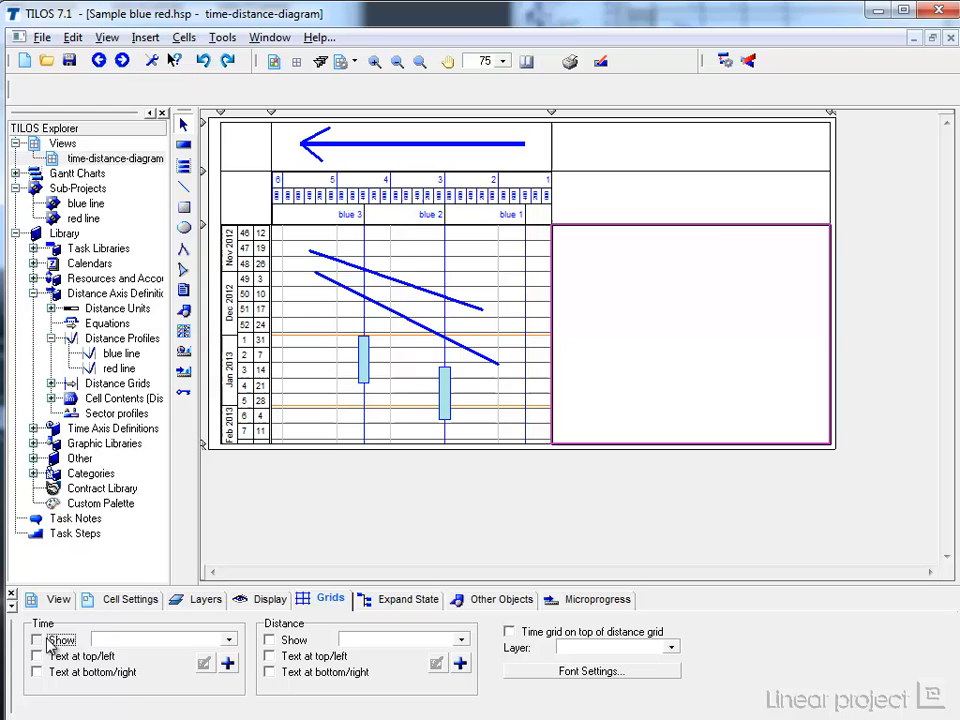
click(227, 639)
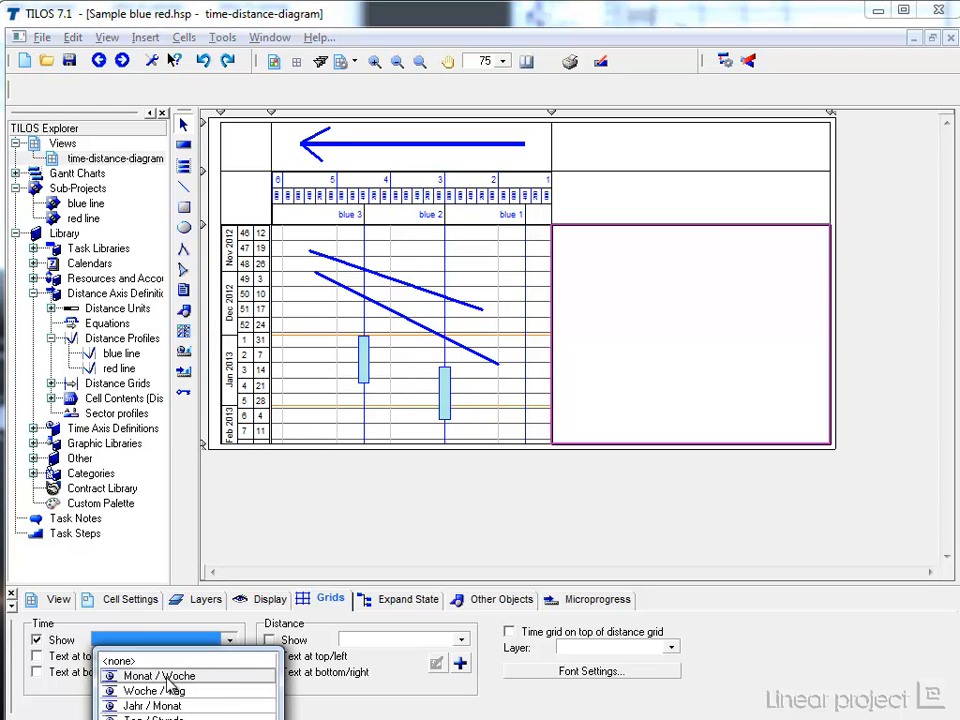
click(159, 675)
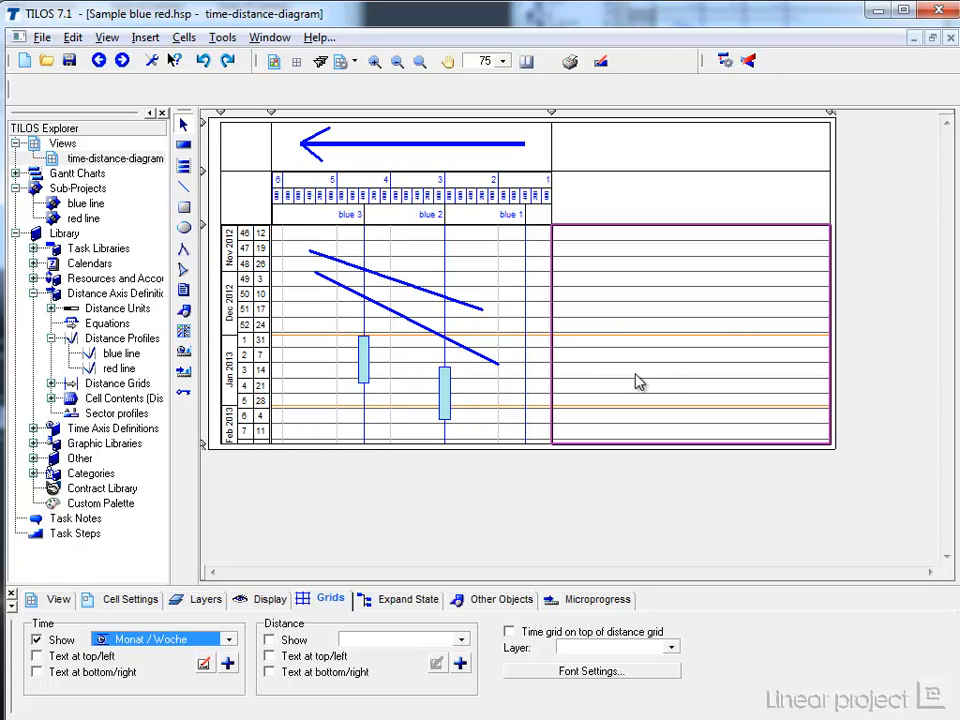
click(269, 640)
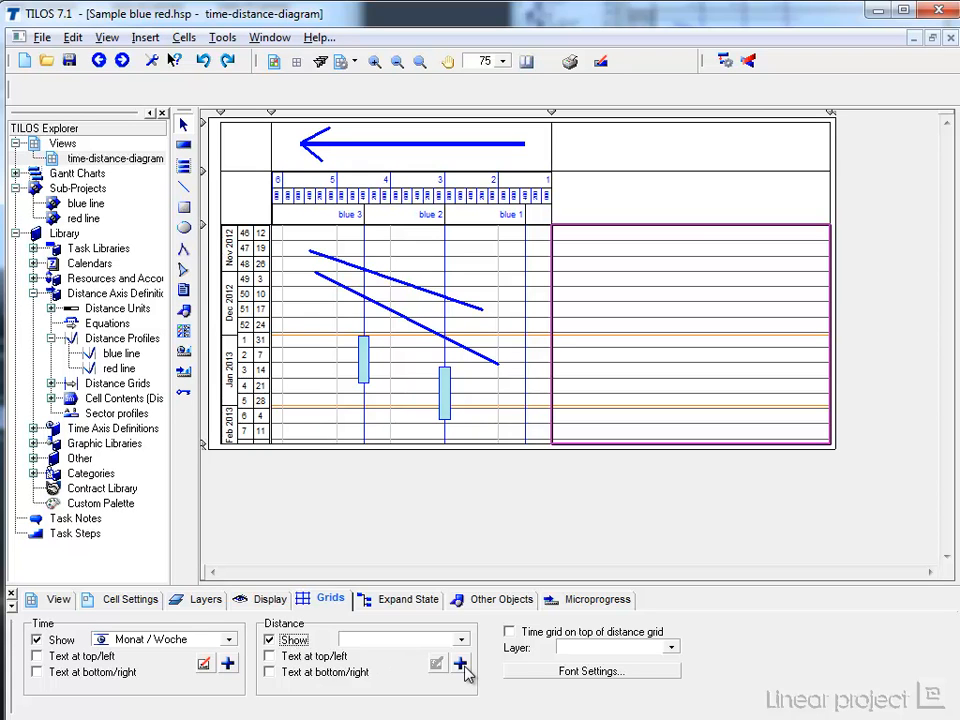
Start a new distance grid and name it 'red line'.
click(461, 663)
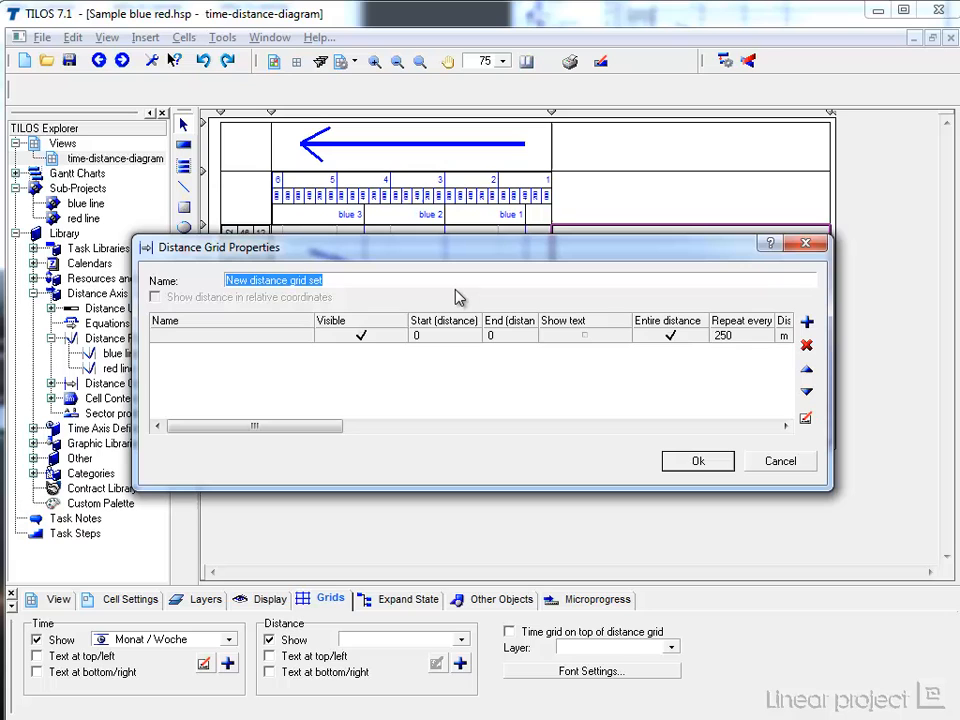
text(t)
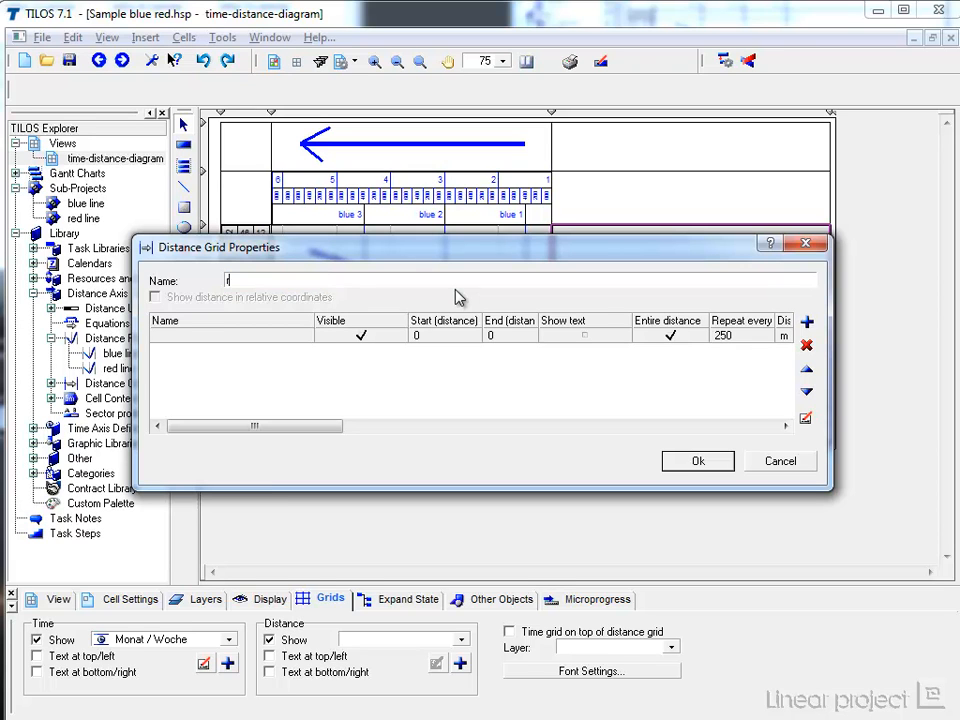
text(red line)
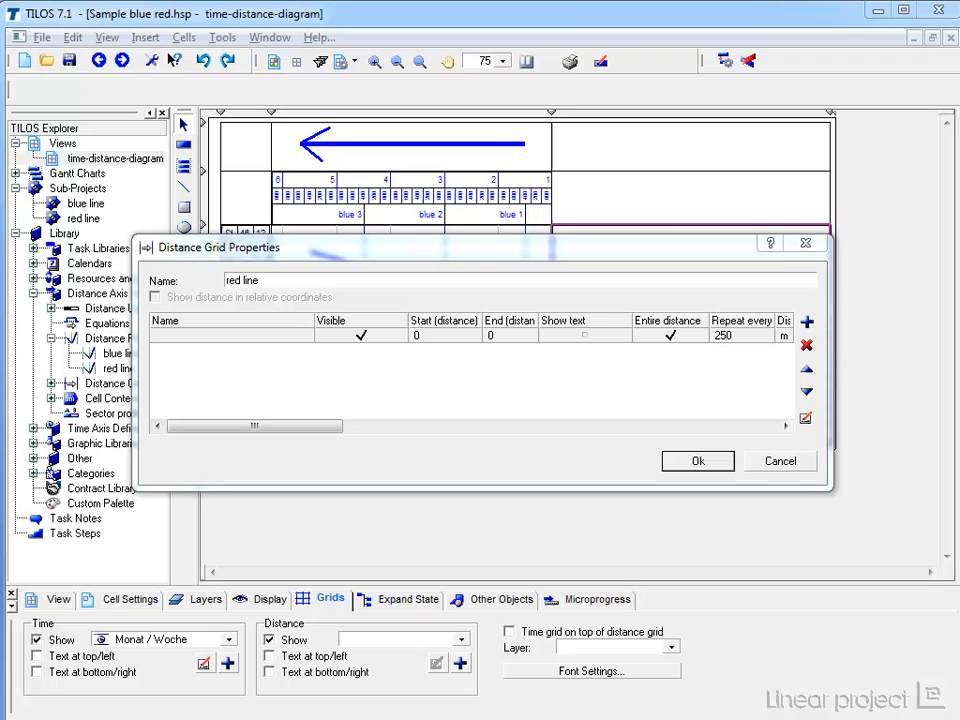
mouse_move(308, 260)
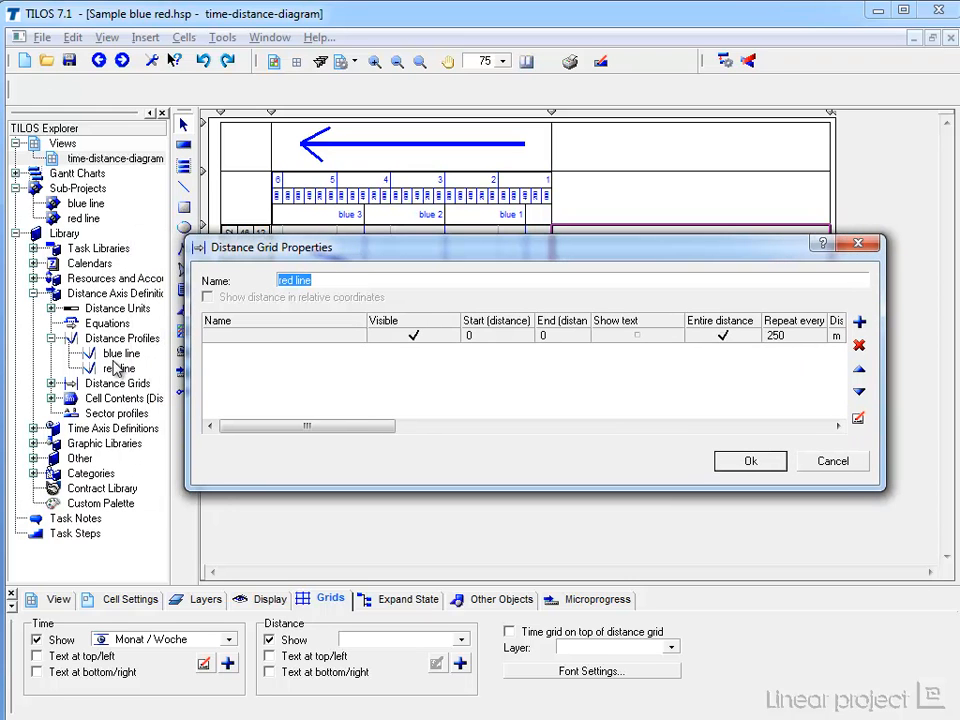
Base the grid line on the red line profile, showing only its station values.
click(283, 335)
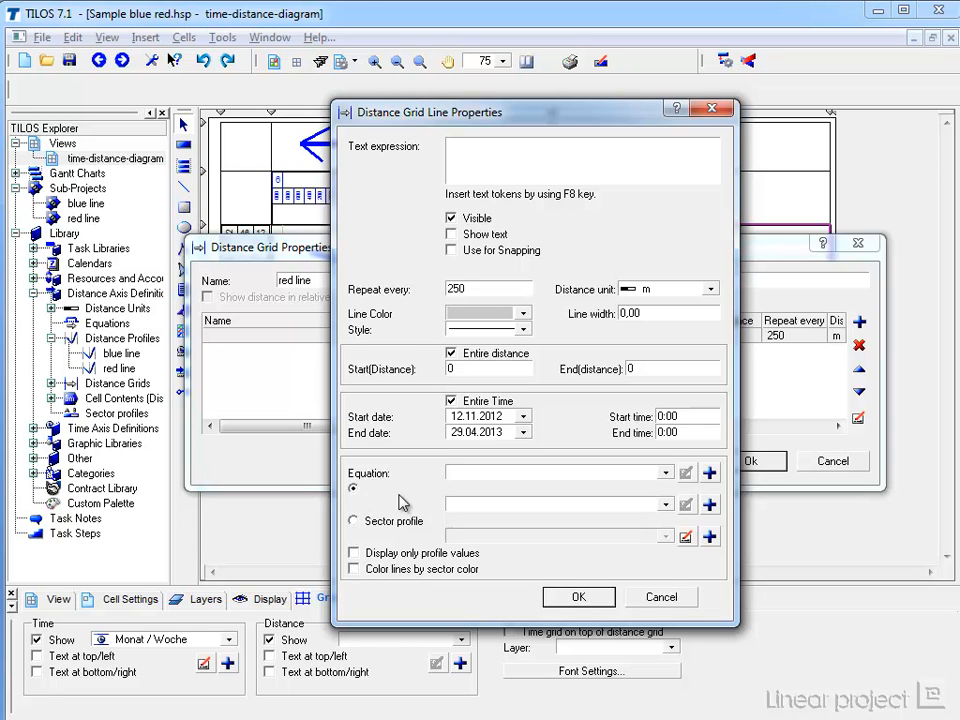
click(353, 488)
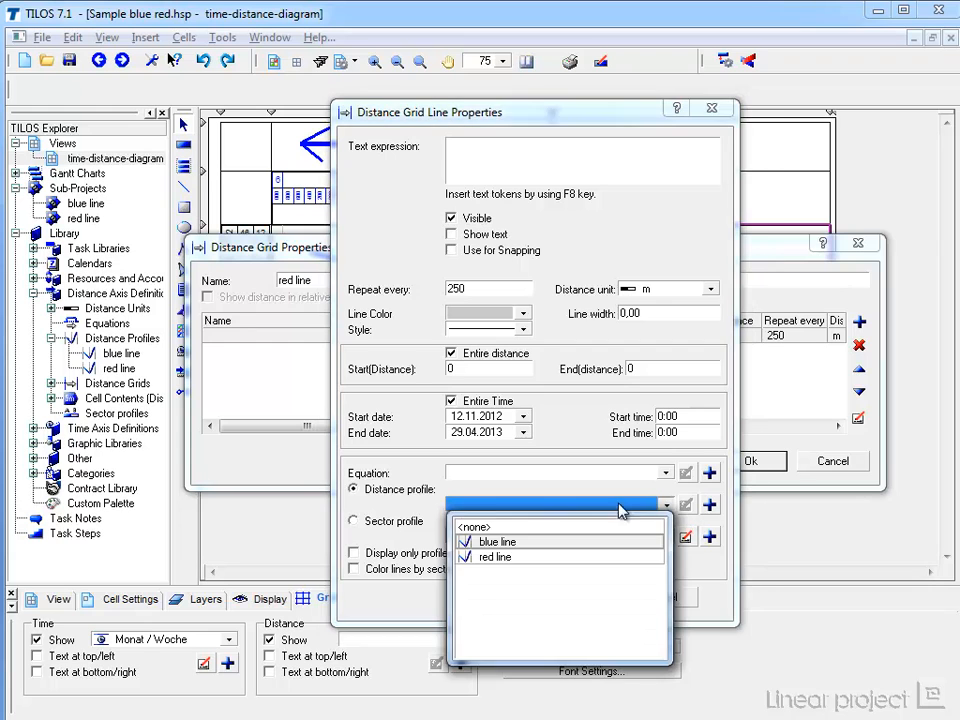
click(495, 557)
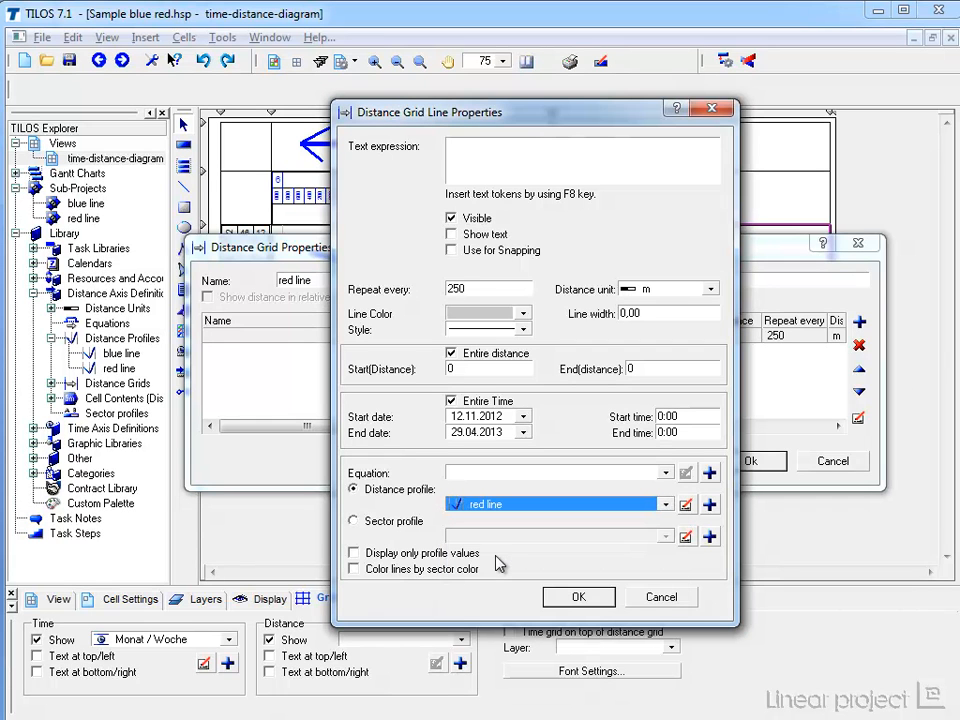
click(353, 553)
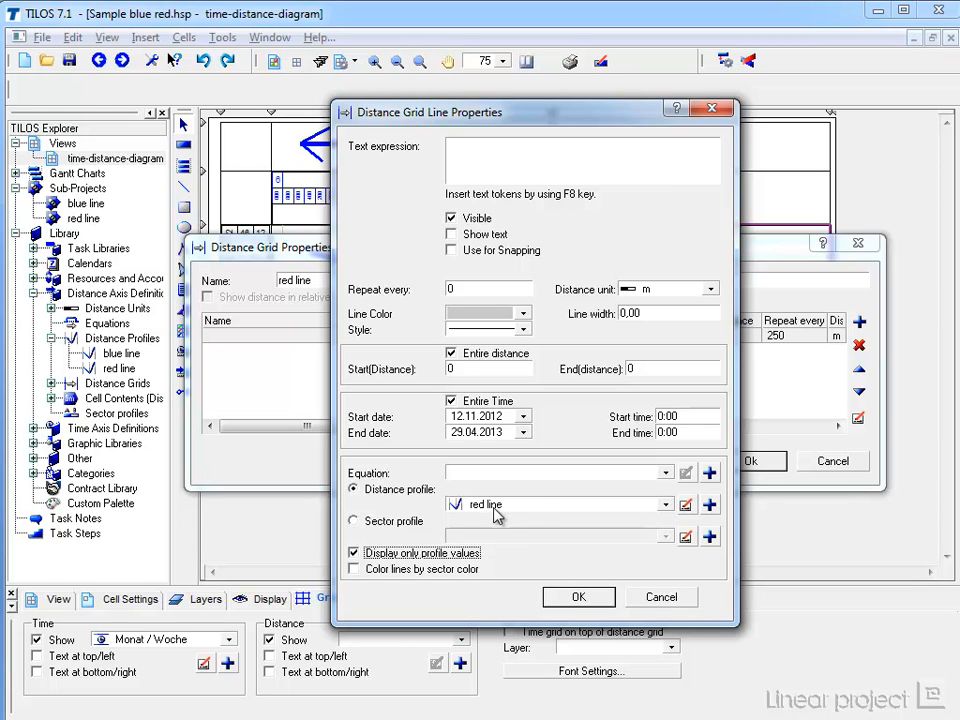
mouse_move(490, 508)
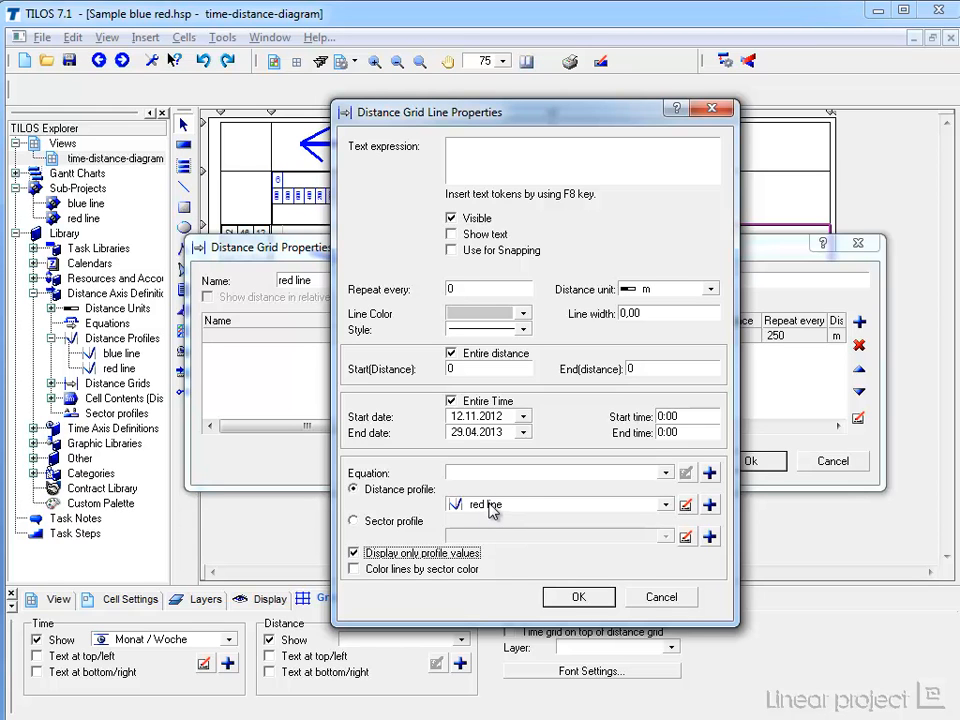
mouse_move(458, 291)
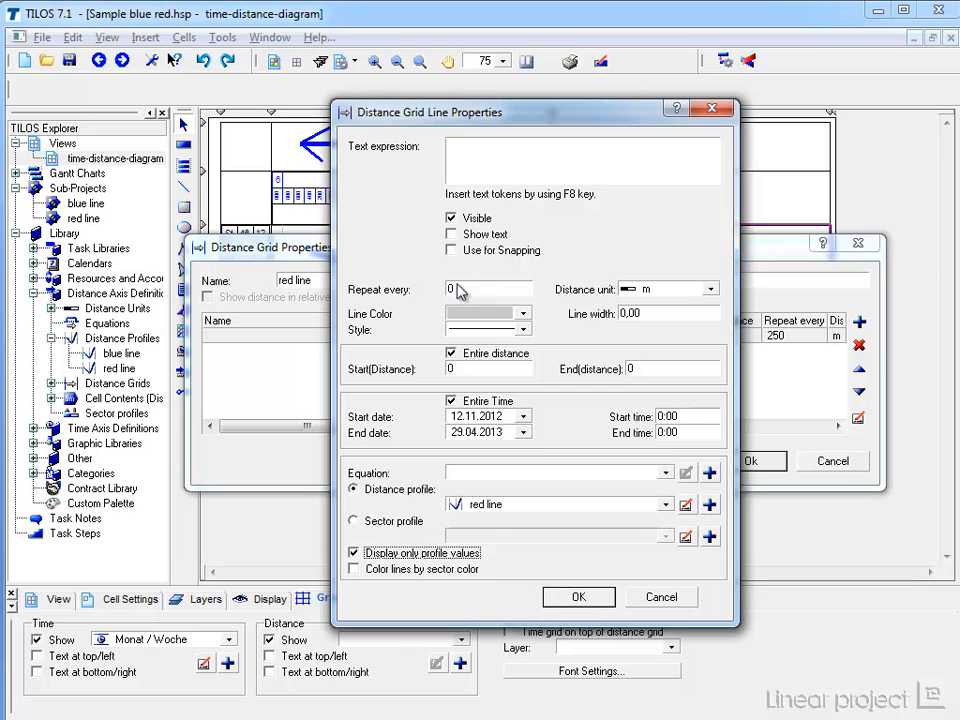
mouse_move(685, 505)
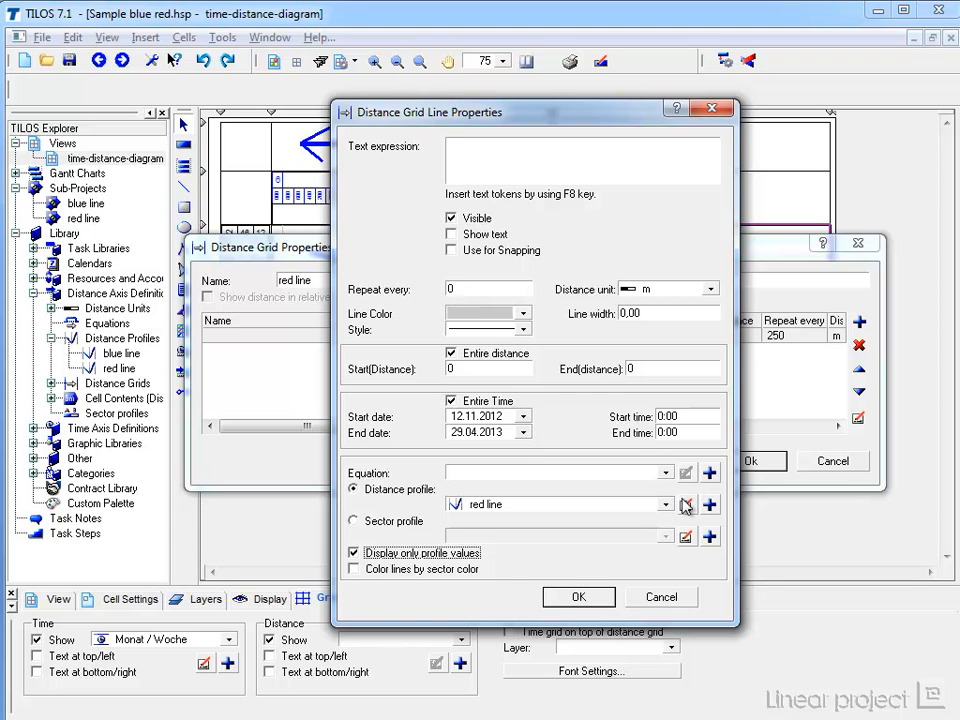
click(685, 504)
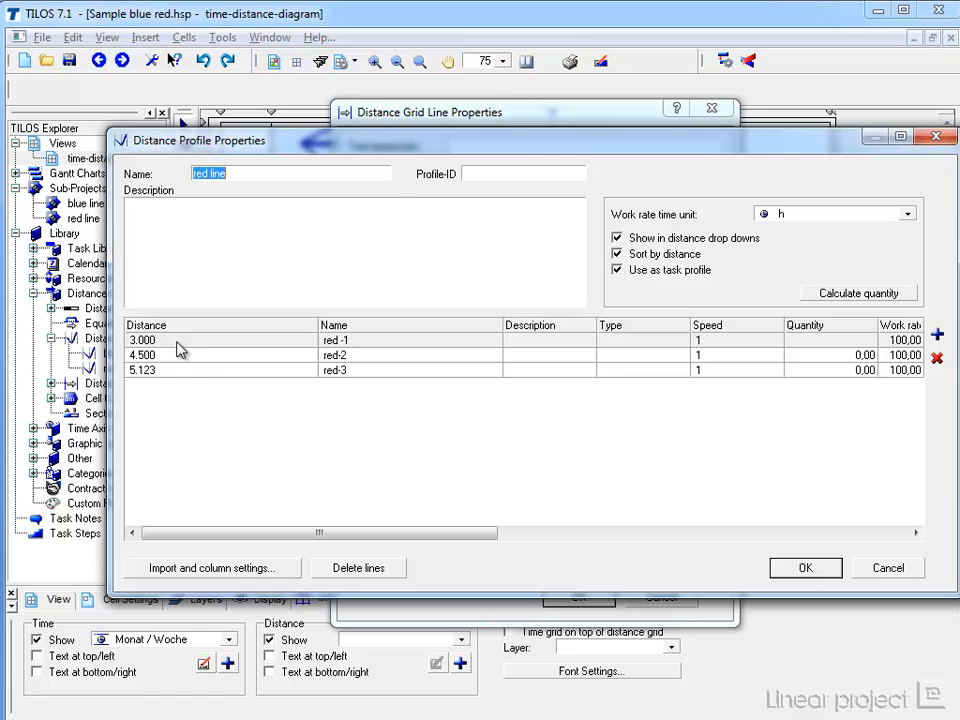
mouse_move(155, 370)
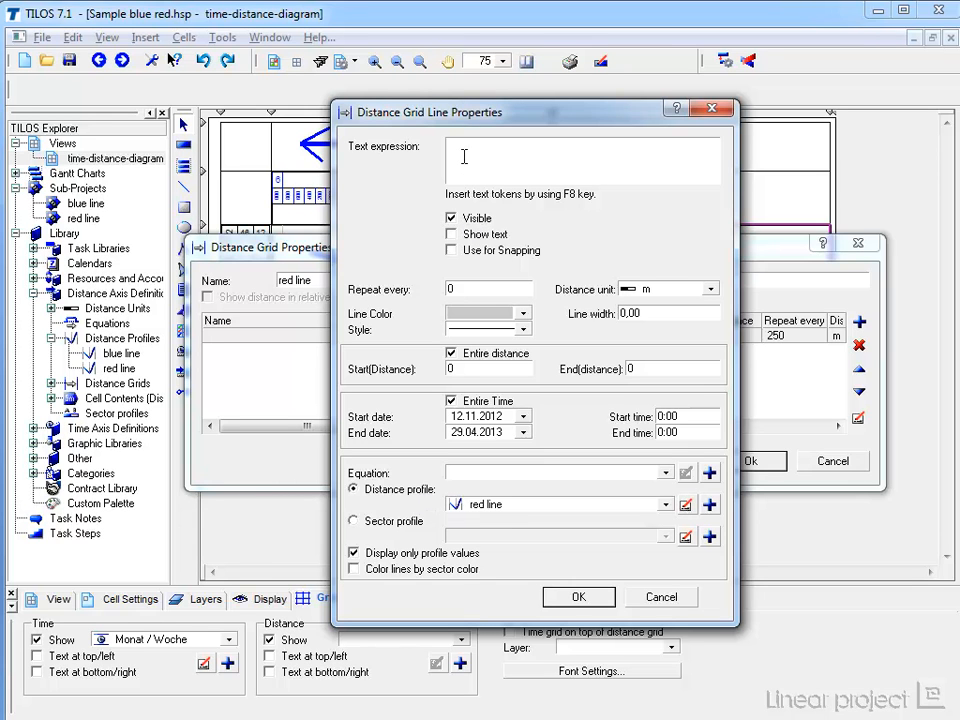
mouse_move(565, 172)
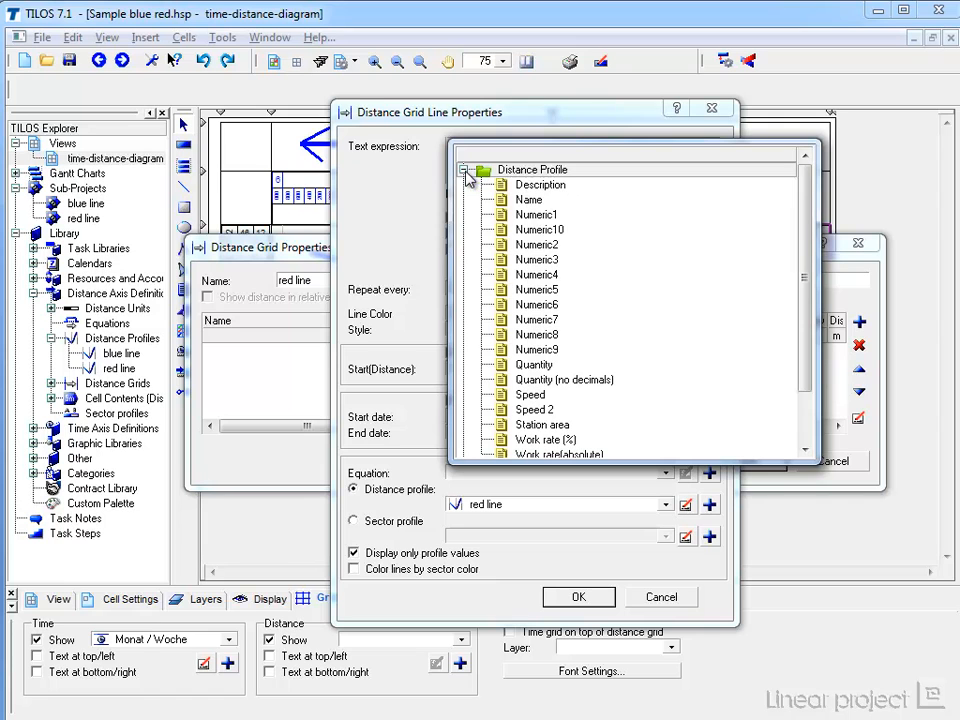
mouse_move(535, 207)
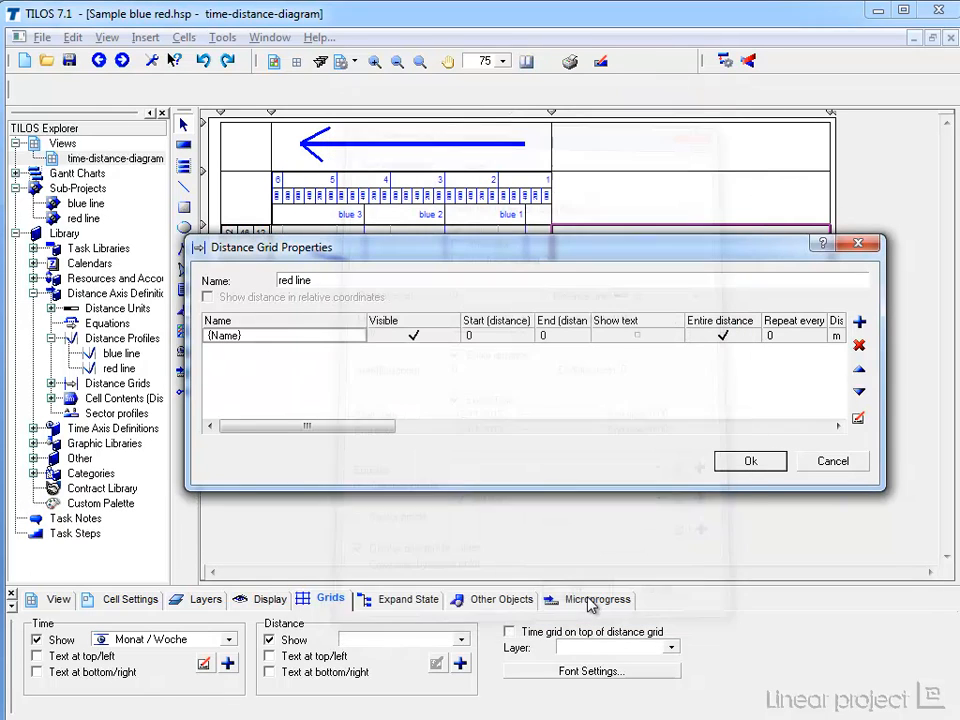
Confirm the red line distance grid so the red-line cell shows its profile-distance grid.
click(750, 461)
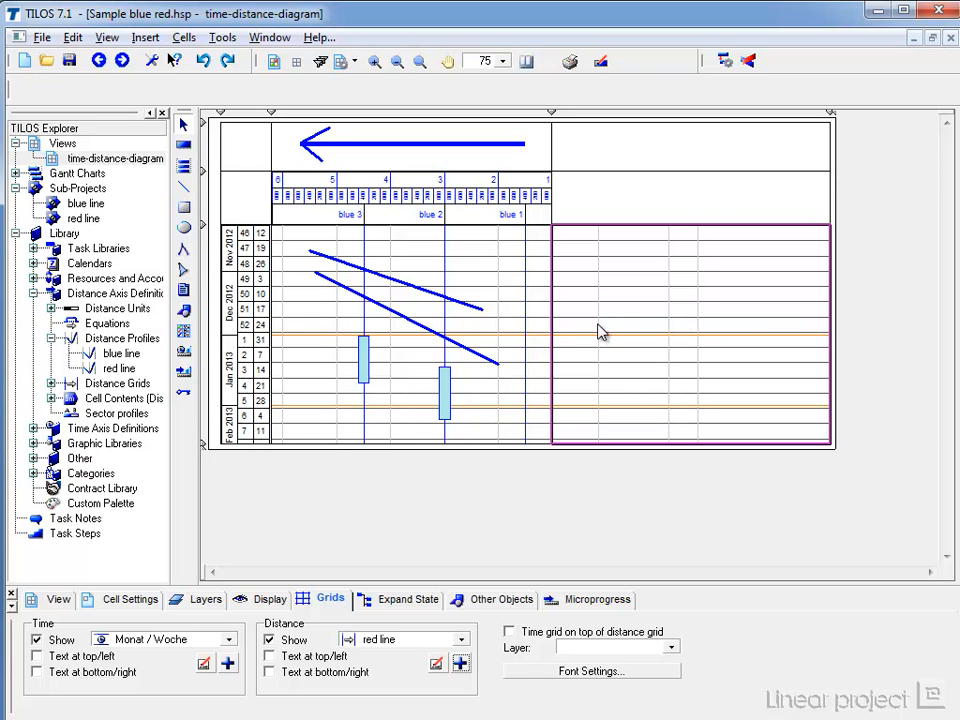
mouse_move(700, 334)
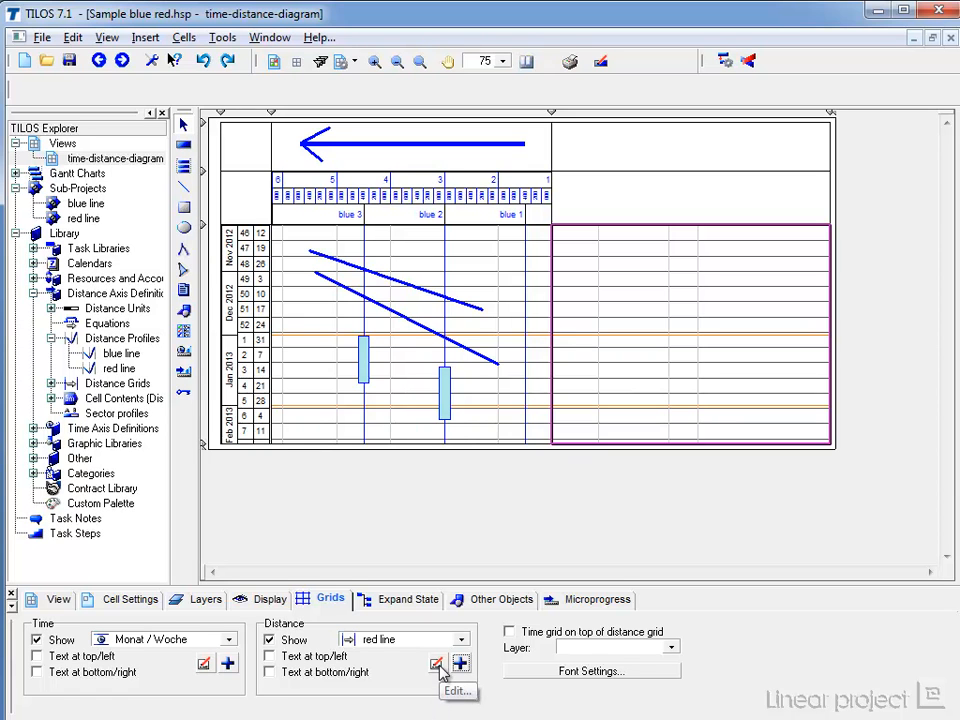
Set the red line distance grid's line colour to red.
click(437, 663)
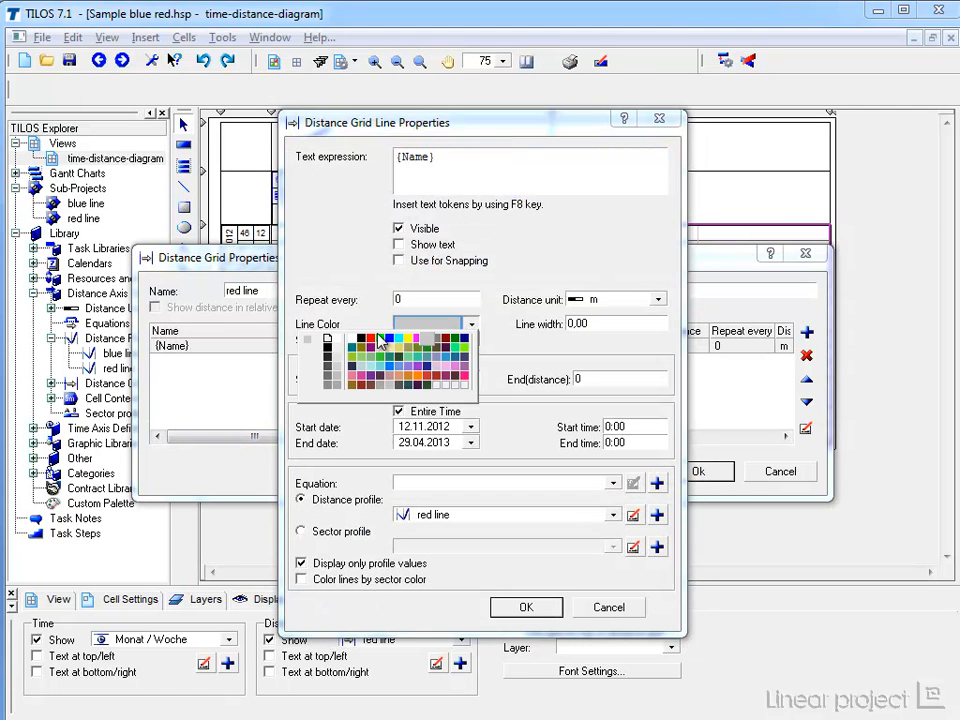
click(388, 341)
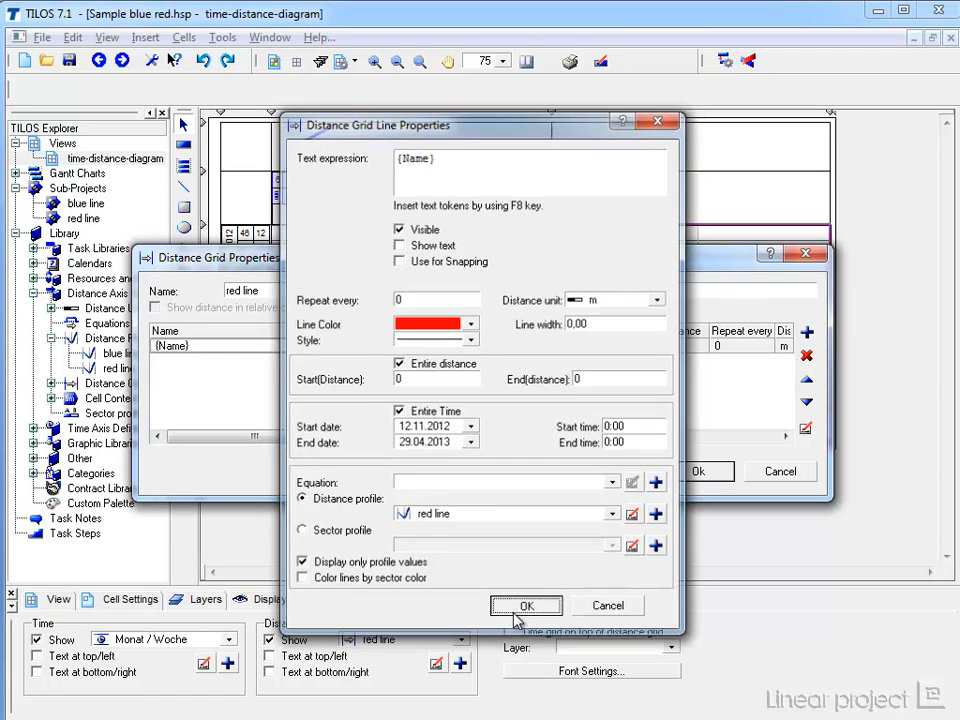
click(526, 606)
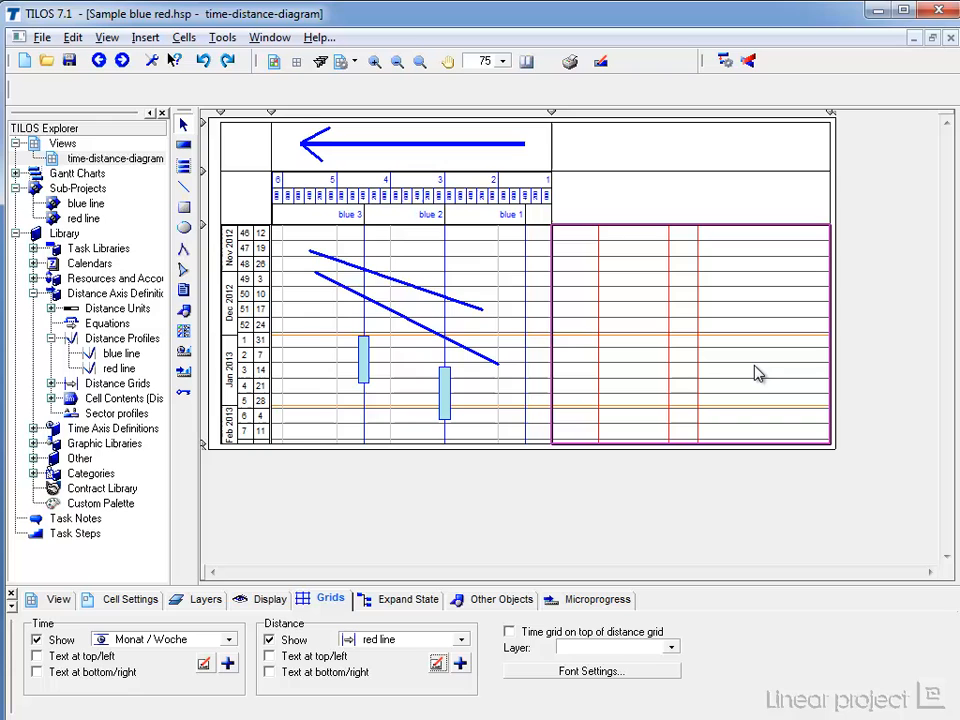
mouse_move(160, 390)
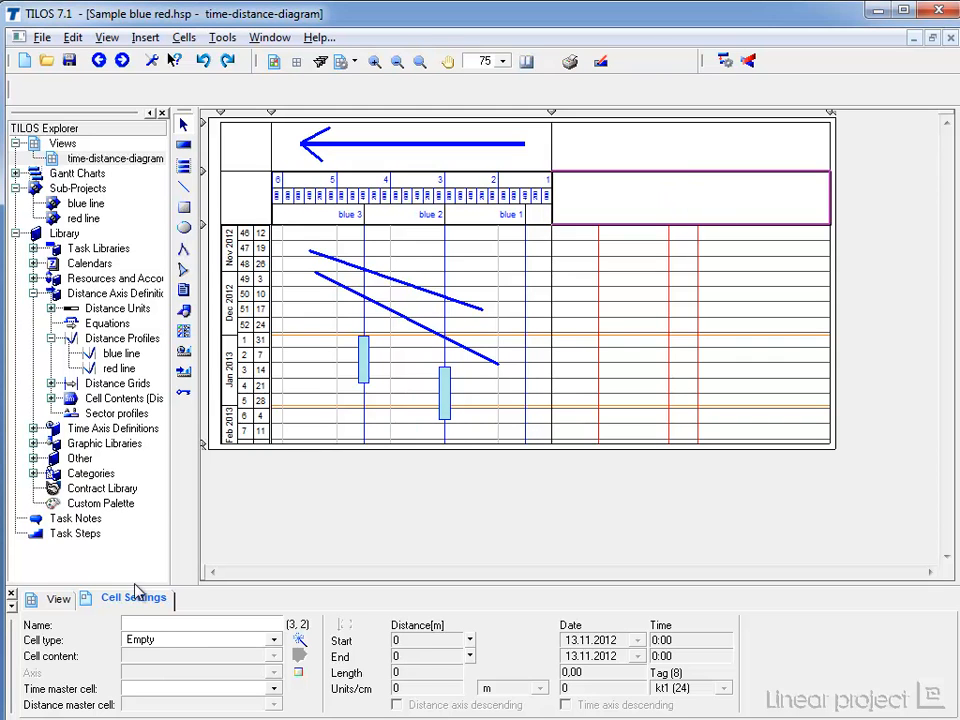
mouse_move(147, 655)
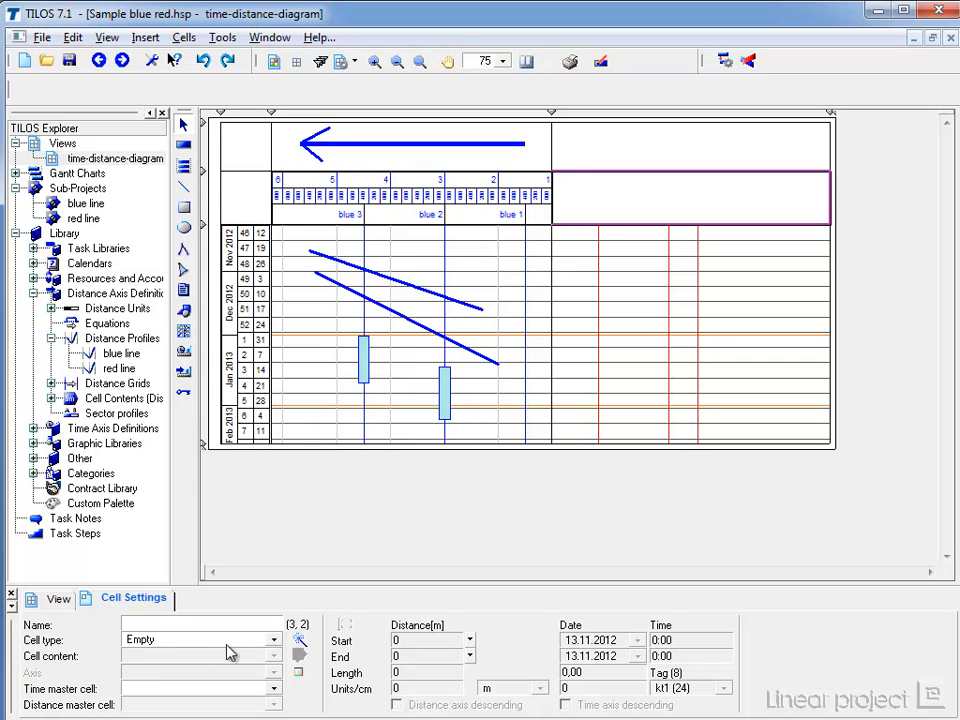
mouse_move(300, 640)
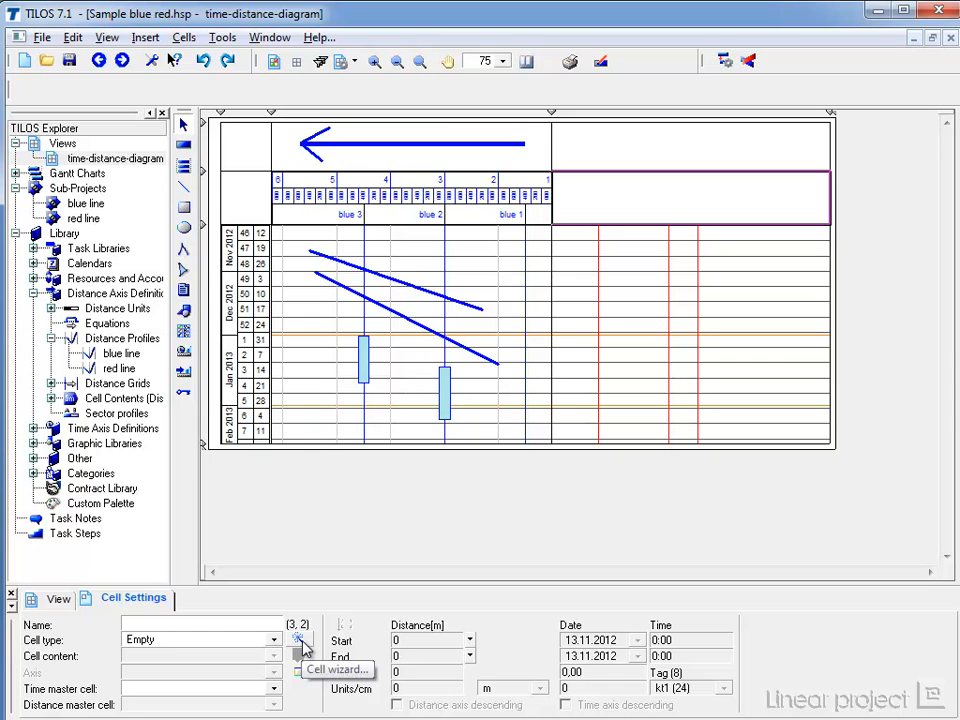
Create distance-scale cell 'Scale red line' with master cell (3,3) above the red grid.
click(300, 640)
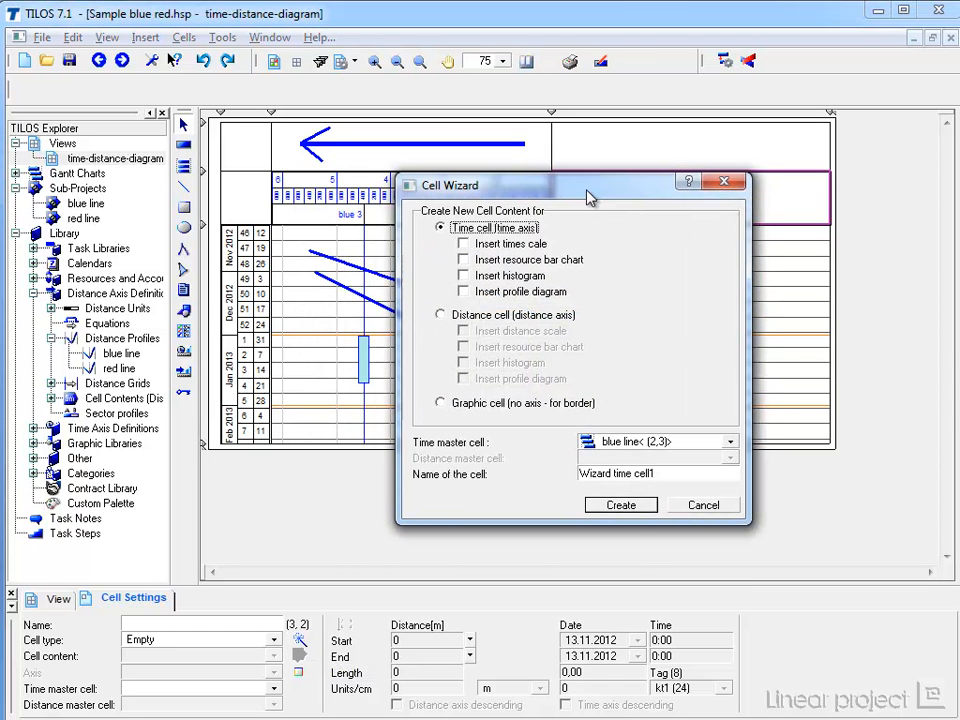
click(439, 314)
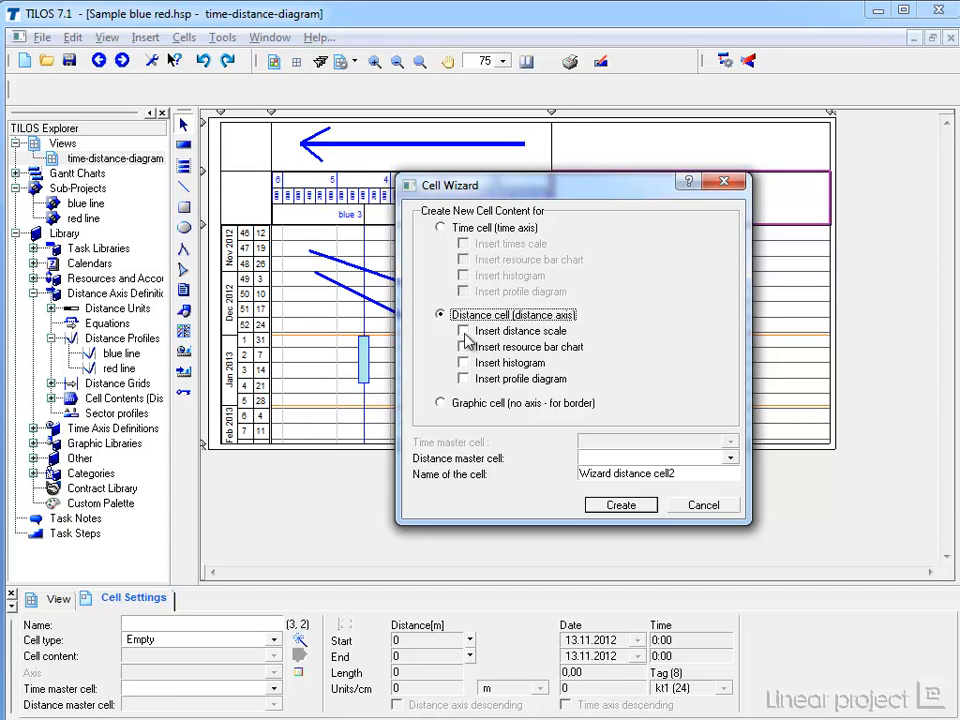
click(463, 331)
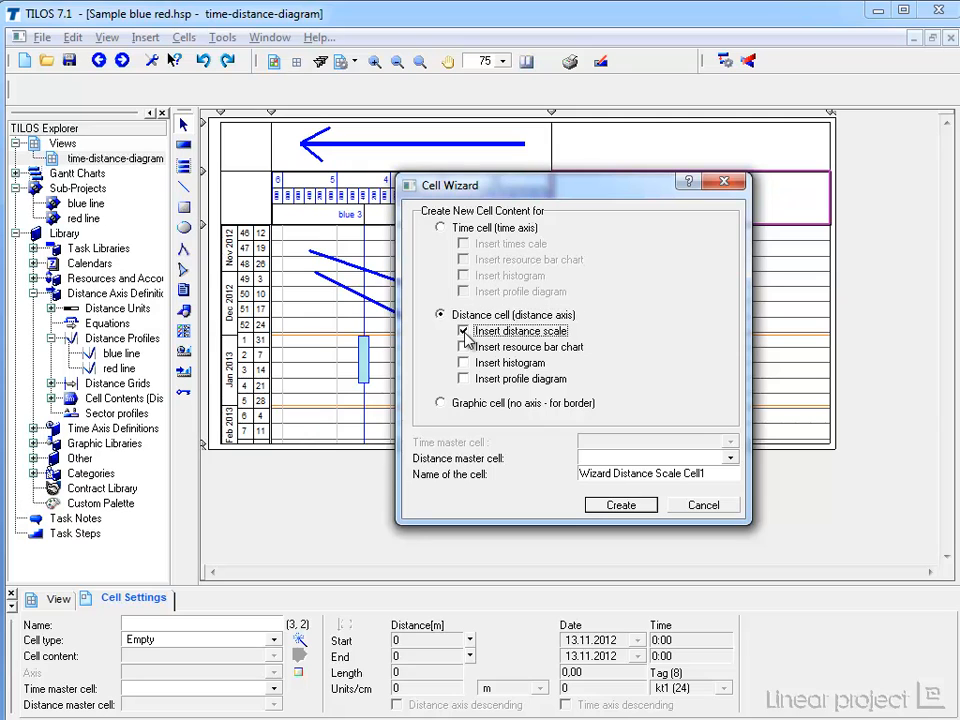
mouse_move(527, 337)
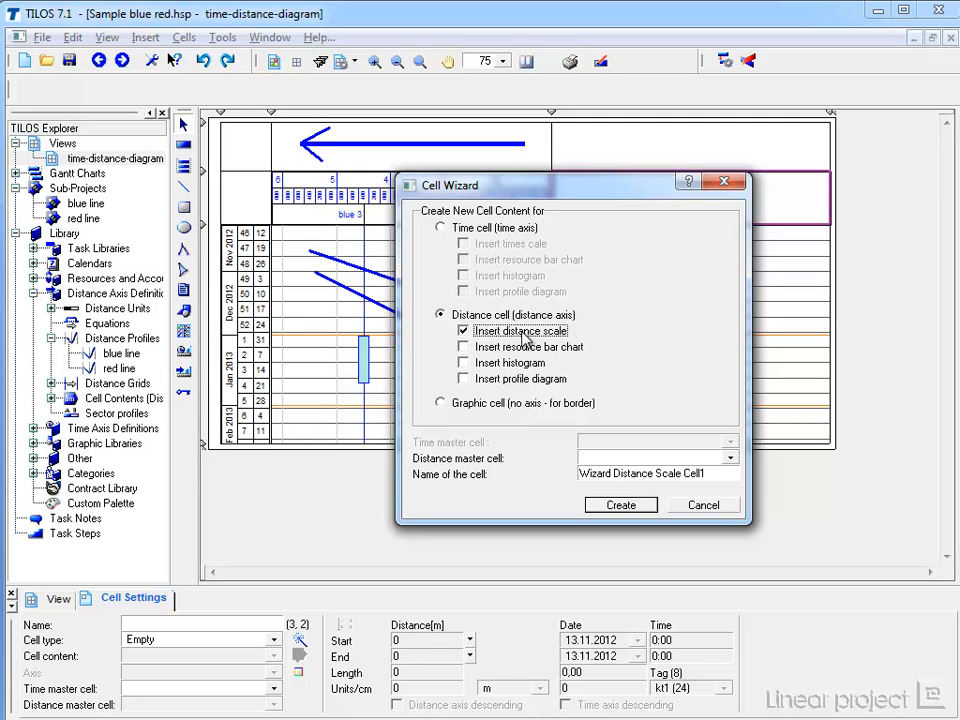
mouse_move(415, 470)
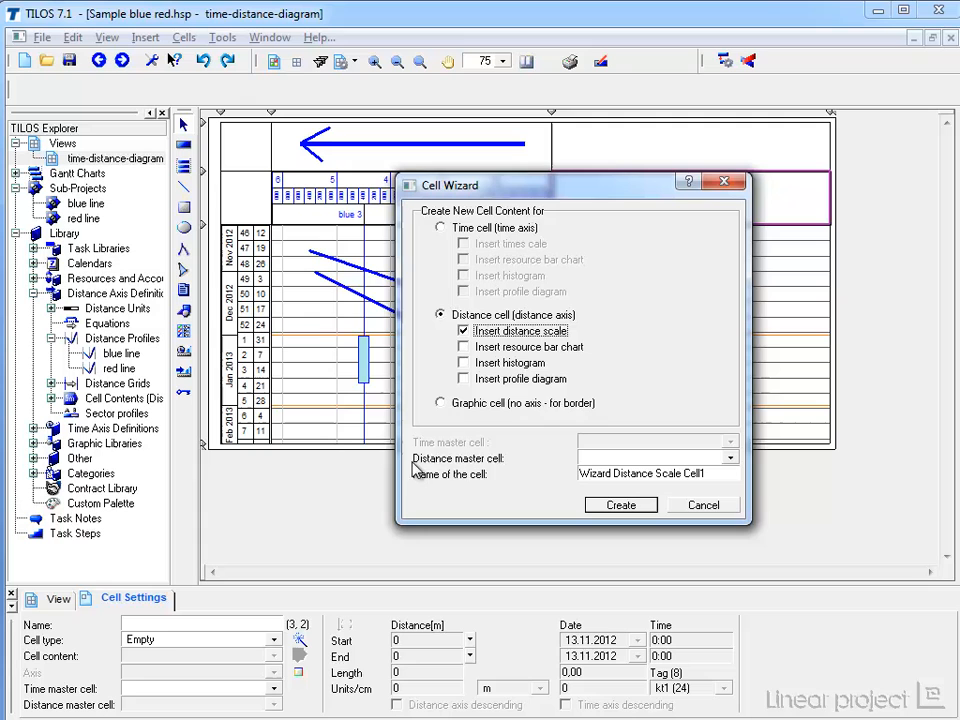
mouse_move(415, 474)
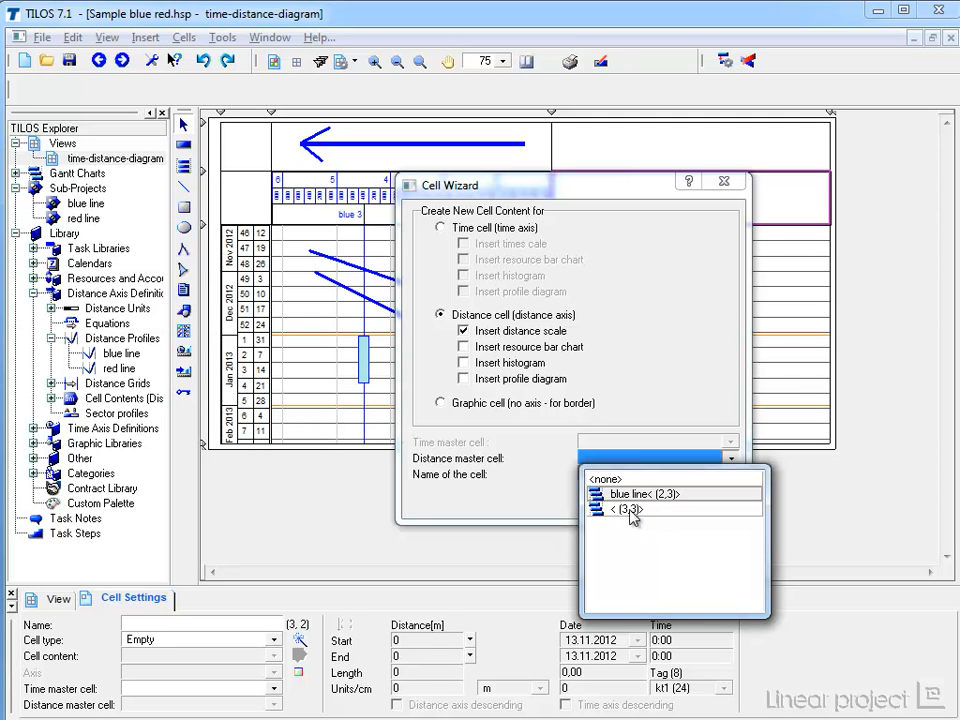
click(628, 509)
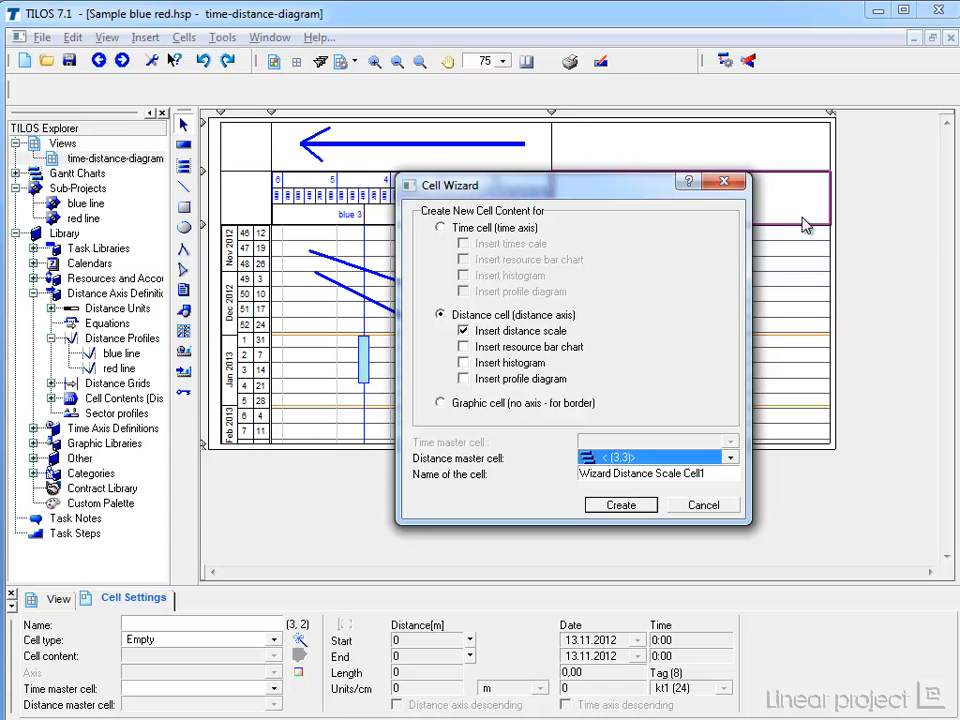
mouse_move(800, 232)
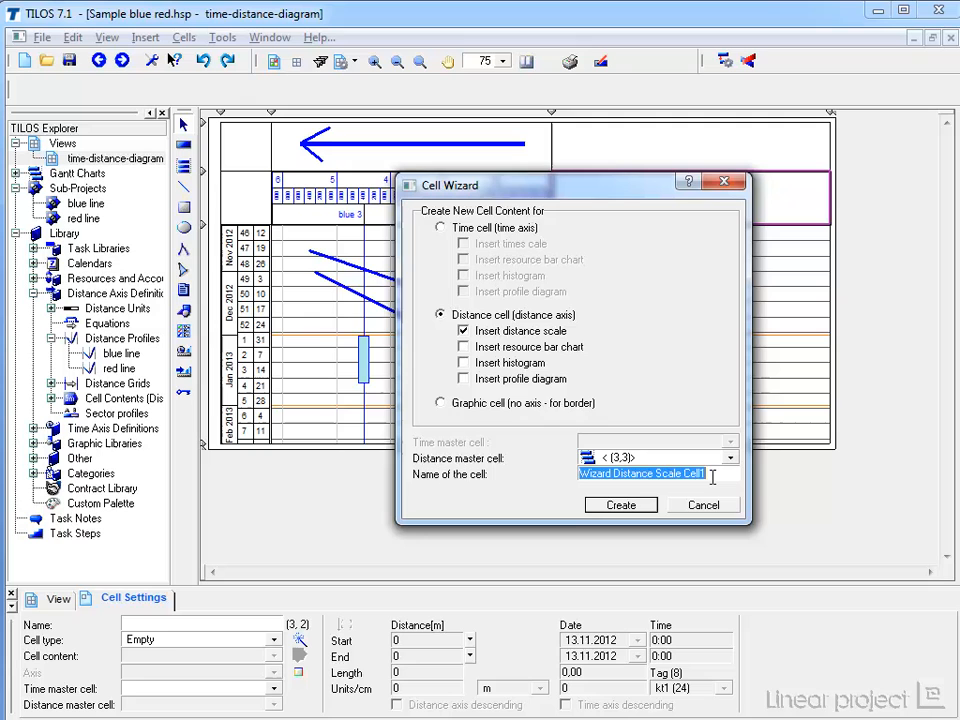
text(Scale red line)
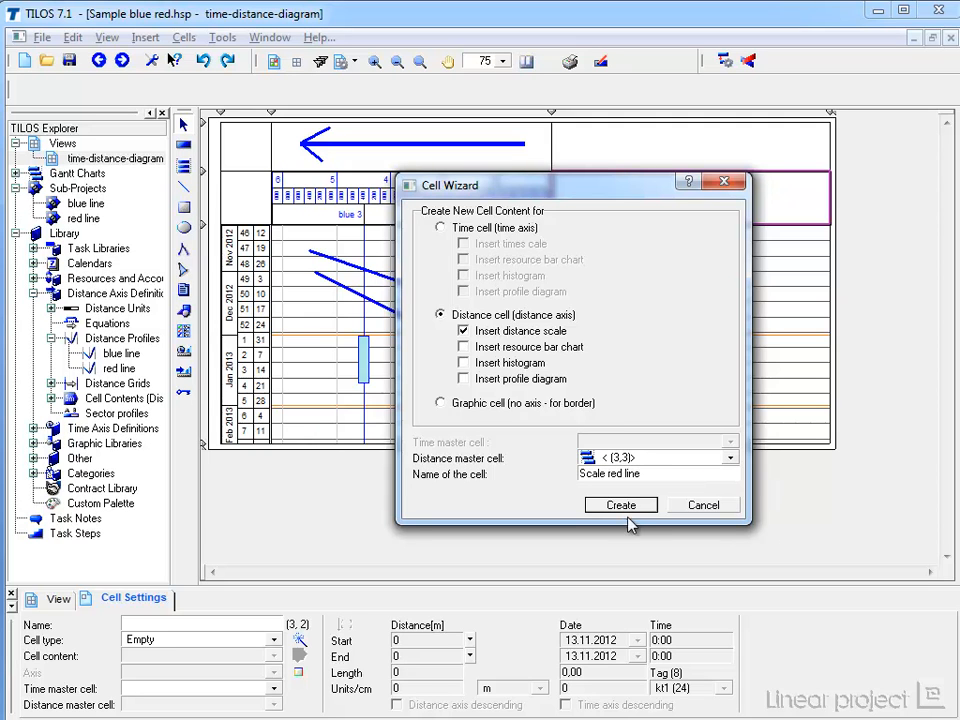
click(620, 504)
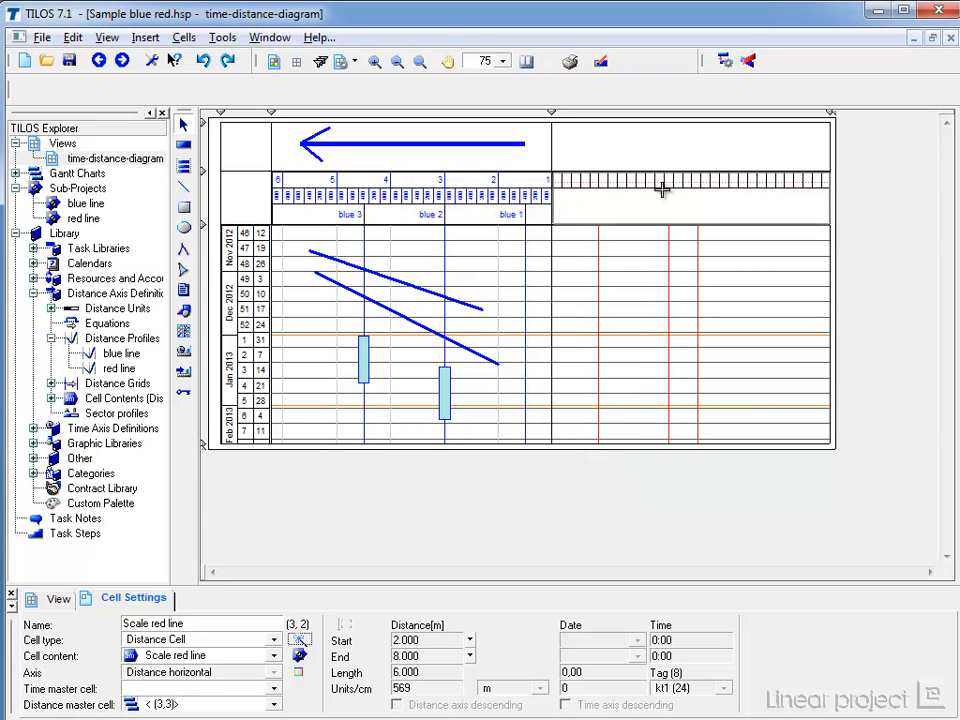
mouse_move(668, 204)
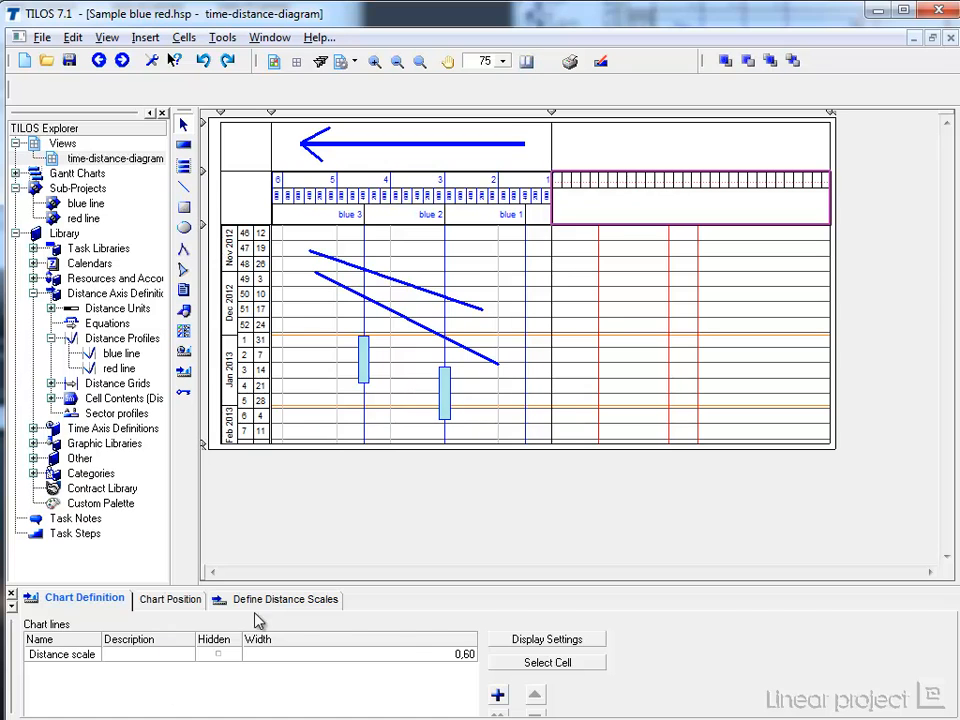
Base the scale line on the red line distance profile, showing red profile labels.
click(285, 599)
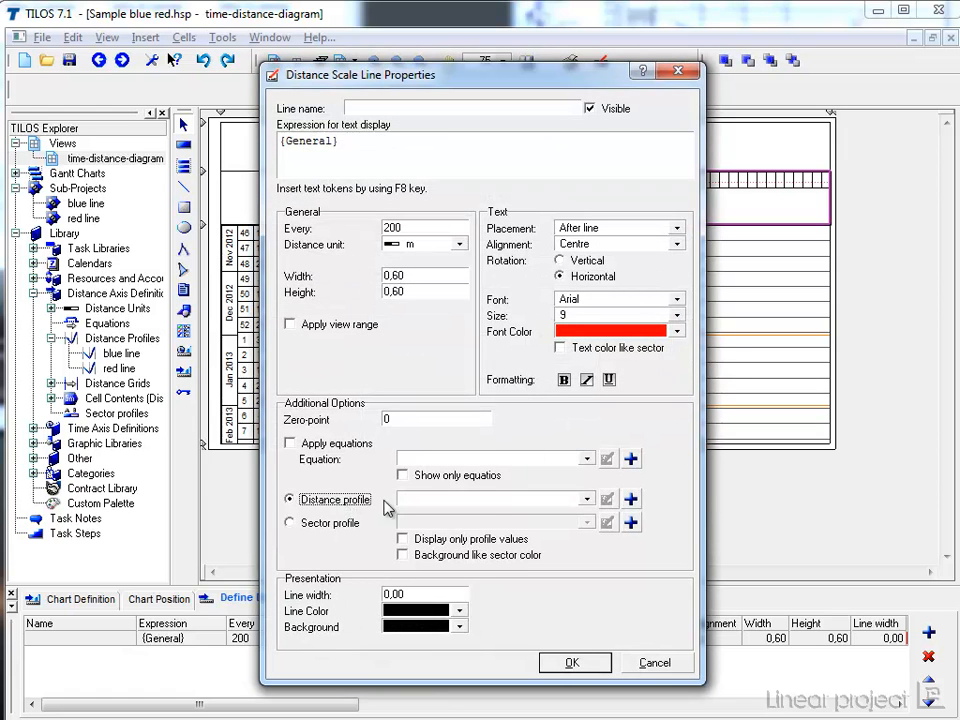
click(587, 499)
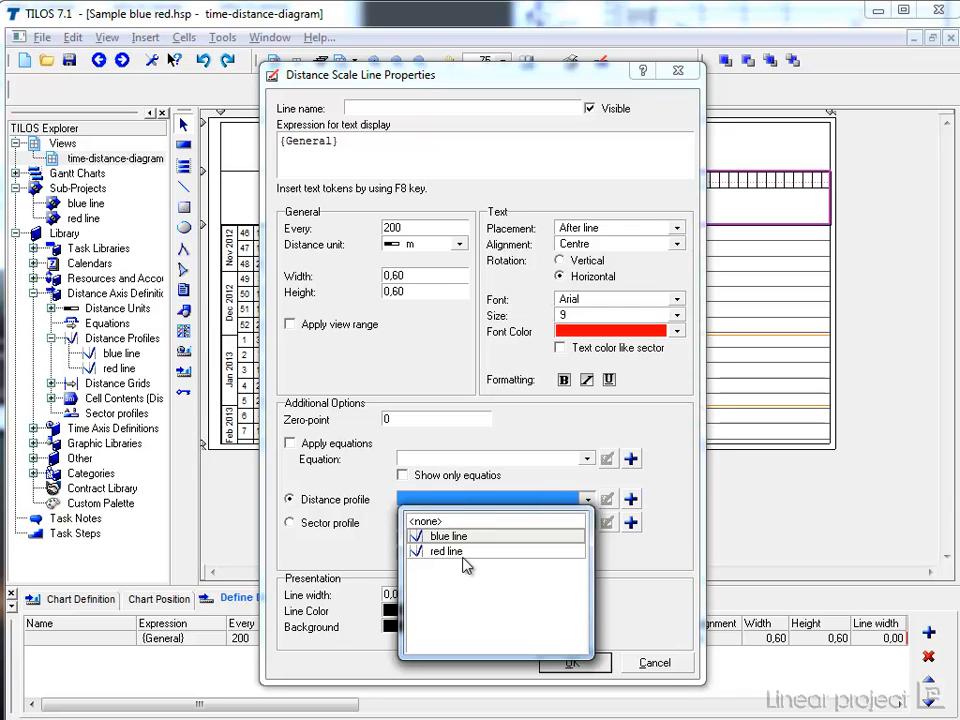
click(445, 551)
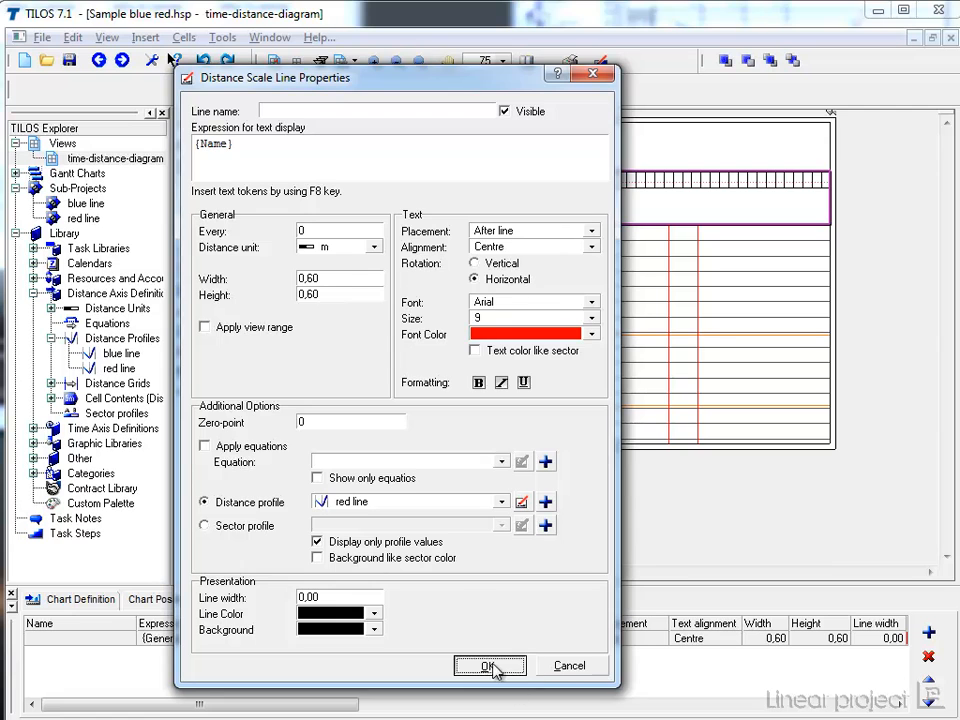
click(489, 666)
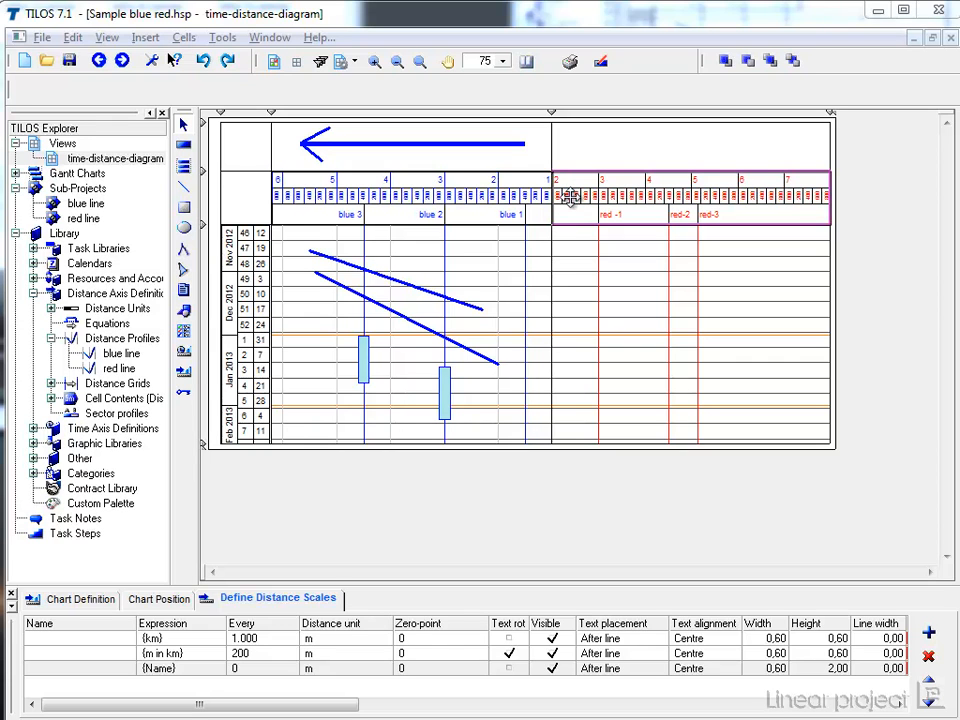
mouse_move(807, 200)
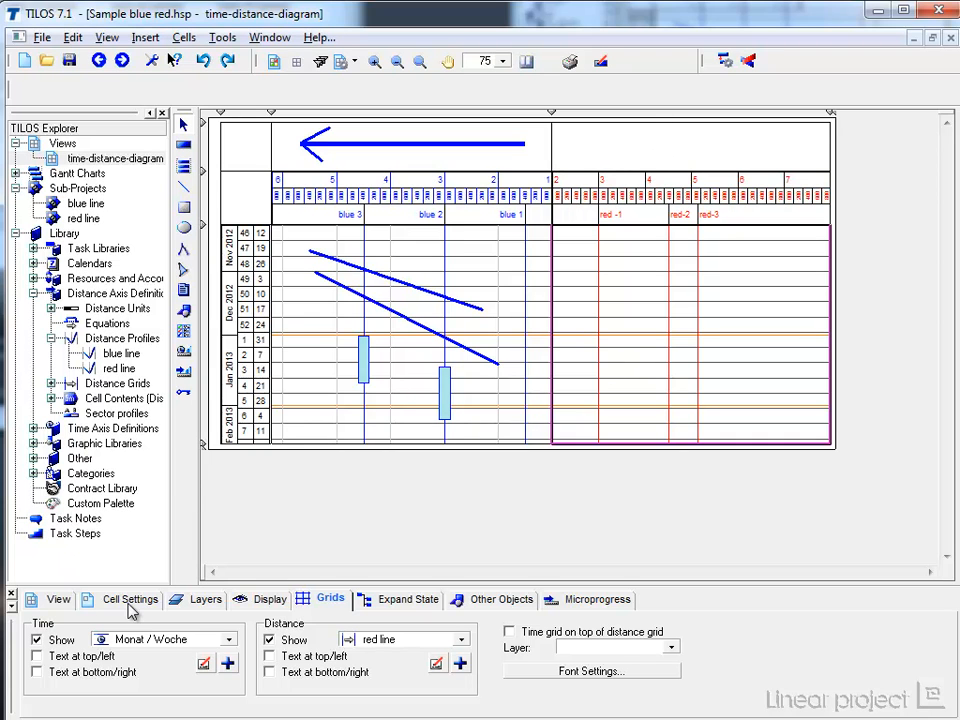
Turn on Distance axis descending in the red-line cell's settings.
click(131, 599)
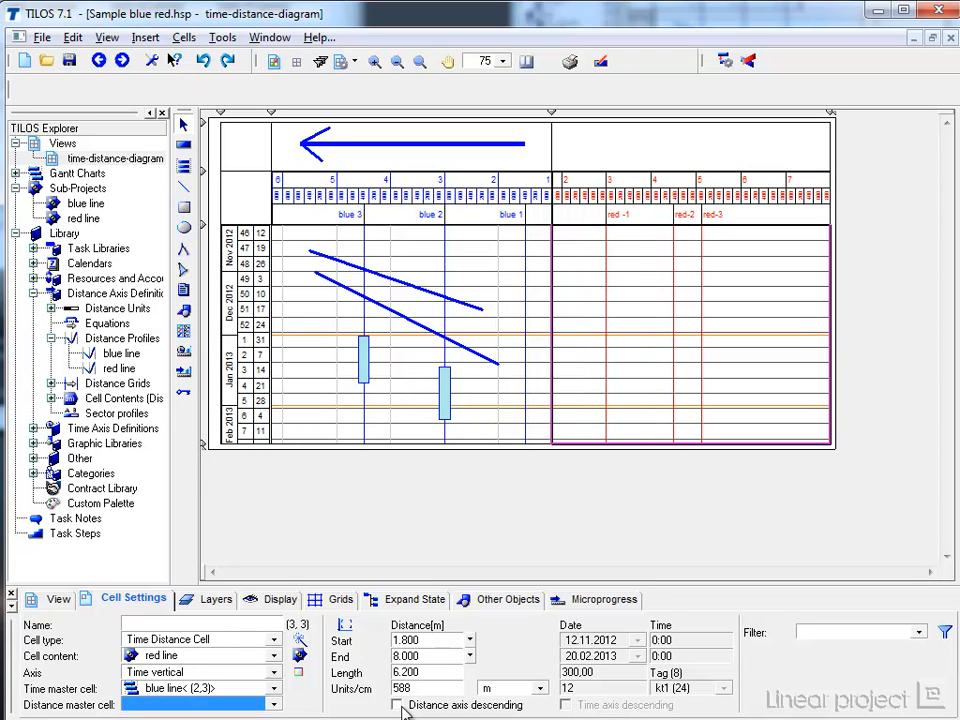
click(397, 705)
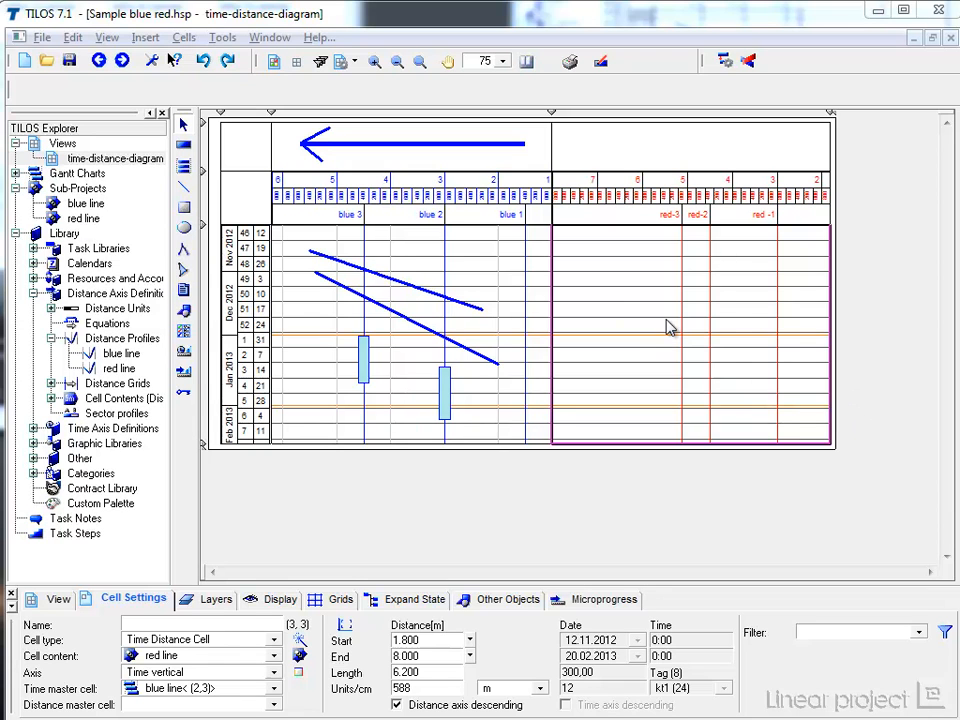
mouse_move(197, 160)
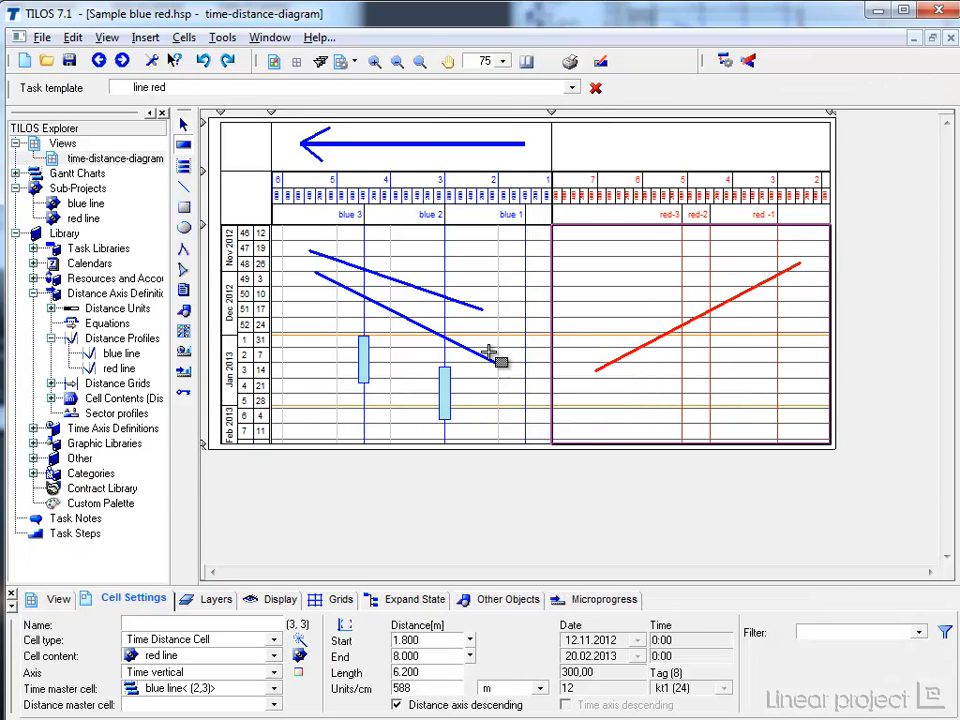
Draw a second diagonal red task line across the red-line cell.
click(700, 358)
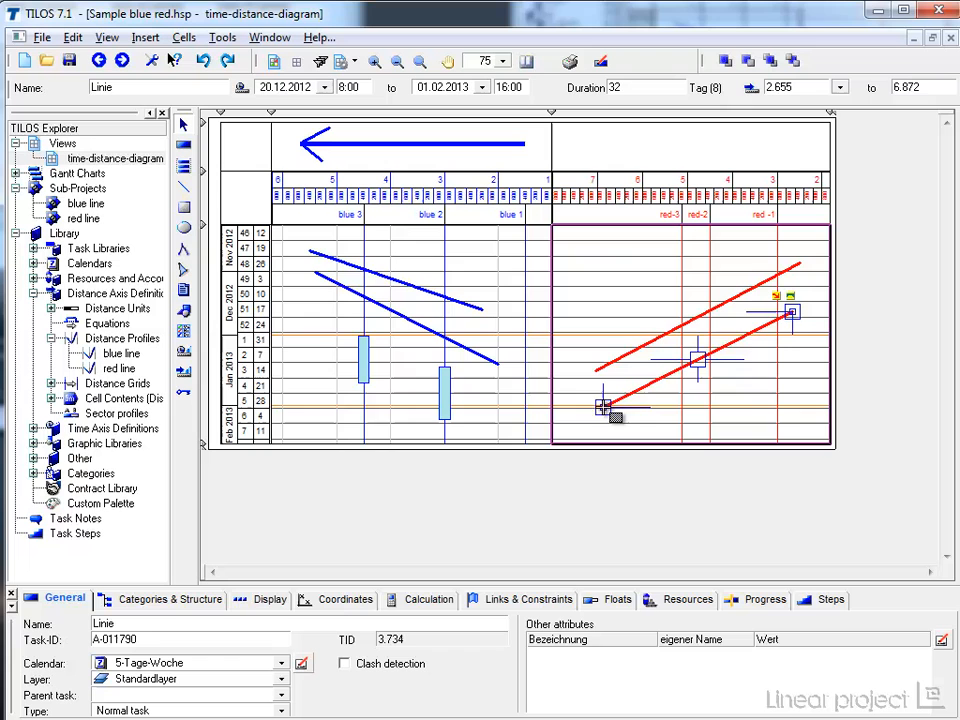
drag(615, 415, 810, 413)
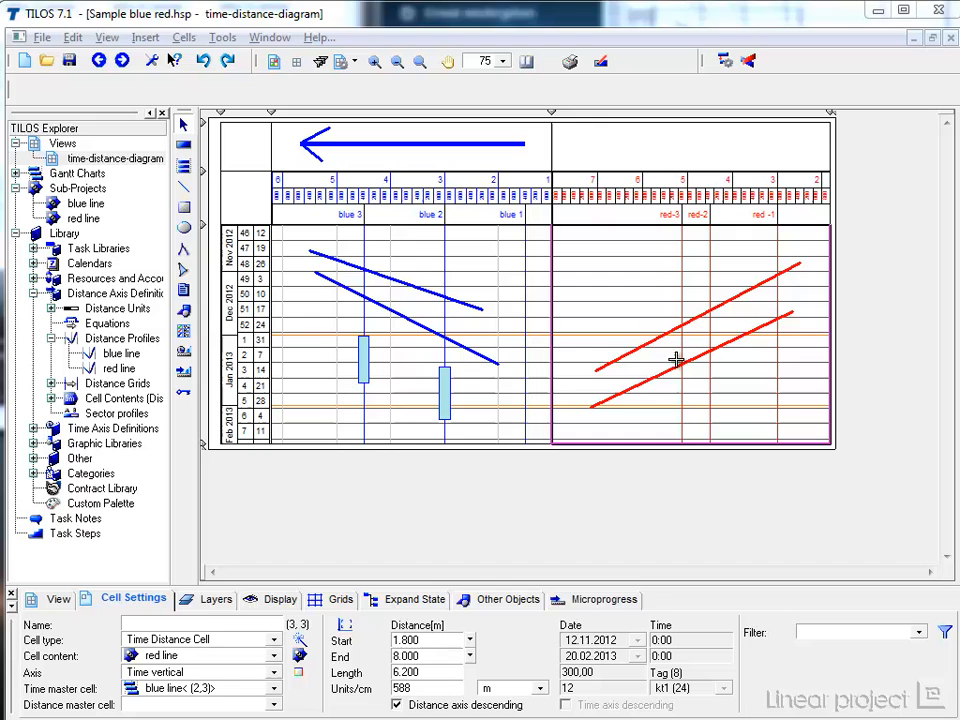
click(688, 145)
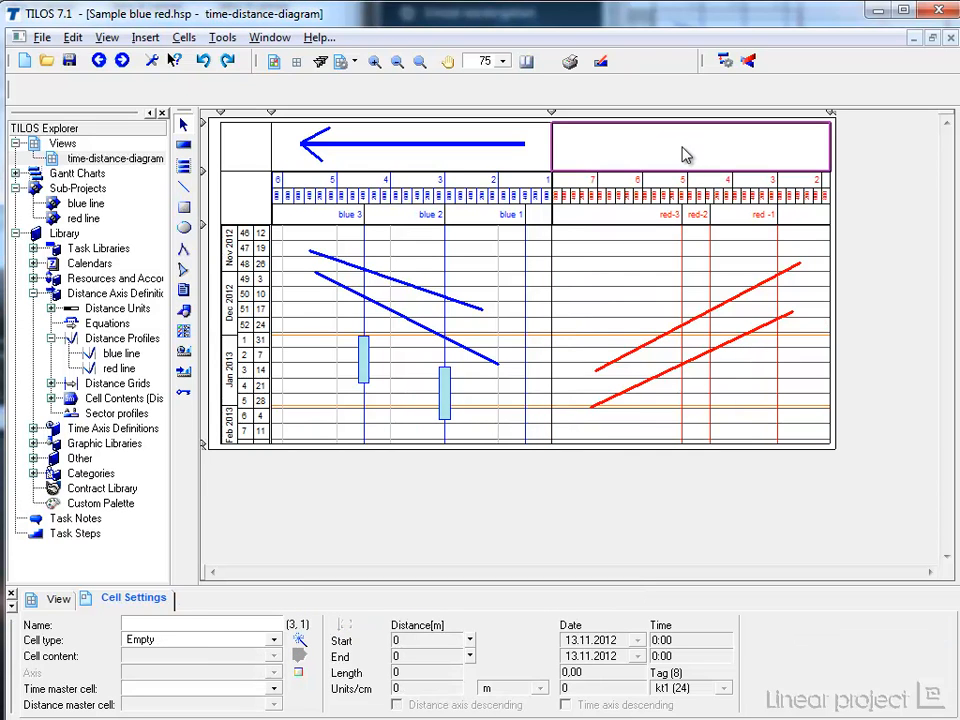
mouse_move(140, 670)
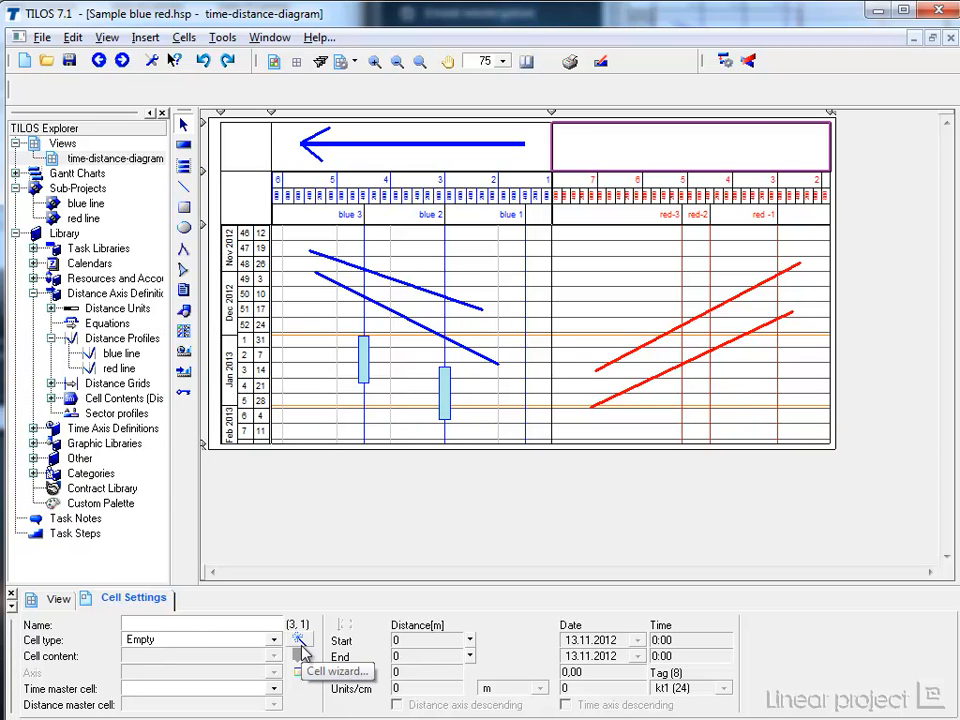
Make header cell (3,1) a distance cell named 'distance drawing' with master cell (3,3).
click(302, 639)
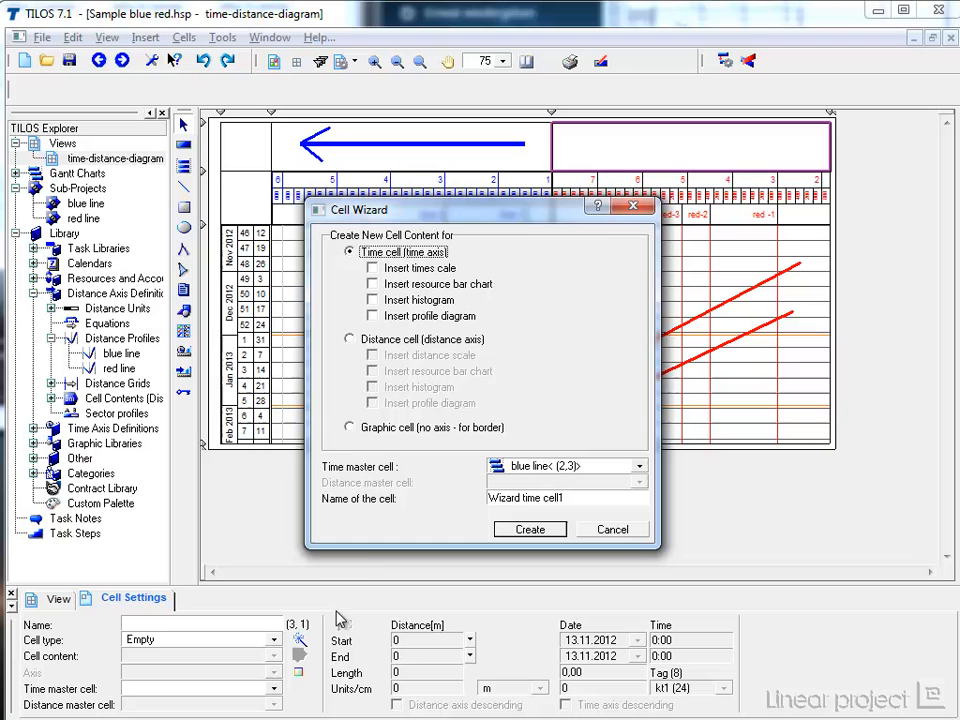
click(349, 339)
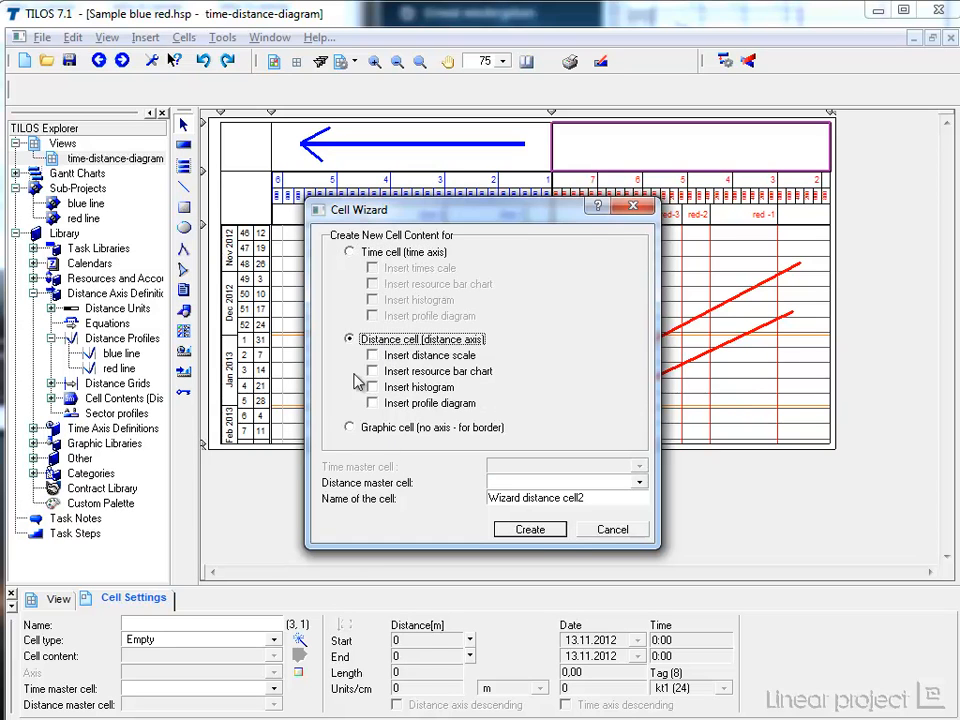
click(637, 466)
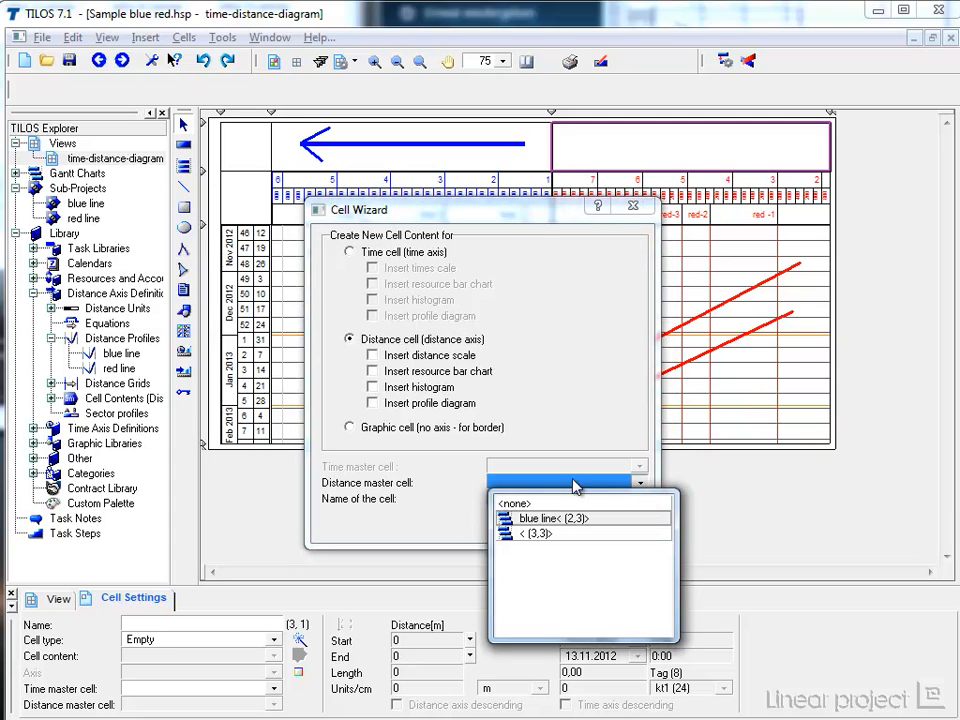
mouse_move(548, 543)
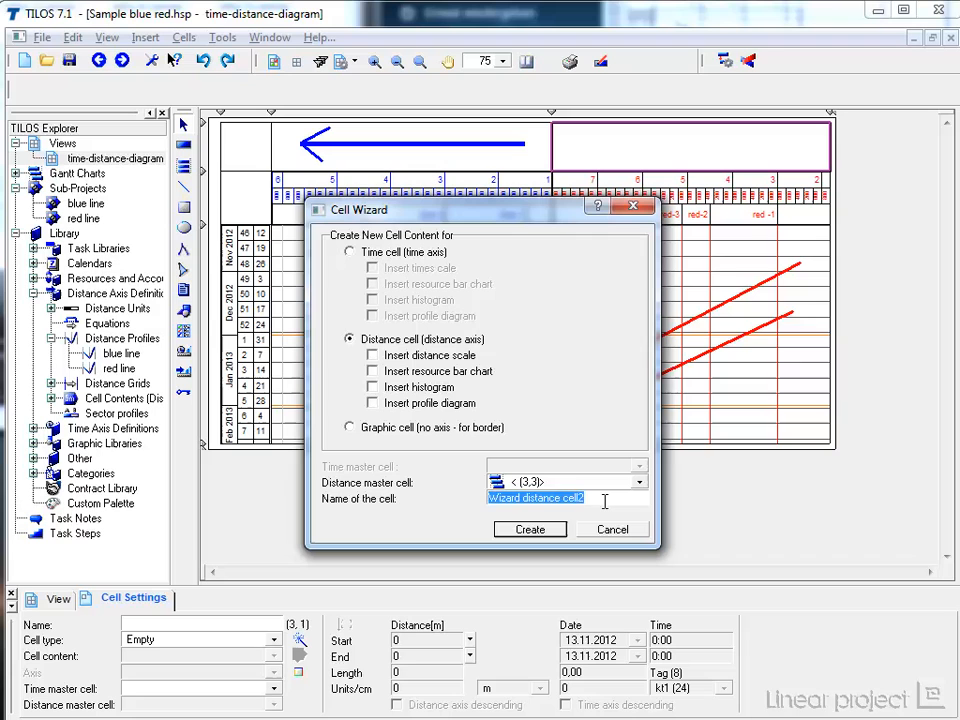
text(distance)
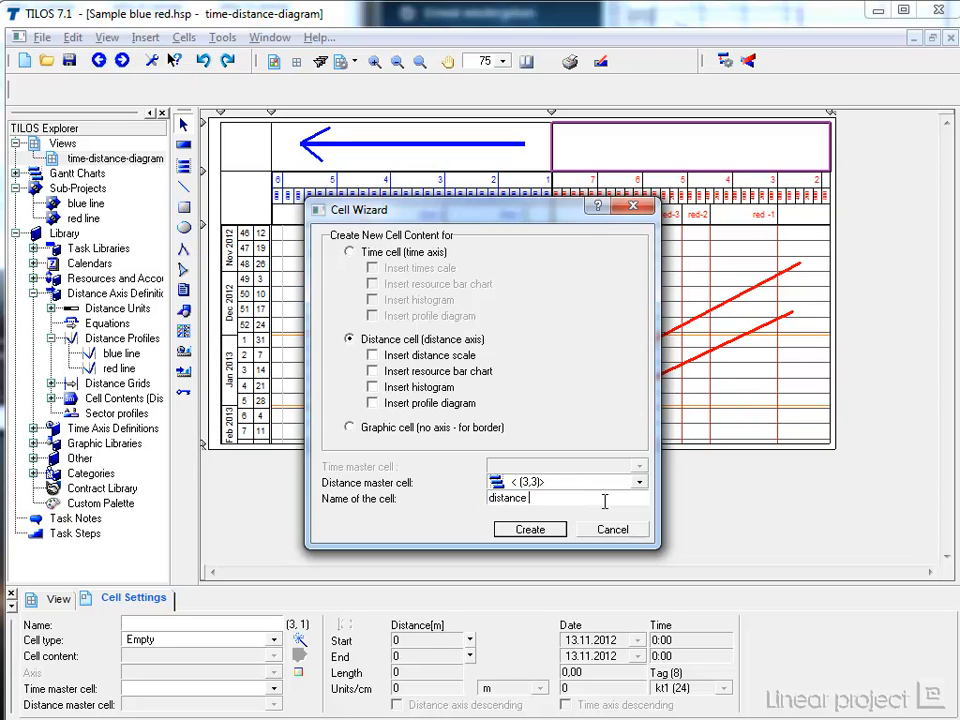
text(drawing)
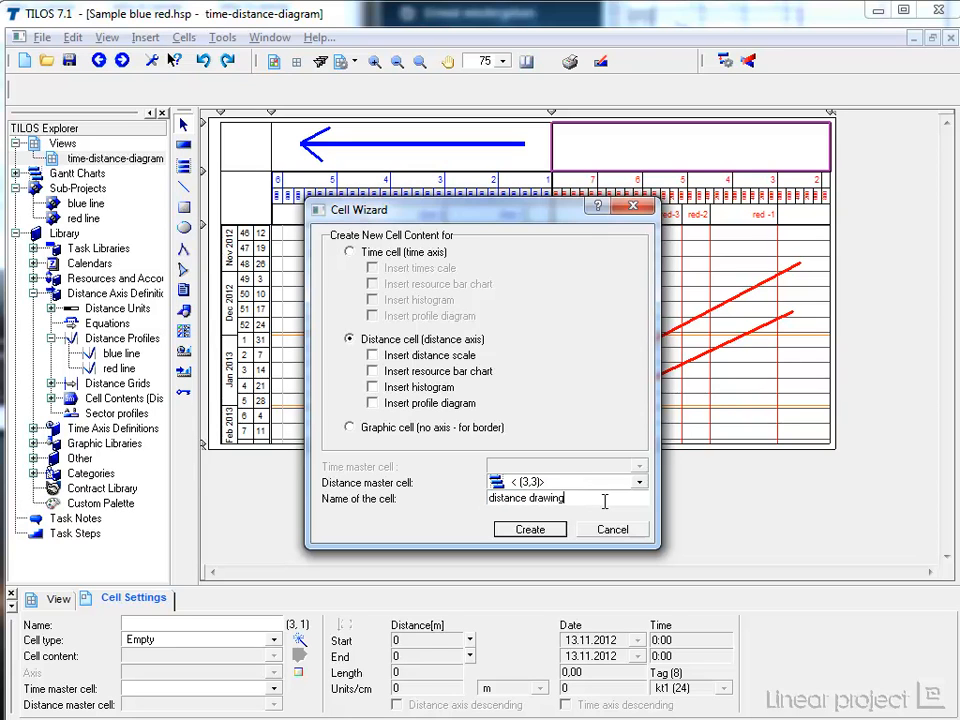
click(530, 529)
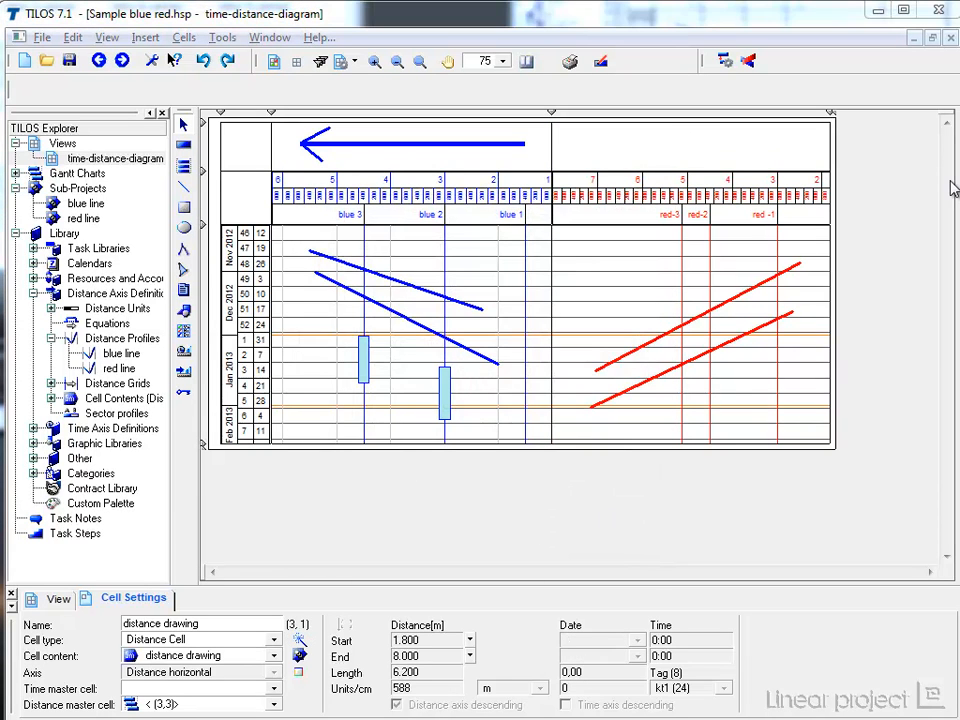
Draw a long red-filled rectangle bar in the distance drawing header cell.
click(690, 145)
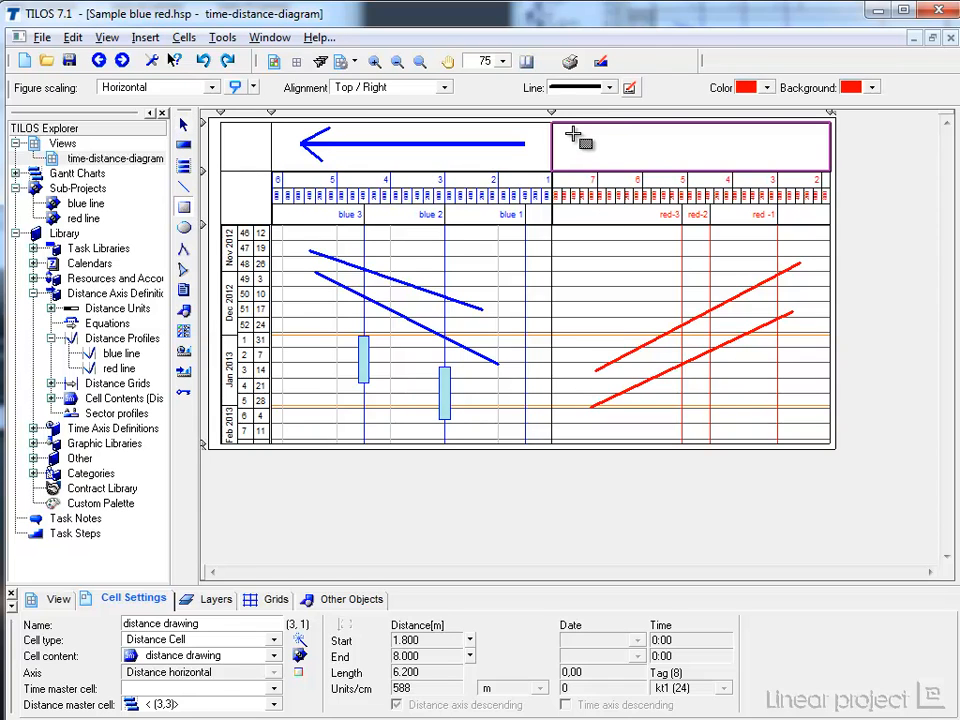
click(685, 140)
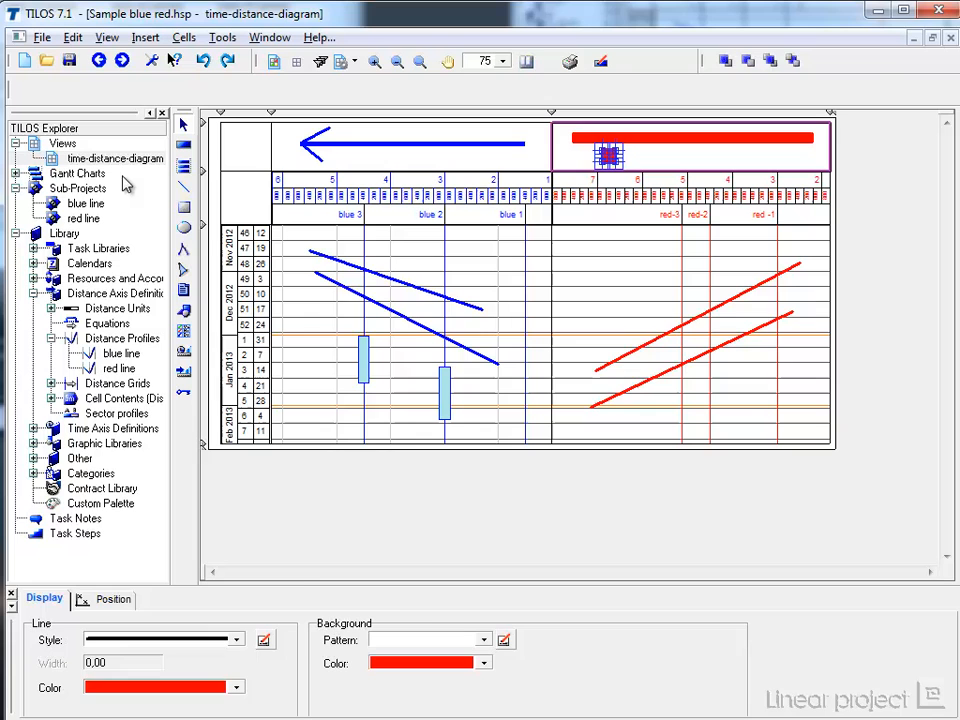
click(609, 156)
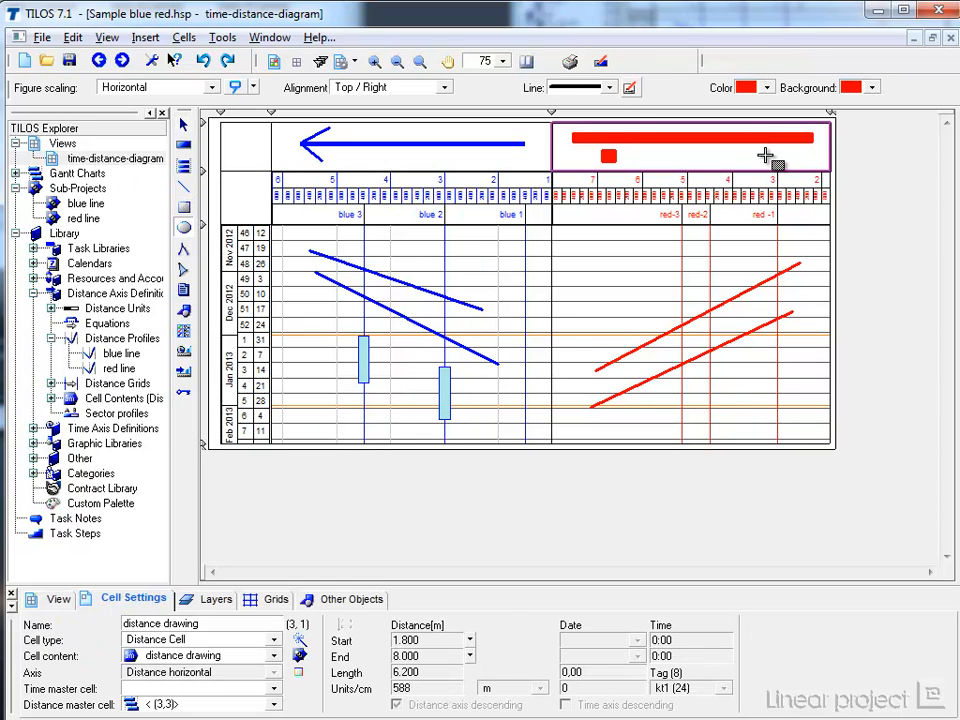